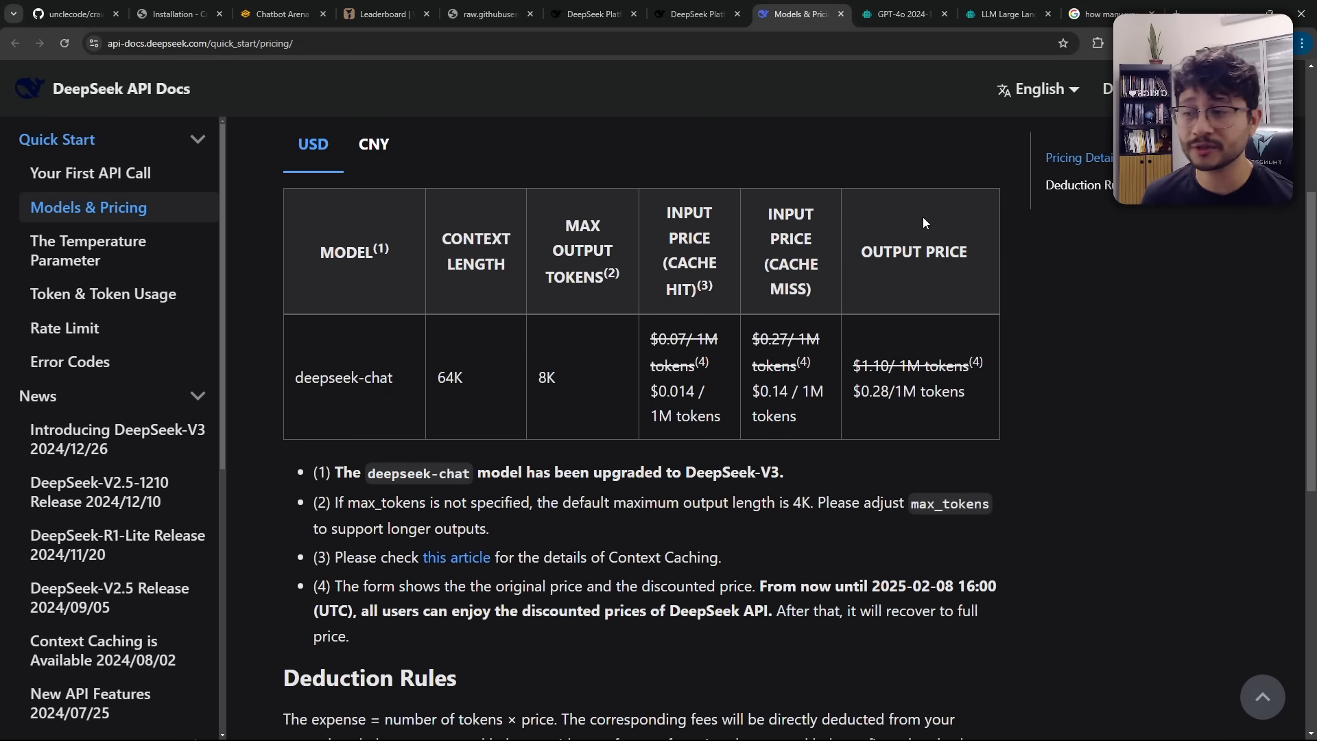
- Compare DeepSeek pricing with the Bible word-count search result, then move to the Crawl4AI installation guide
{"action": "left_click", "coordinate": [1109, 13]}
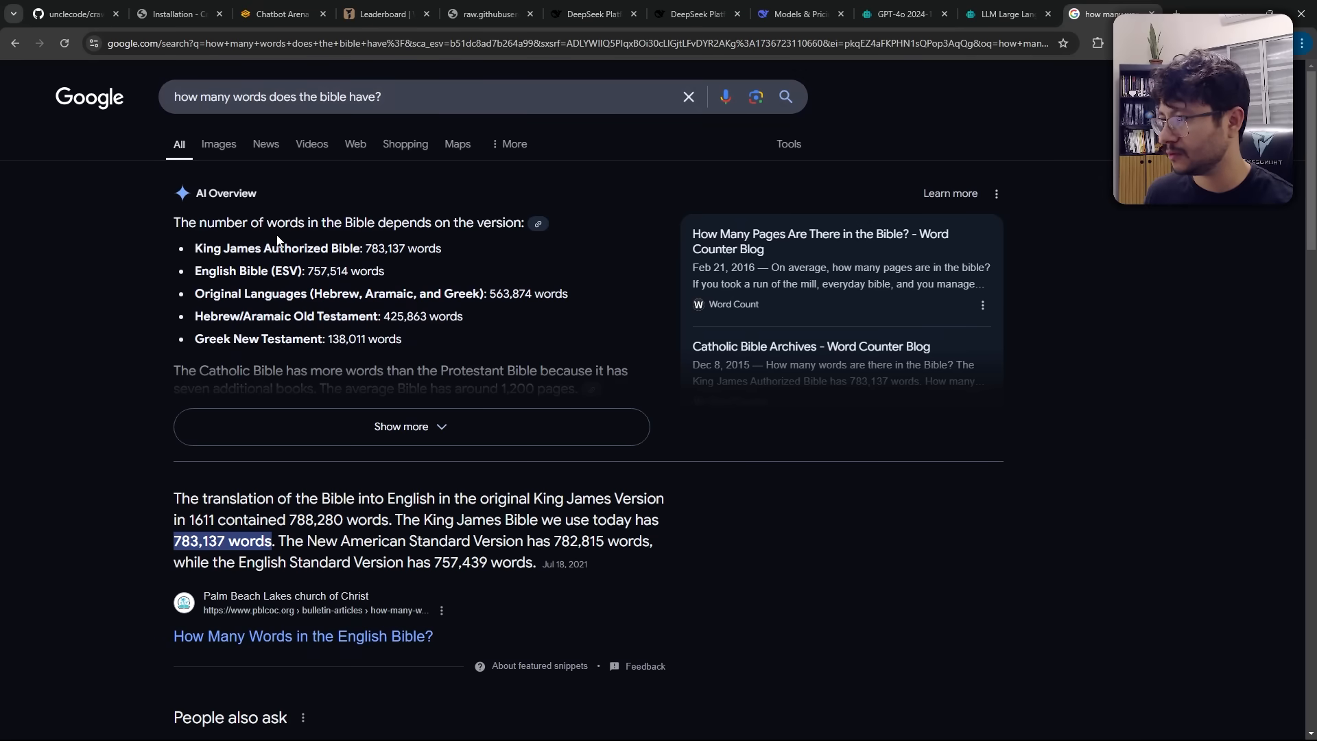
{"action": "mouse_move", "coordinate": [562, 178]}
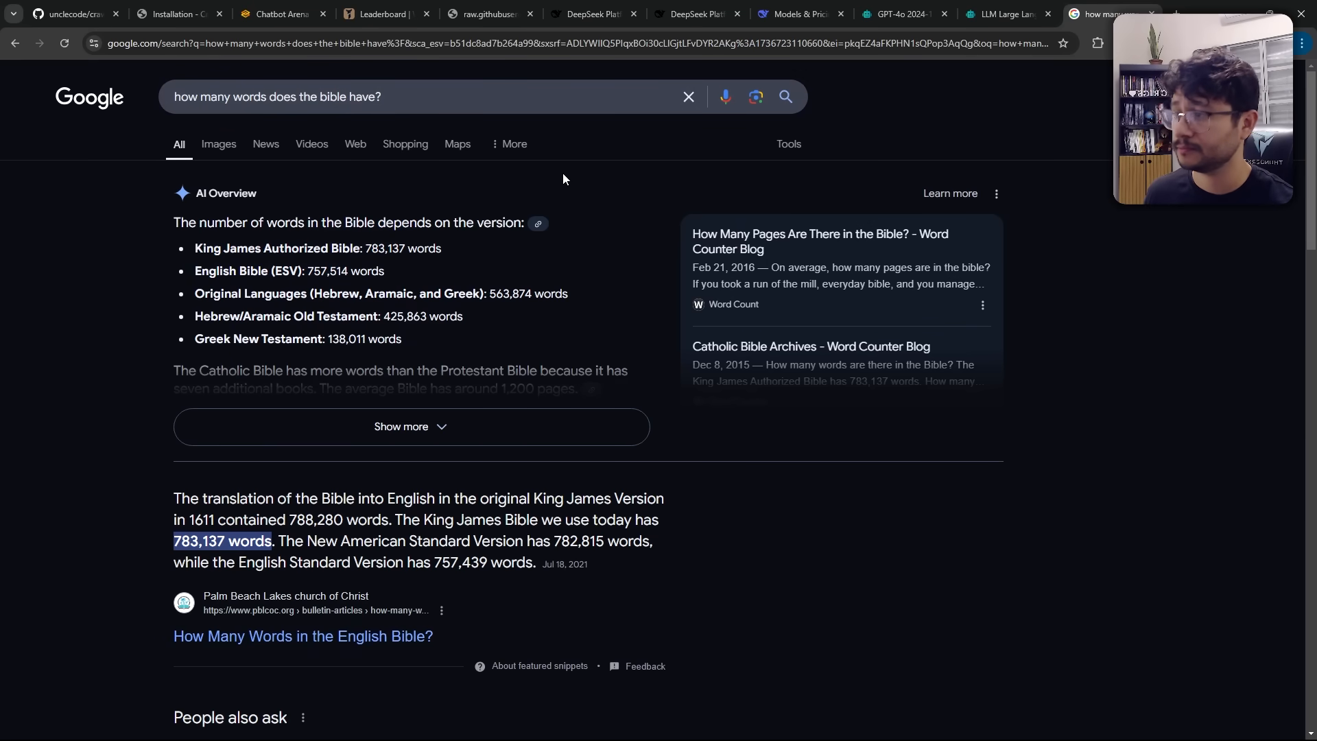
{"action": "left_click", "coordinate": [795, 14]}
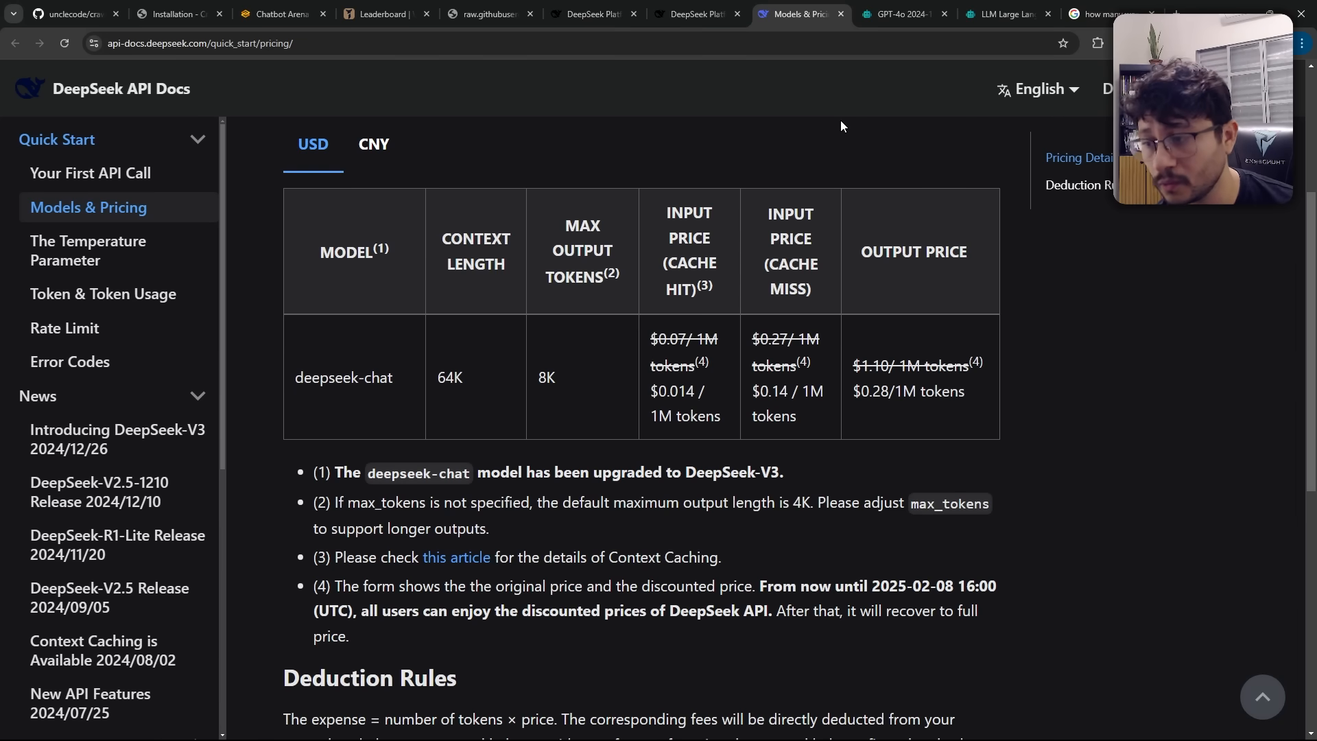
{"action": "mouse_move", "coordinate": [796, 14]}
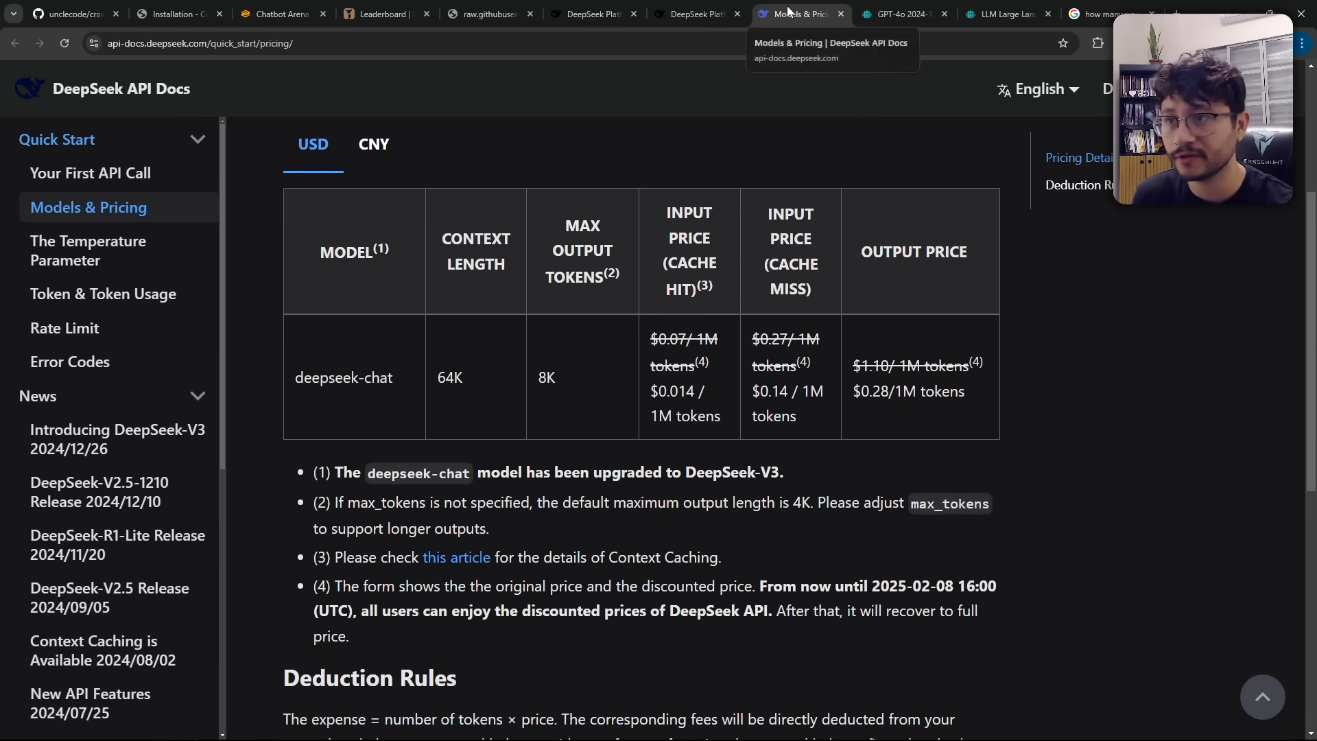
{"action": "left_click", "coordinate": [155, 14]}
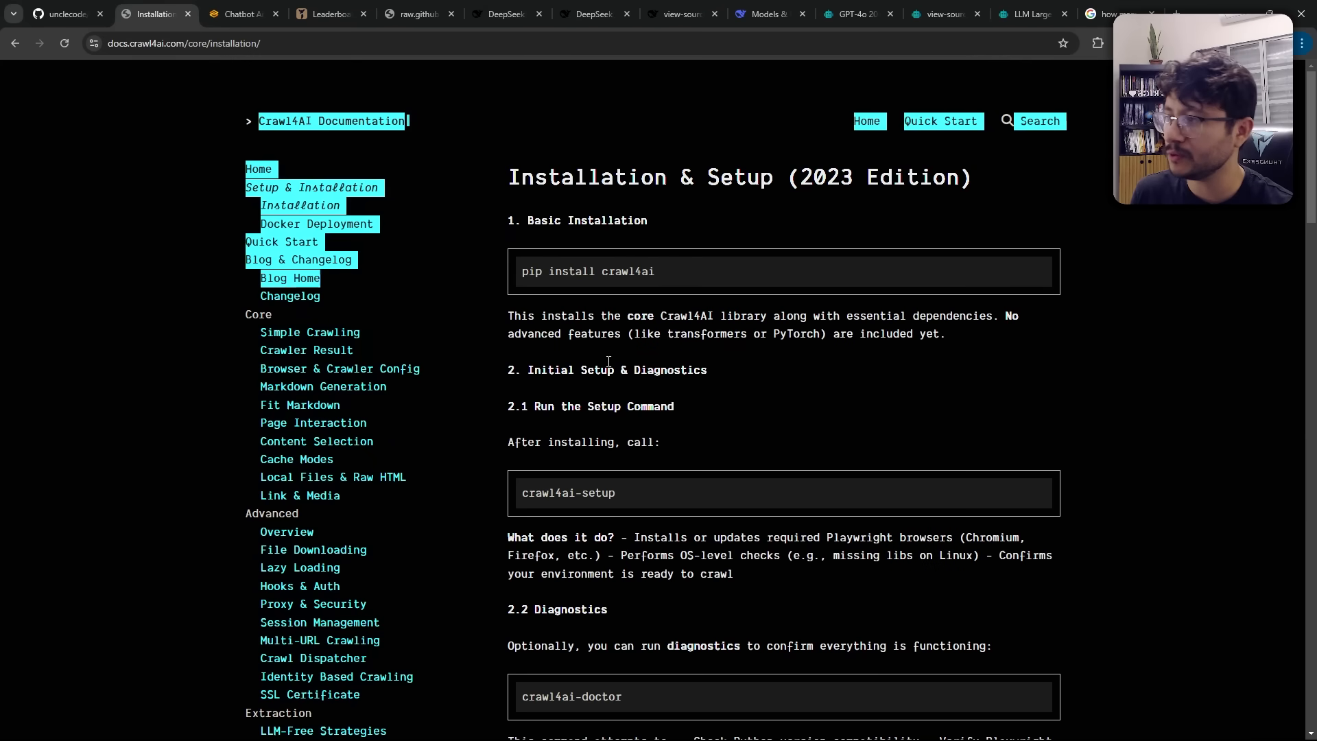
- View the Crawl4AI installation page's HTML source and scroll through it
{"action": "right_click", "coordinate": [368, 255]}
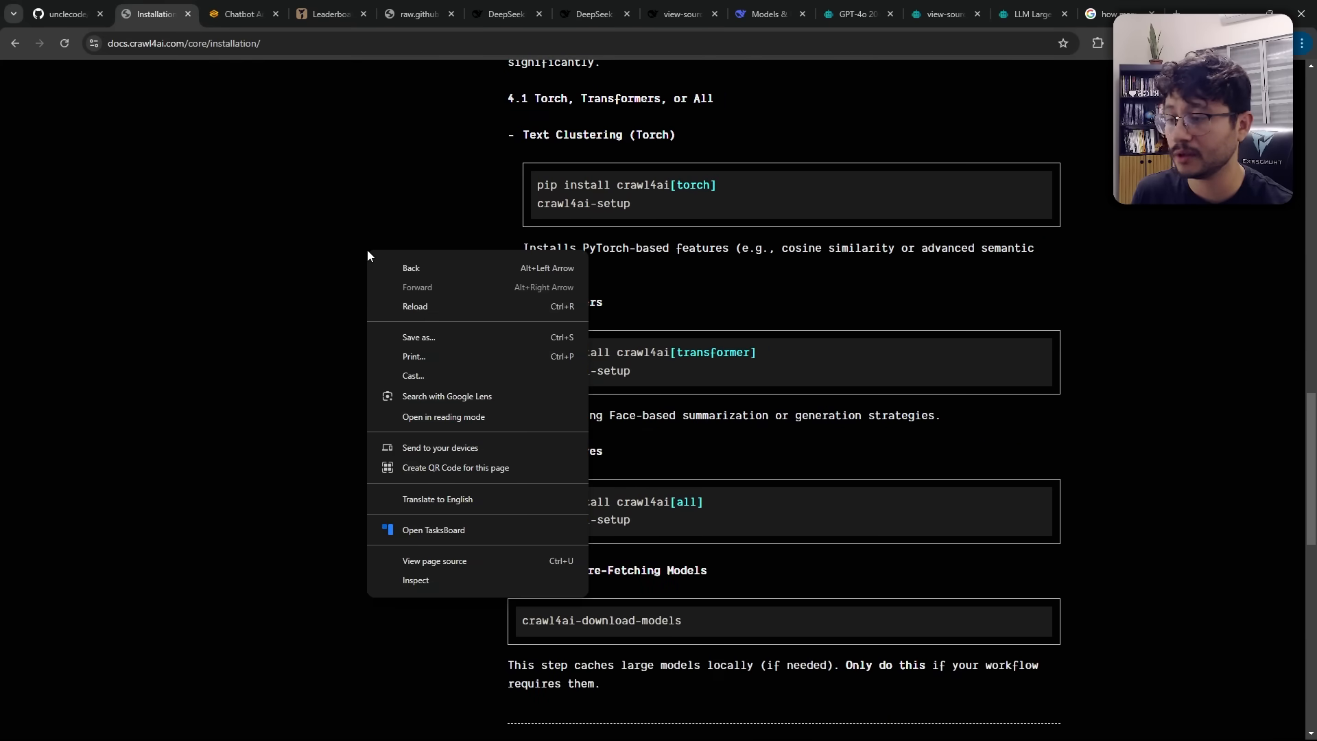
{"action": "left_click", "coordinate": [435, 561]}
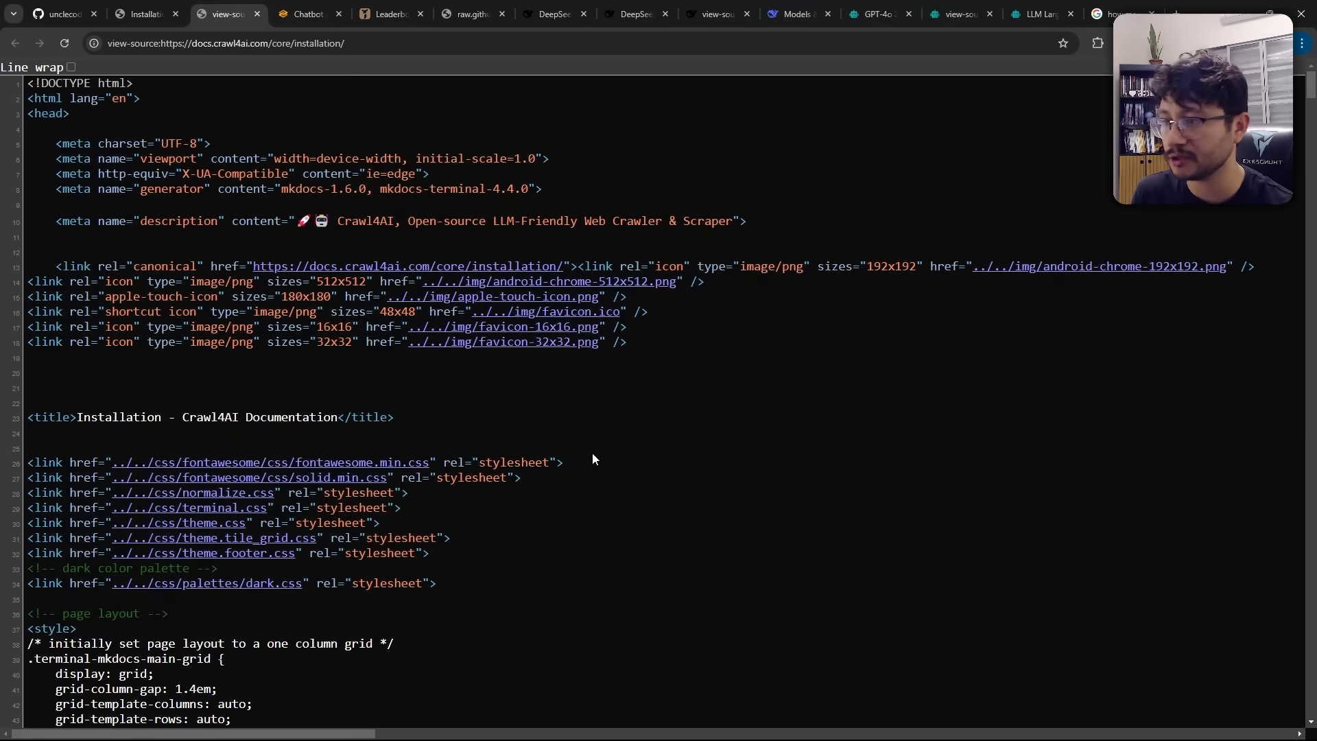
{"action": "scroll", "scroll_direction": "down", "scroll_amount": 3}
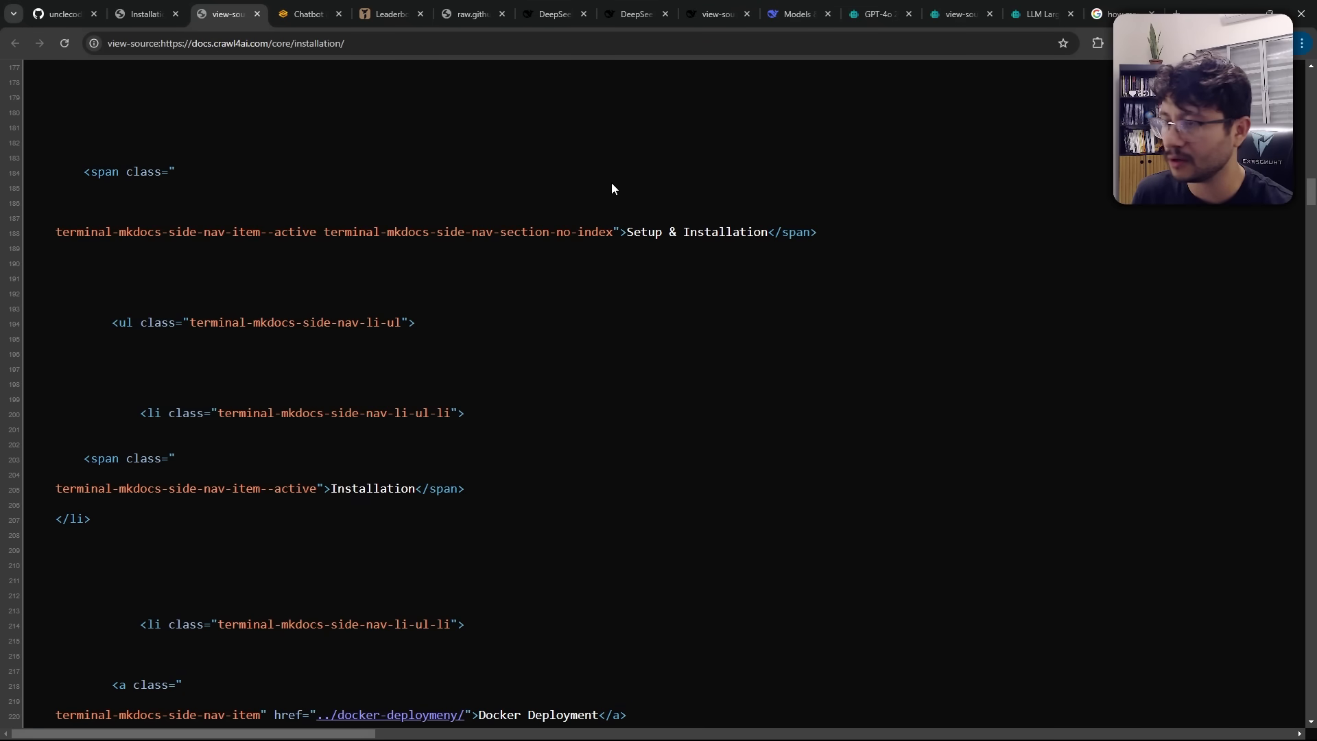
{"action": "mouse_move", "coordinate": [425, 149]}
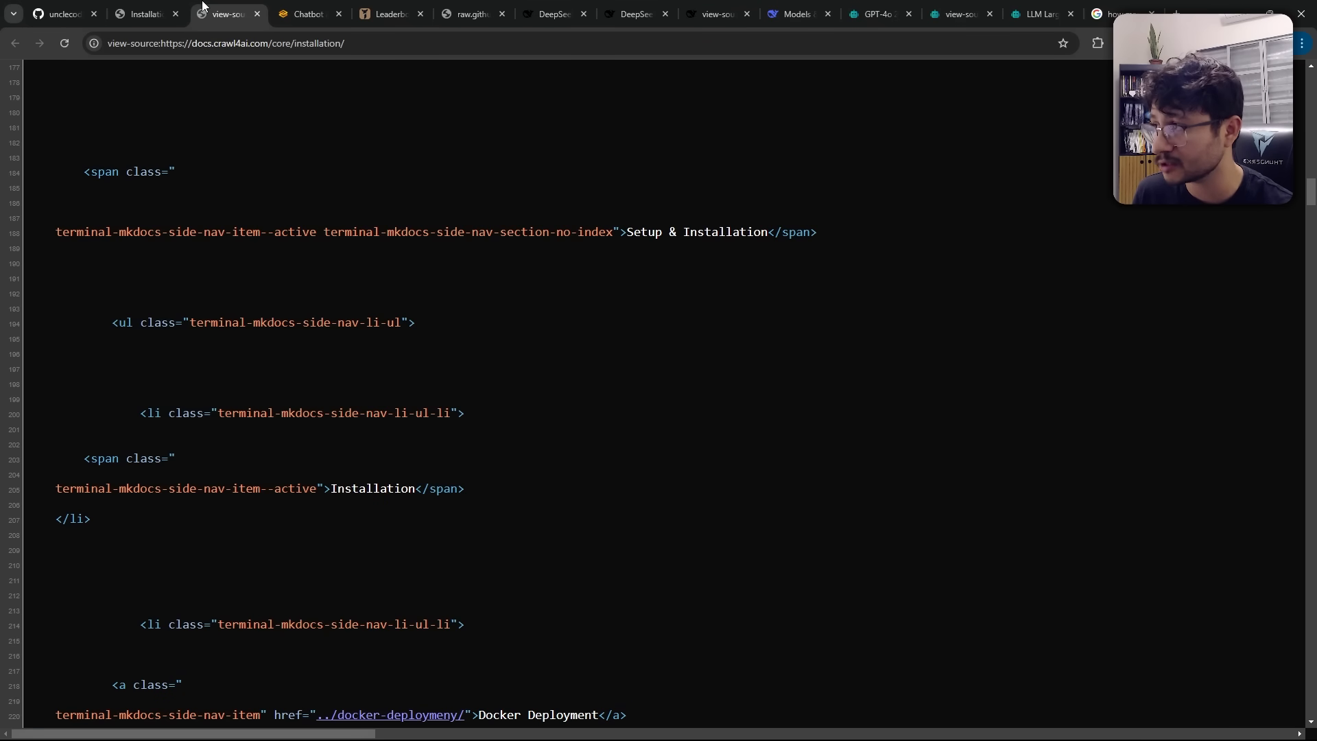
- Read the Simple Crawling guide's basic example, then go to the DeepSeek usage dashboard
{"action": "left_click", "coordinate": [142, 13]}
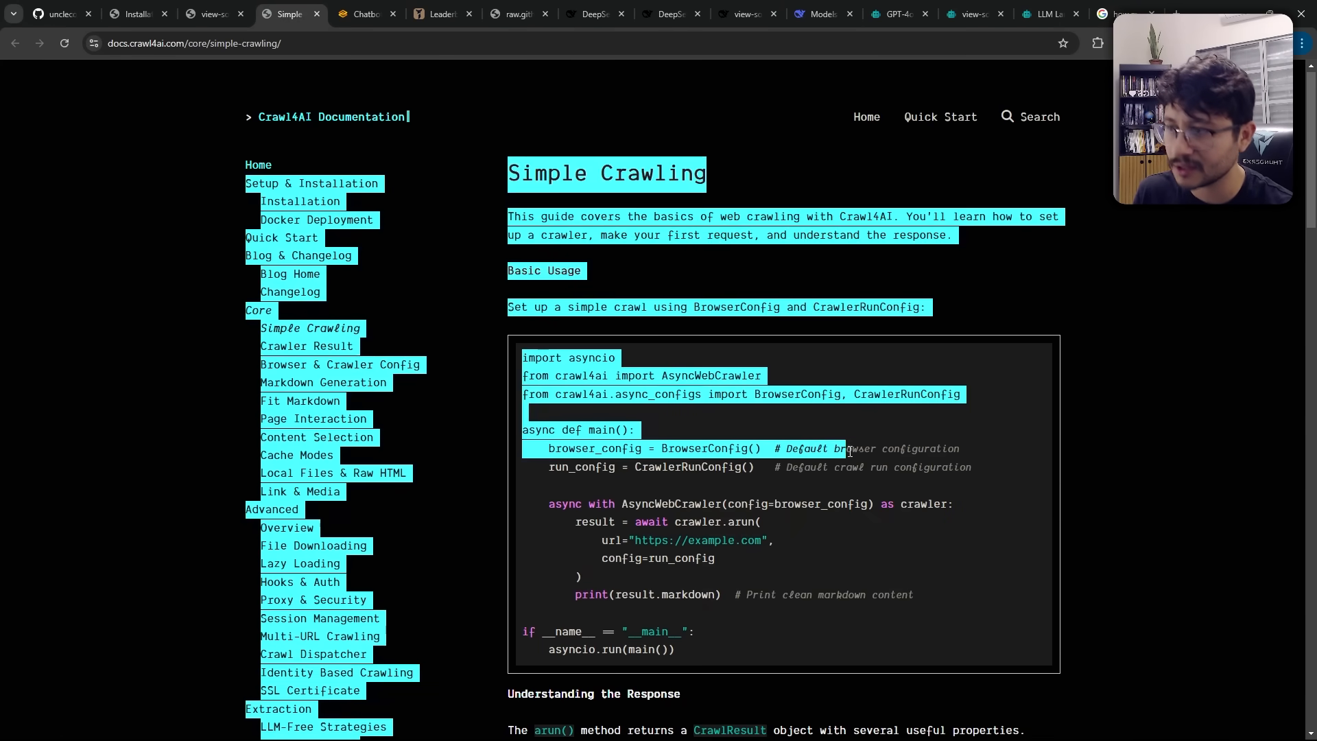
{"action": "scroll", "scroll_direction": "down", "scroll_amount": 3}
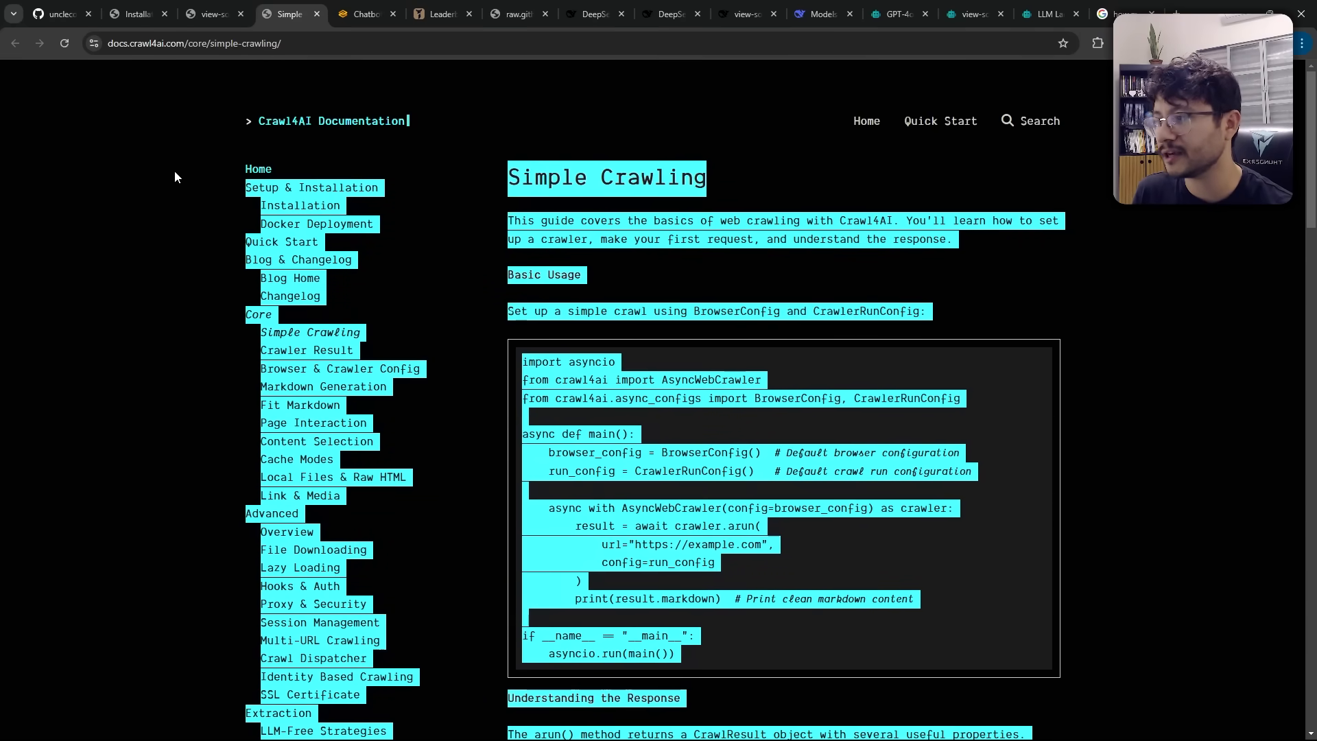
{"action": "scroll", "scroll_direction": "down", "scroll_amount": 3}
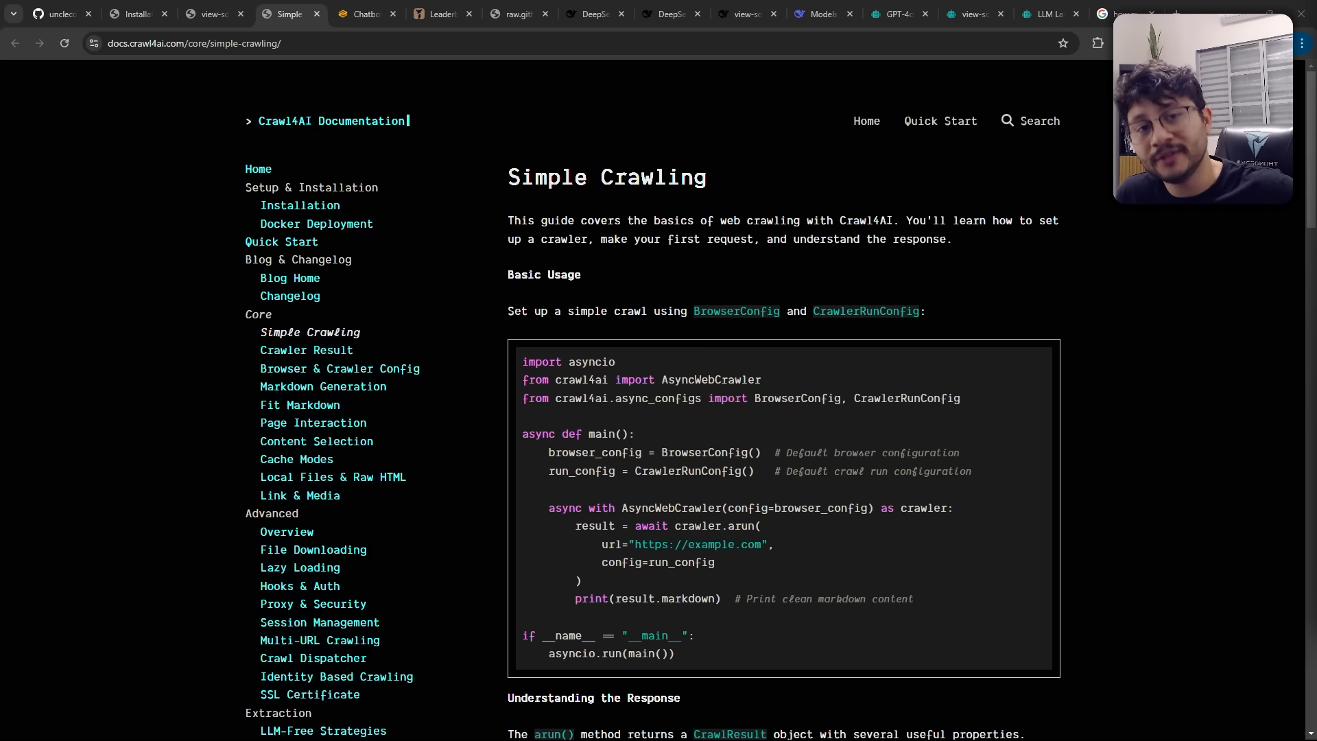
{"action": "left_click", "coordinate": [594, 14]}
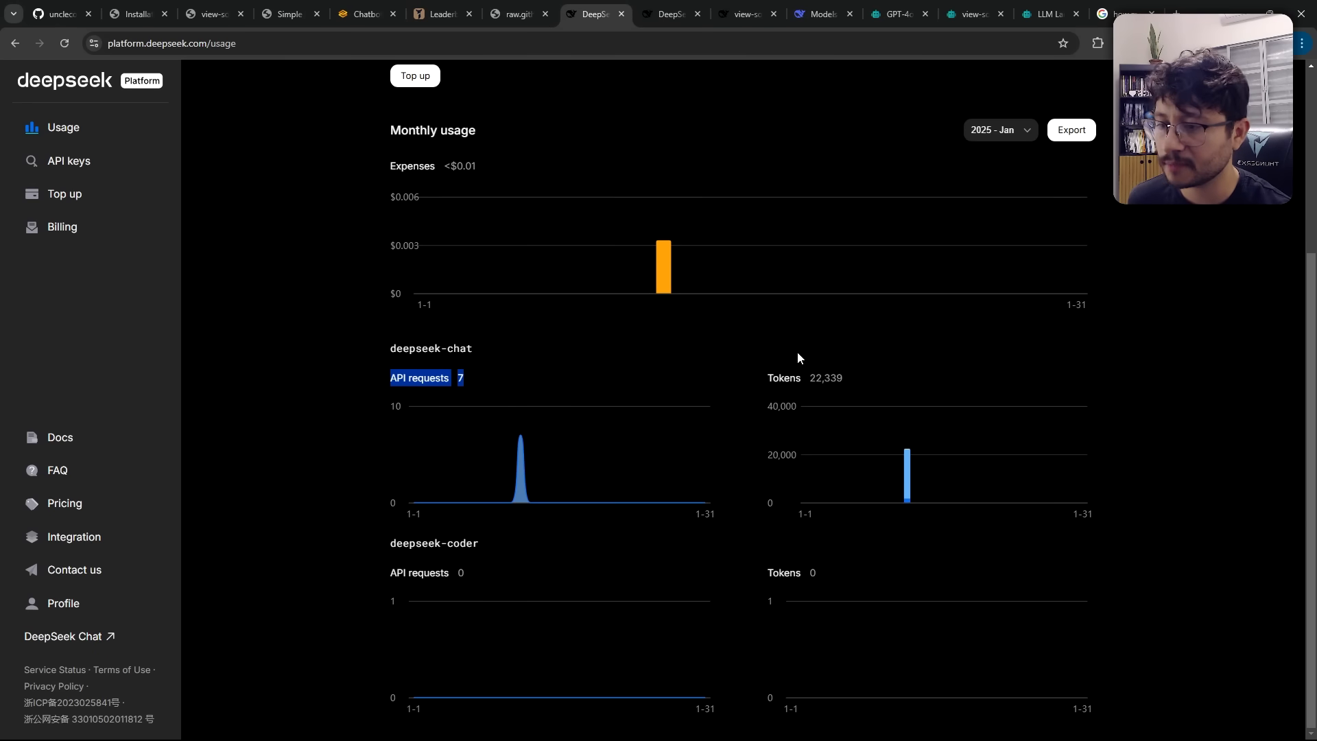
{"action": "mouse_move", "coordinate": [503, 384]}
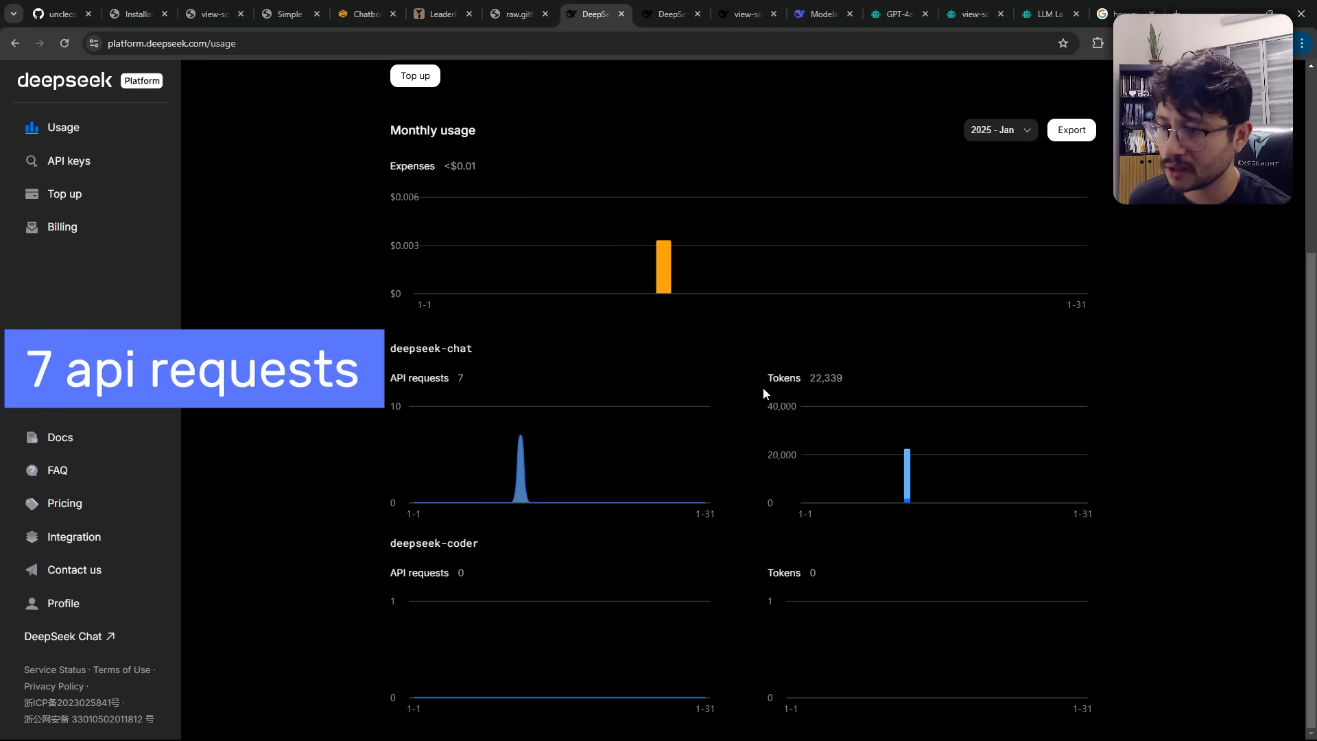
- Highlight deepseek-chat's January token count of 22,339 on the usage dashboard
{"action": "double_click", "coordinate": [824, 378]}
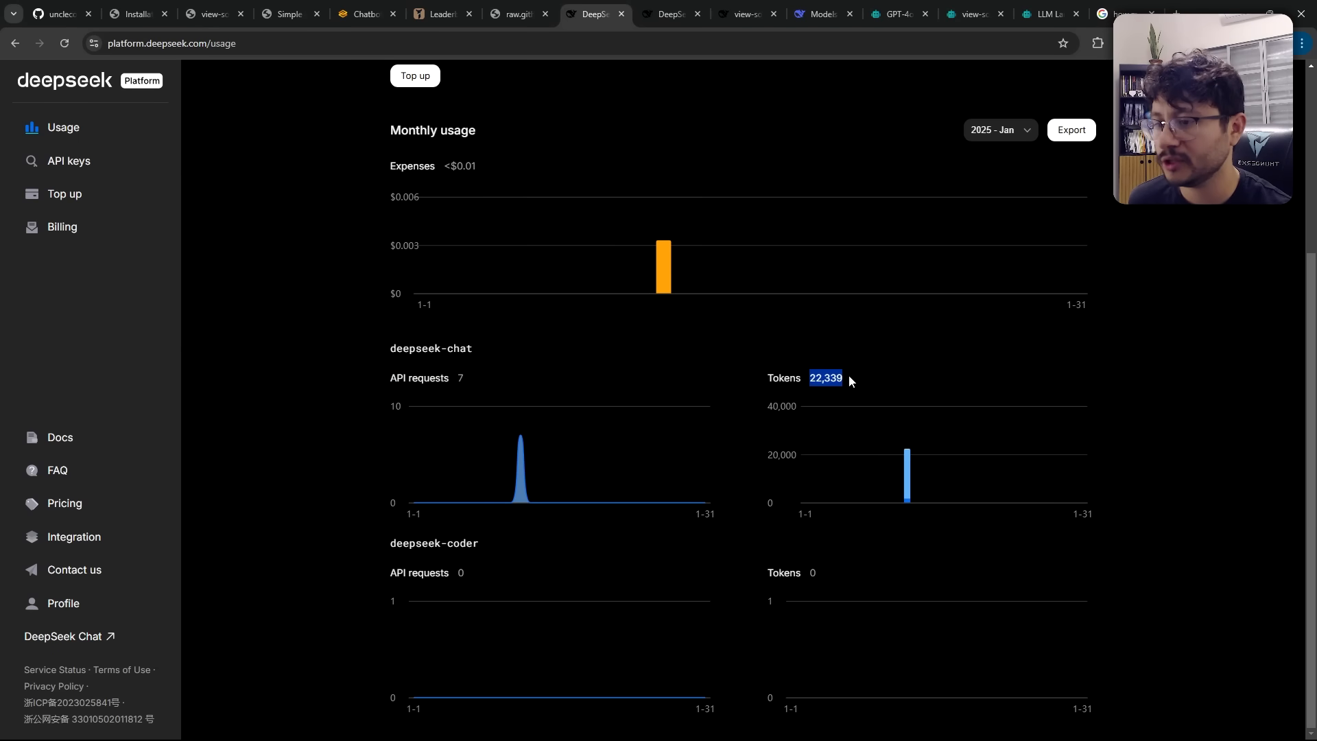
{"action": "mouse_move", "coordinate": [906, 470]}
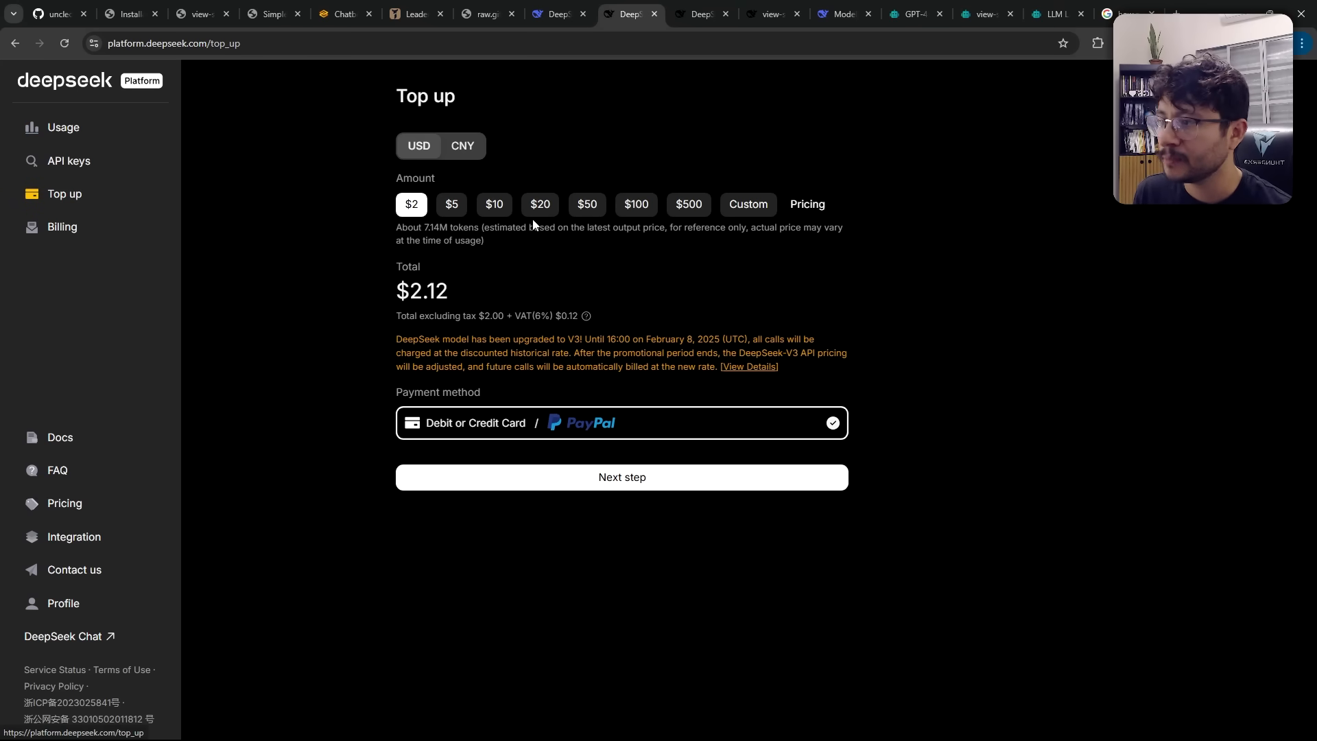
- Try the $20 and custom top-up amounts, then settle back on the $2 amount
{"action": "left_click", "coordinate": [539, 204]}
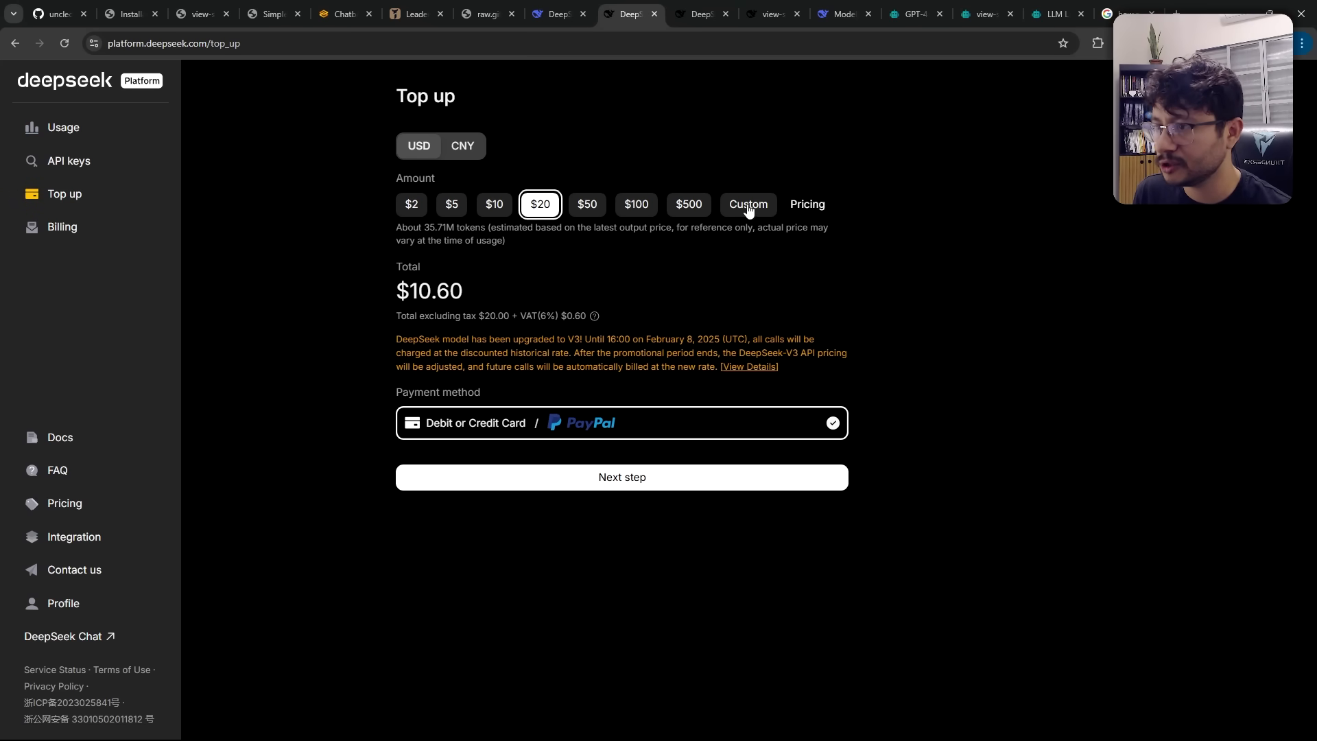
{"action": "left_click", "coordinate": [746, 204]}
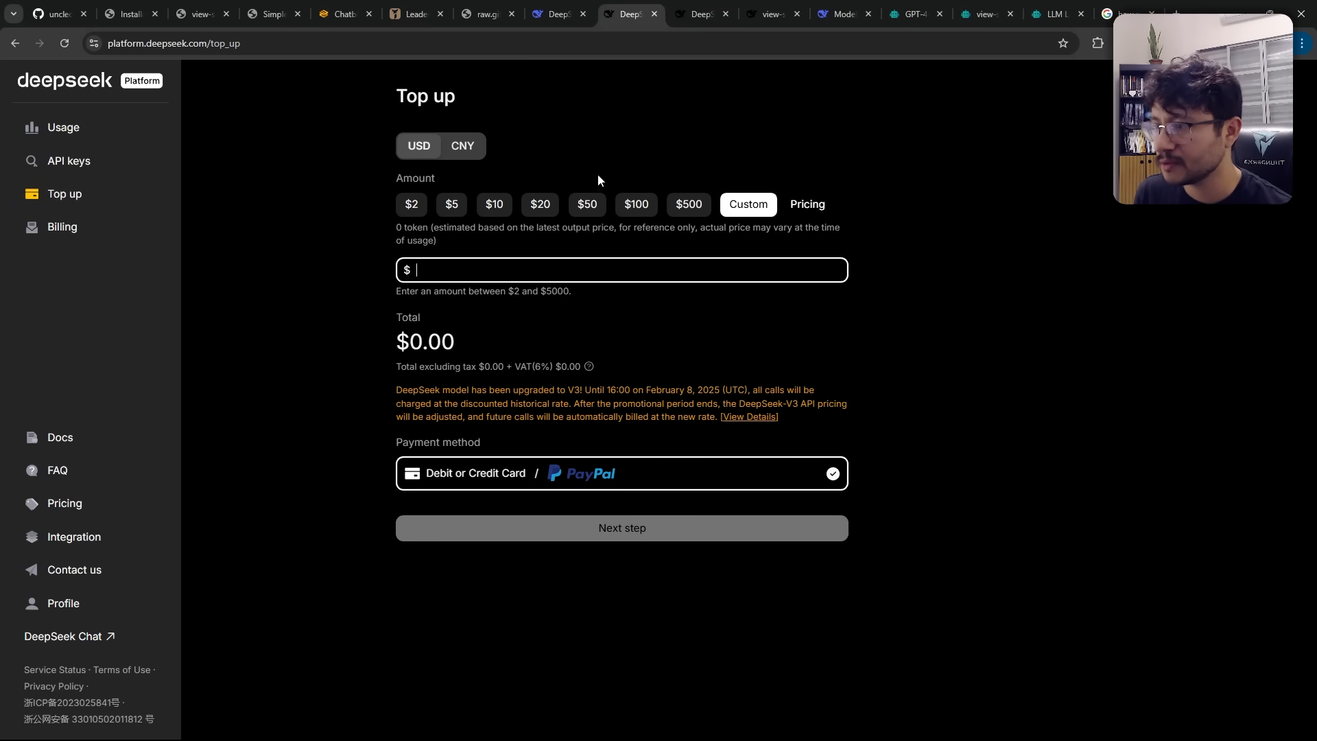
{"action": "left_click", "coordinate": [411, 205]}
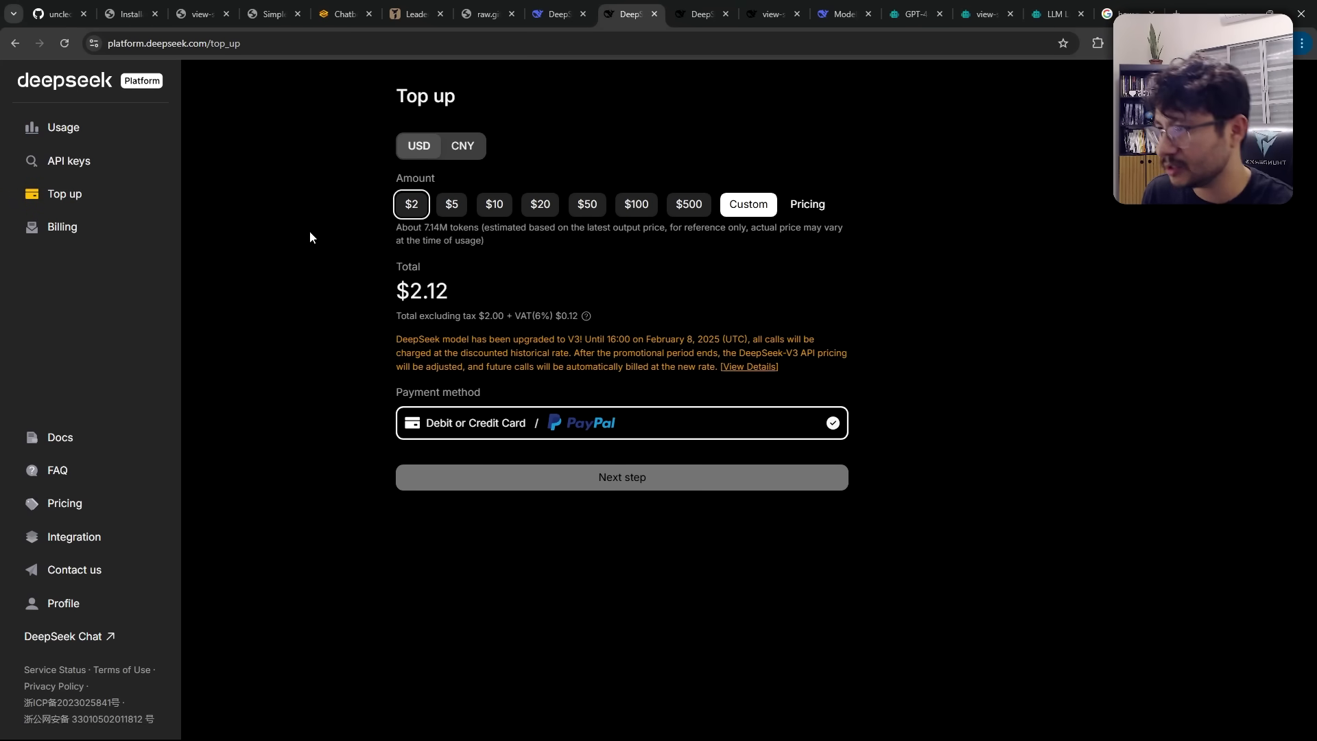
{"action": "left_click", "coordinate": [410, 205]}
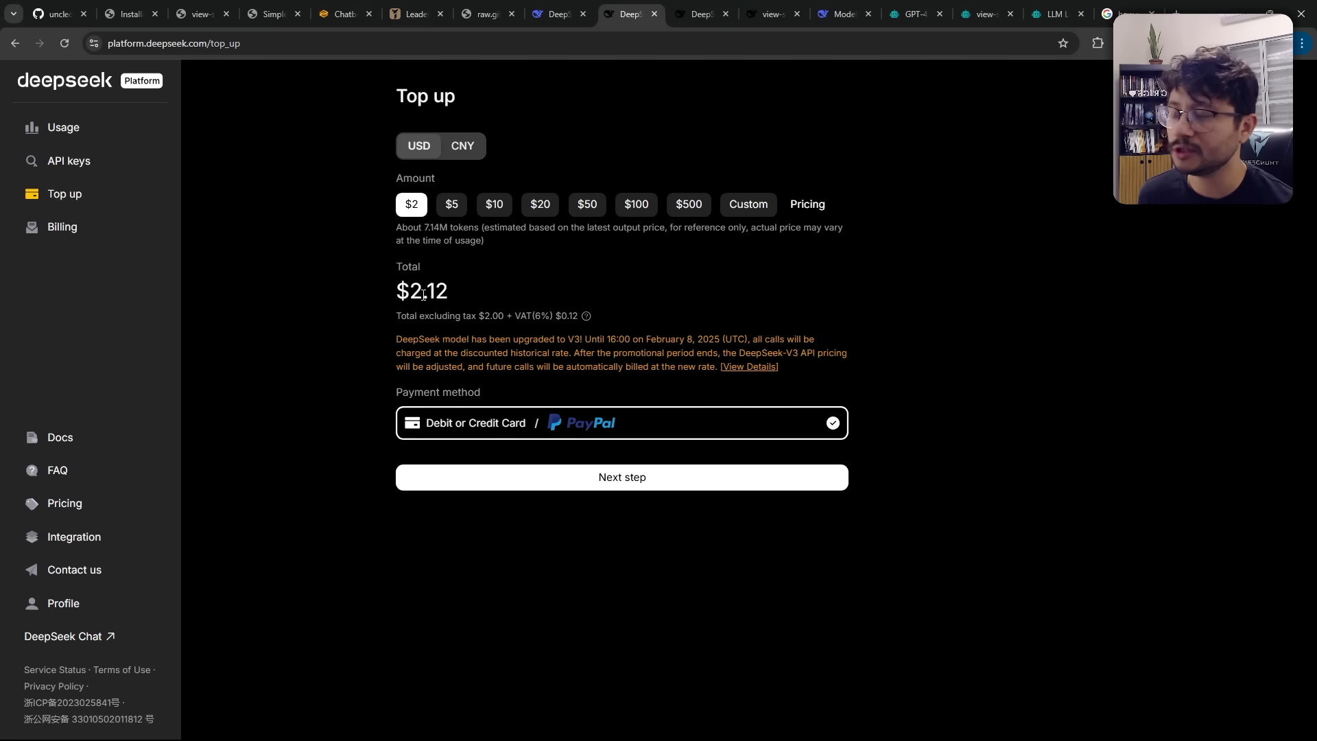
{"action": "left_click_drag", "start_coordinate": [395, 315], "coordinate": [461, 315]}
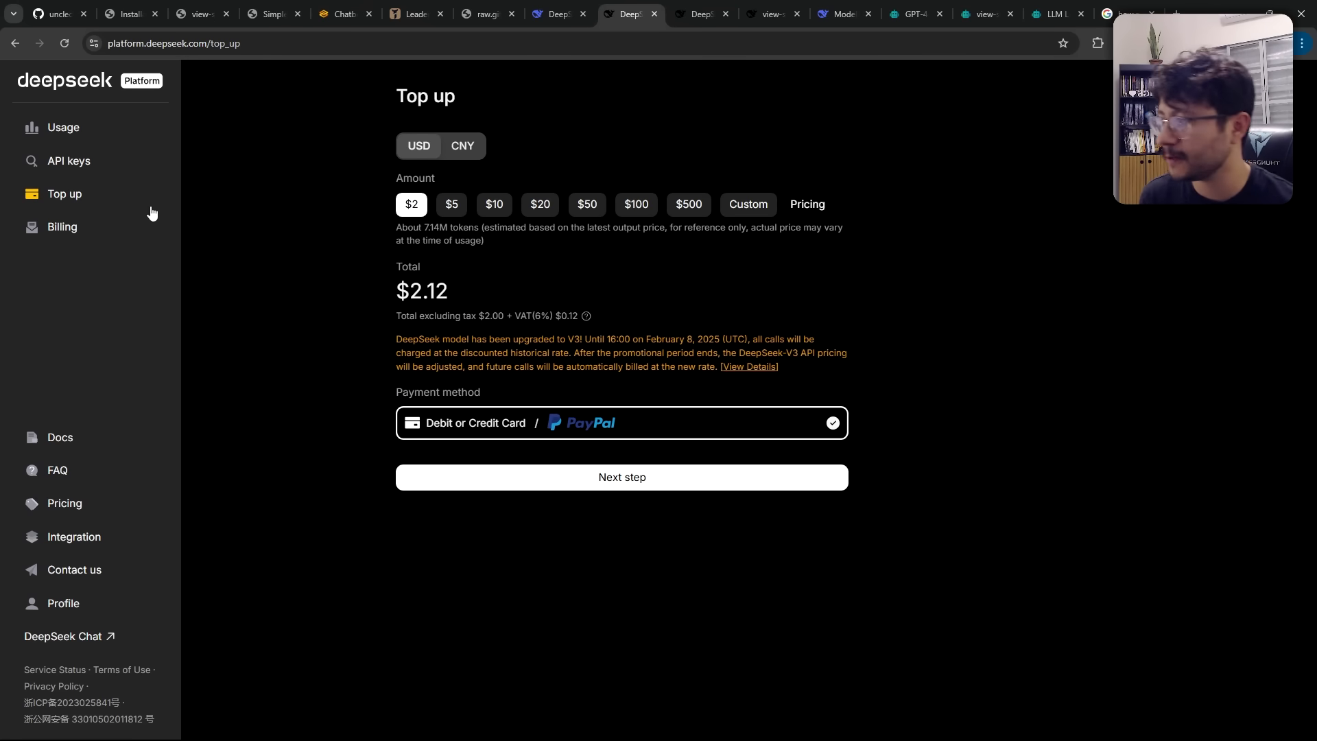
- Check past top-up history, then start a new API key named 'asddas' on the API keys page
{"action": "left_click", "coordinate": [62, 226]}
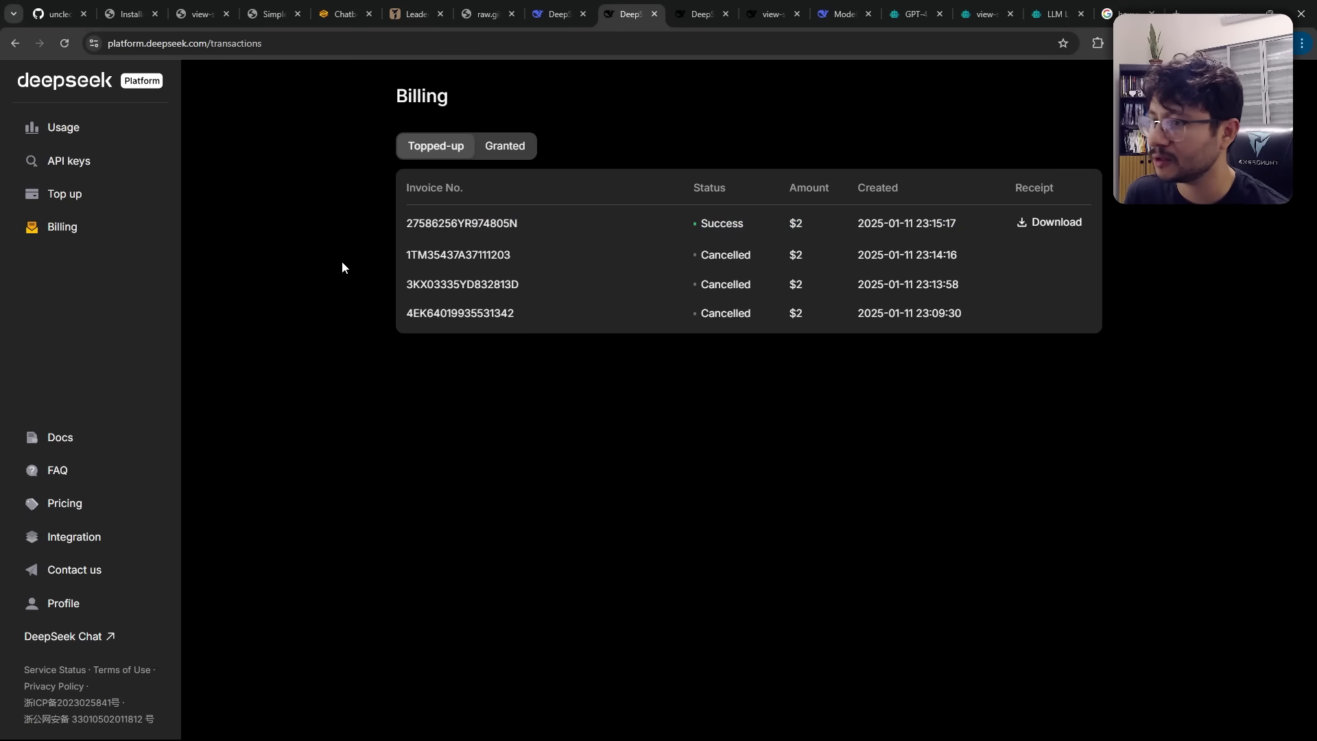
{"action": "left_click", "coordinate": [65, 194]}
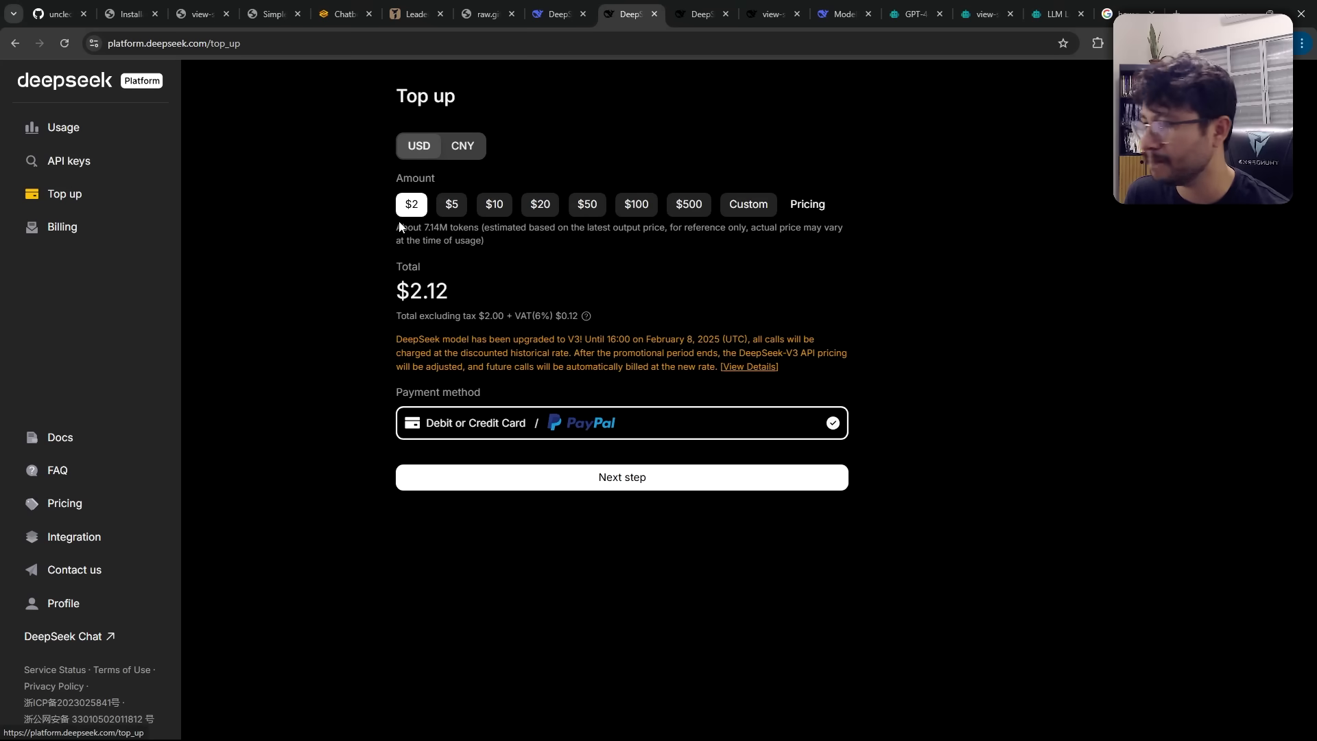
{"action": "left_click", "coordinate": [68, 161]}
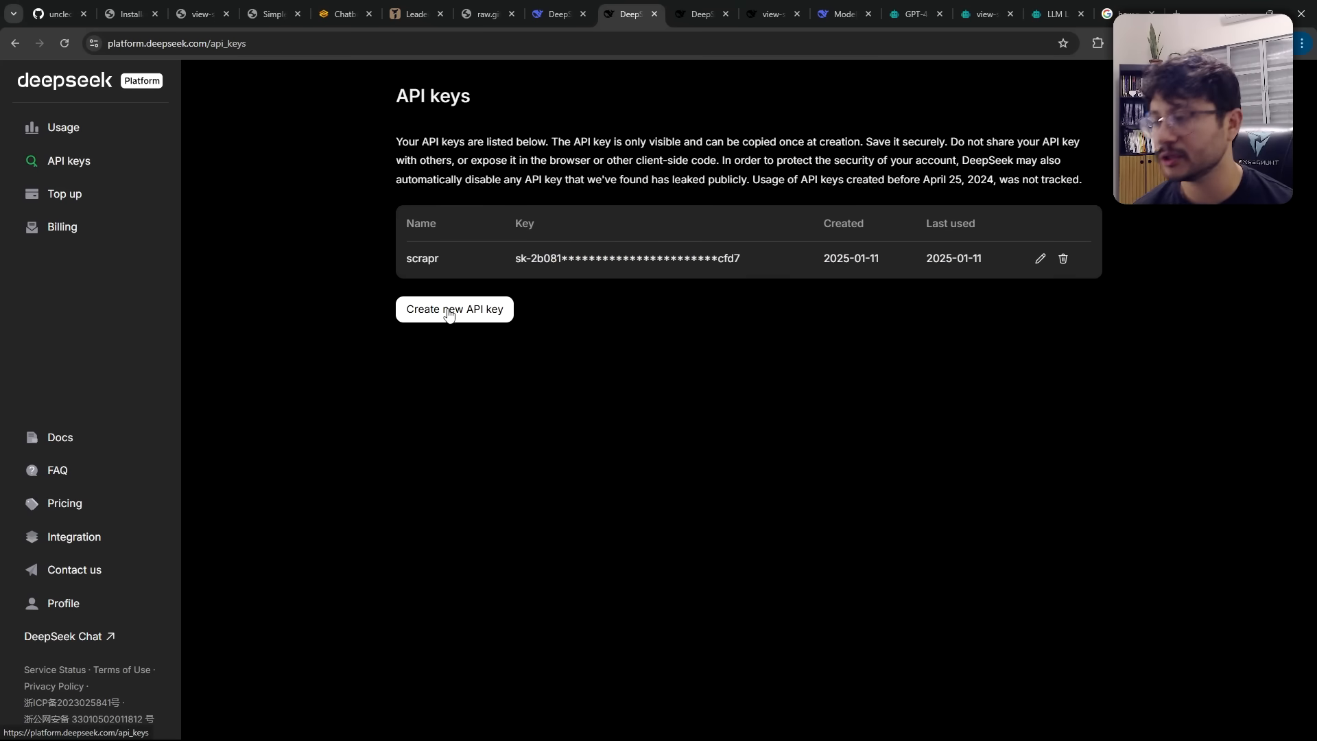
{"action": "left_click", "coordinate": [454, 309]}
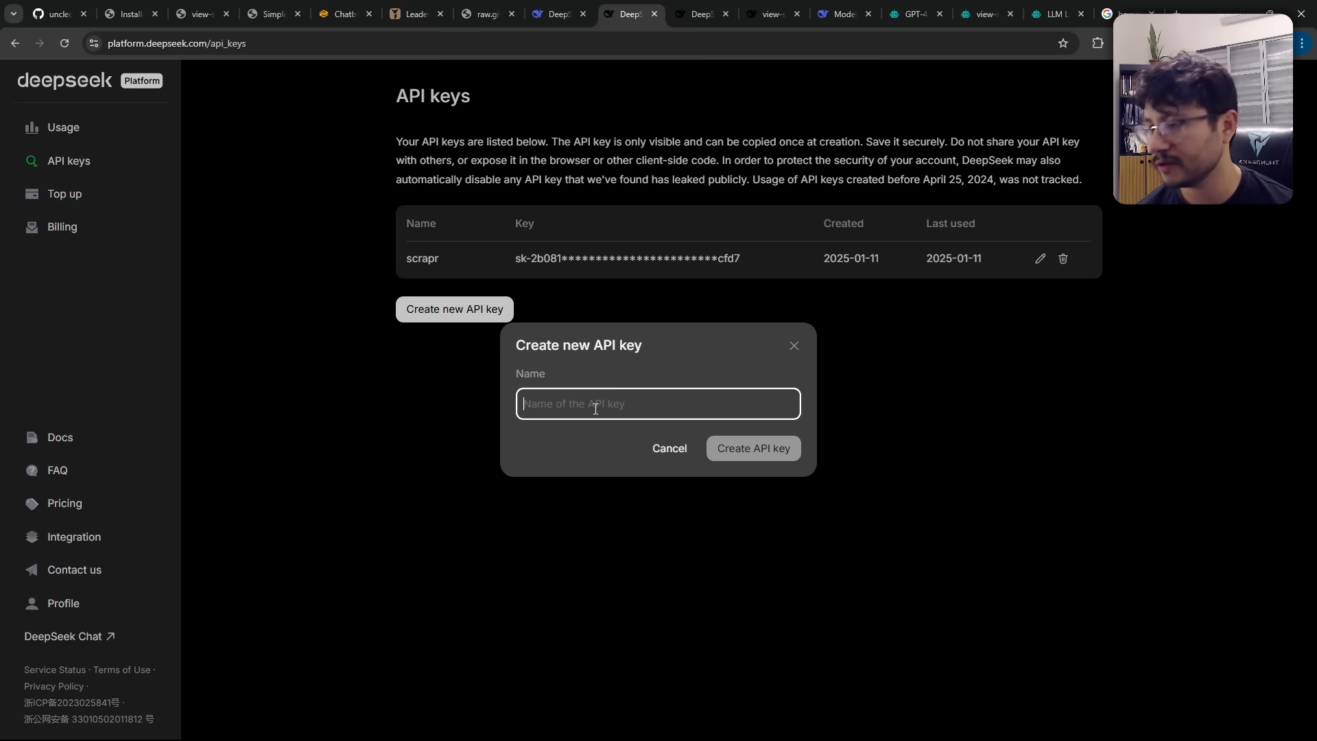
{"action": "type", "text": "asddas"}
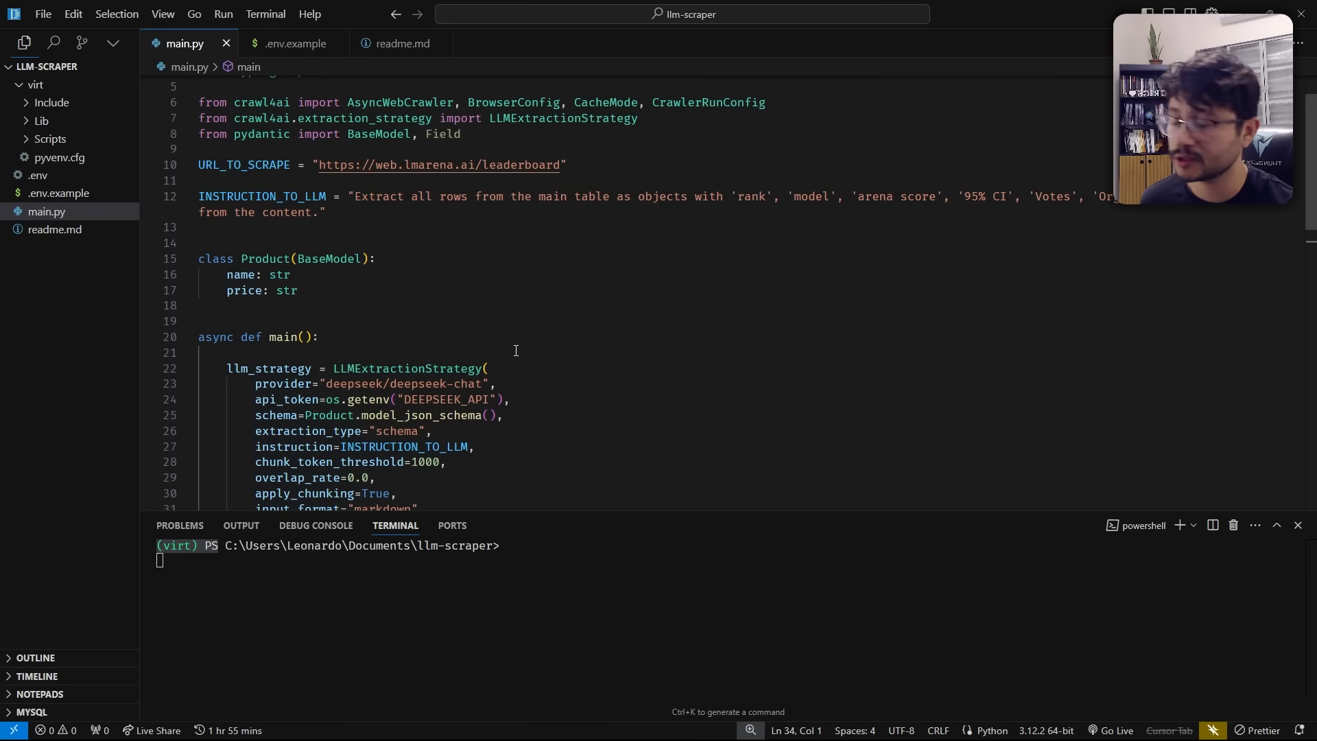
{"action": "double_click", "coordinate": [446, 400]}
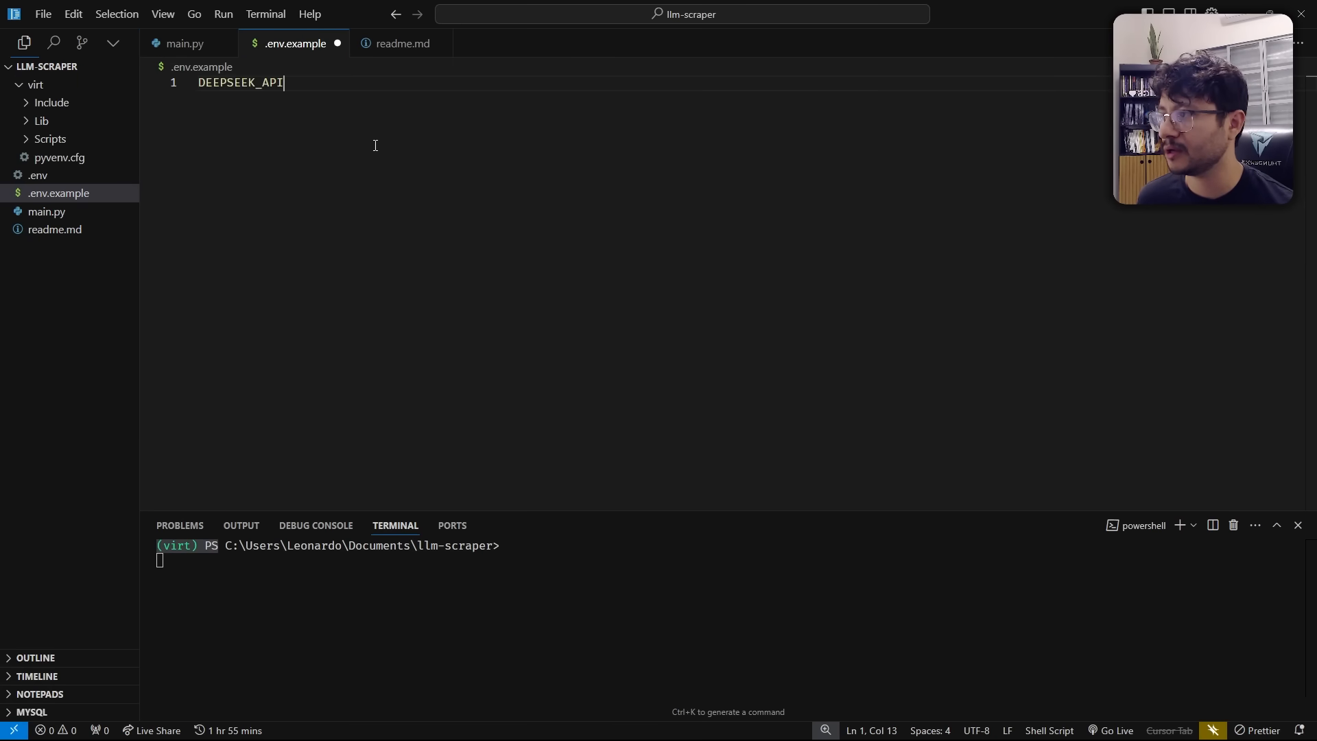
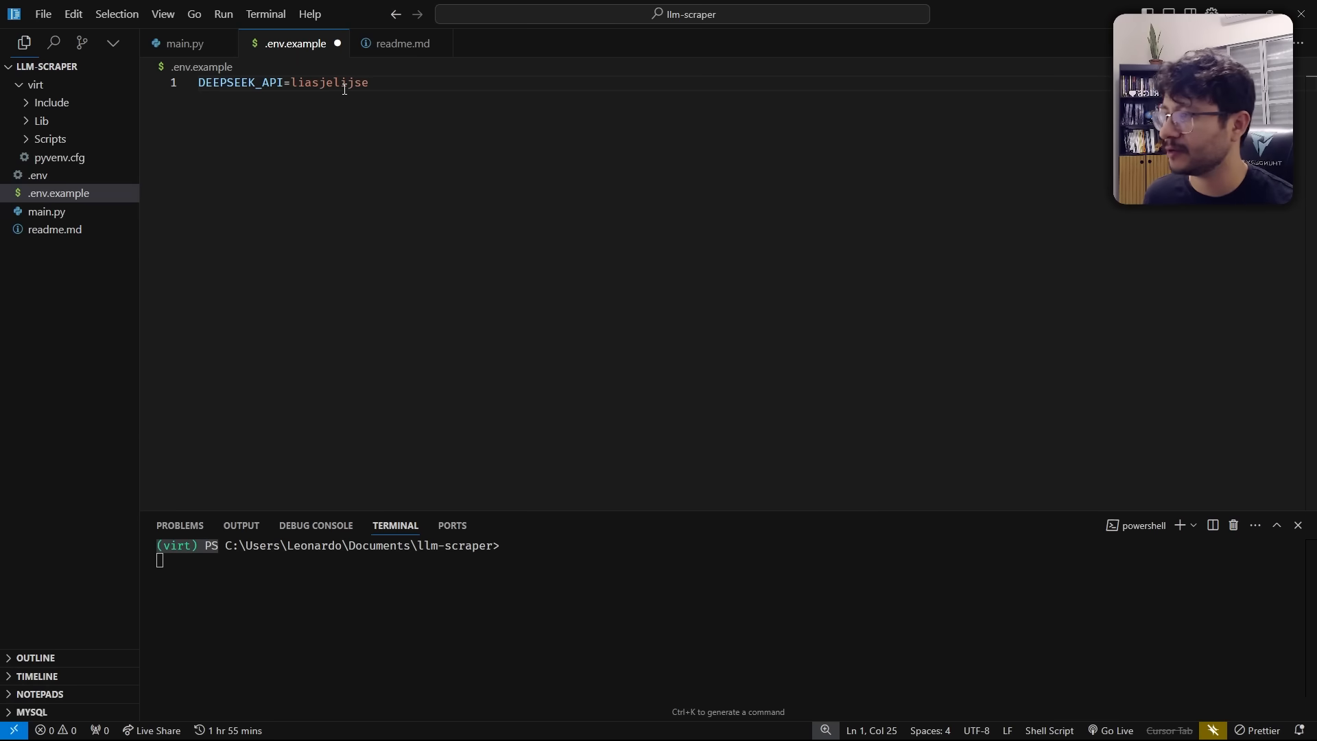
{"action": "left_click", "coordinate": [184, 43]}
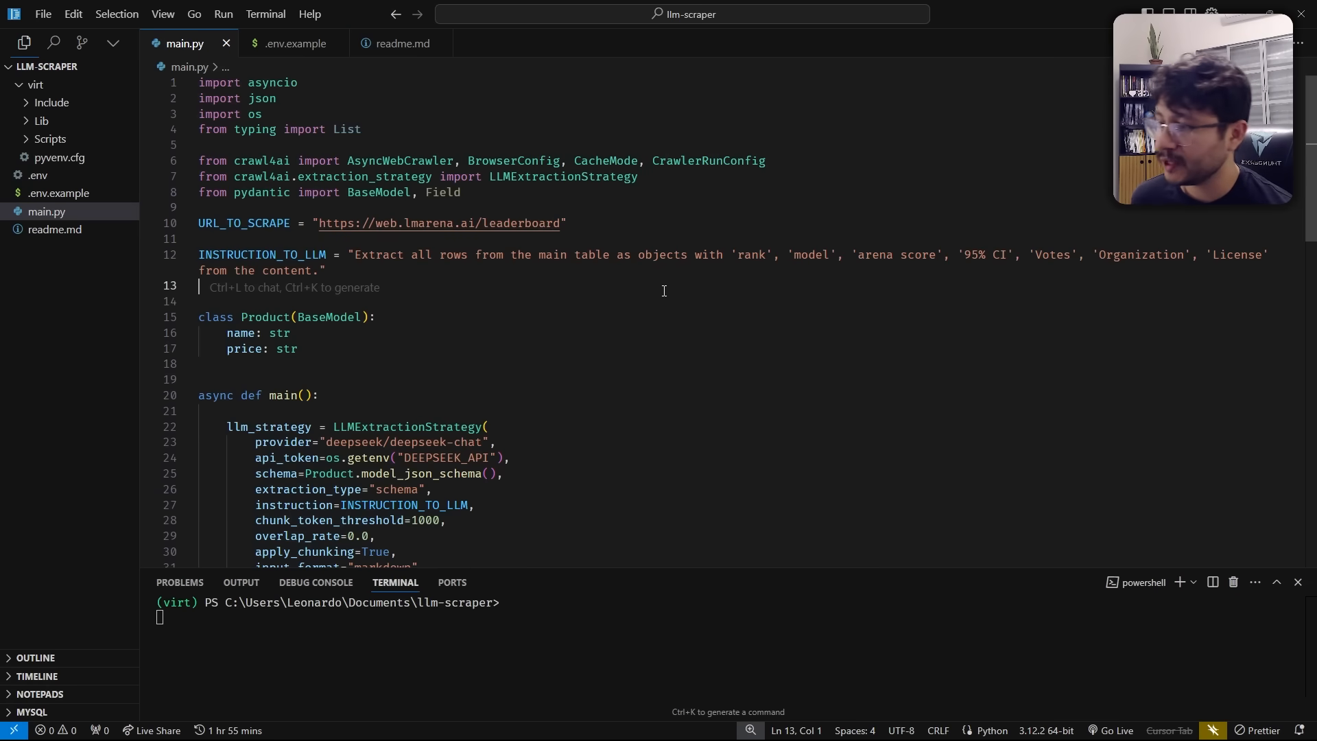
{"action": "scroll", "scroll_direction": "down", "scroll_amount": 3}
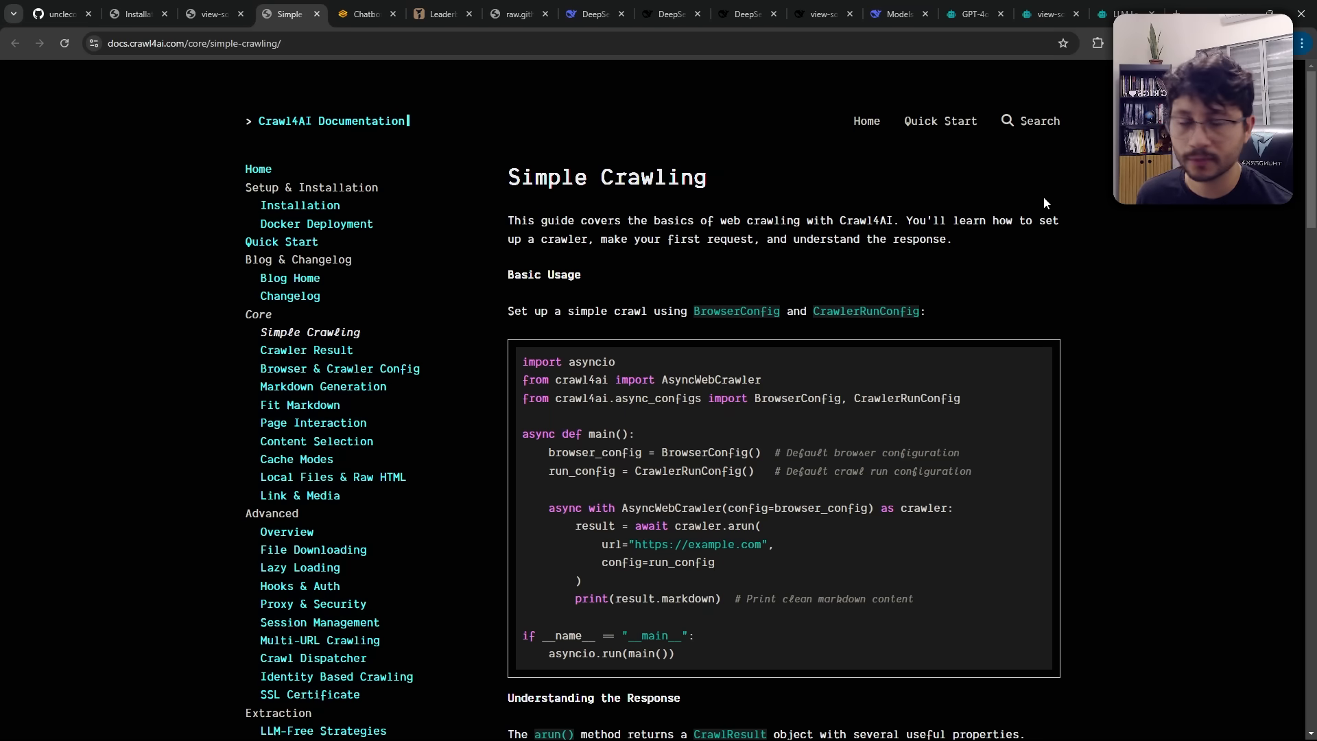
{"action": "scroll", "scroll_direction": "down", "scroll_amount": 3}
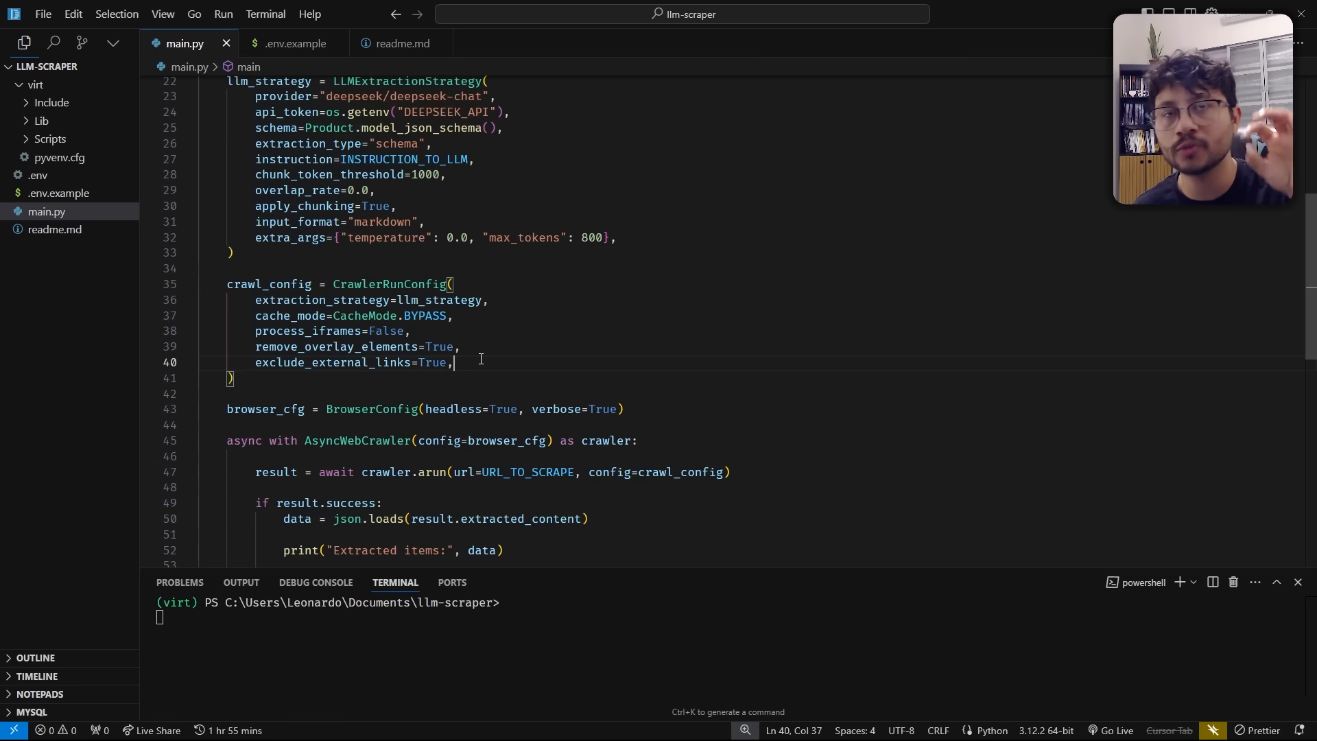
{"action": "mouse_move", "coordinate": [353, 362]}
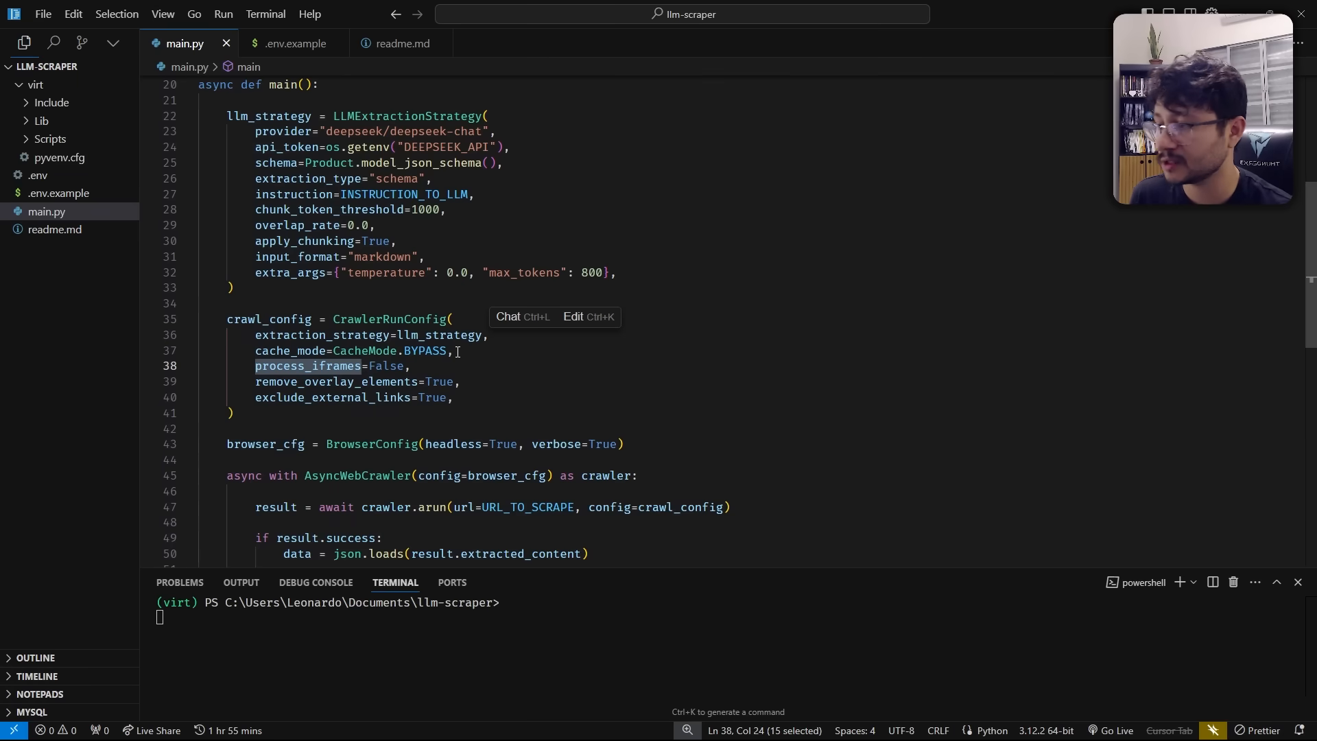
{"action": "double_click", "coordinate": [387, 365]}
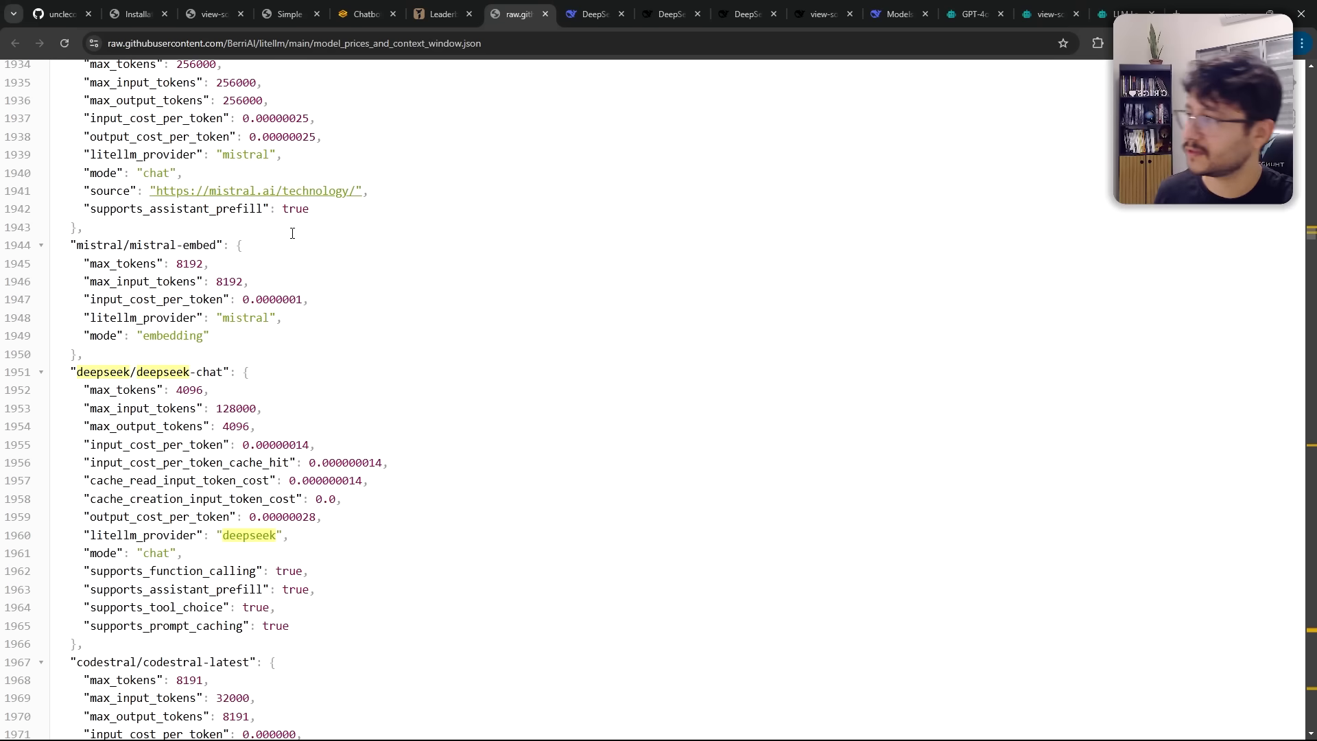
- Highlight the deepseek/deepseek-chat entry and its token limits and costs in LiteLLM's model list
{"action": "scroll", "scroll_direction": "down", "scroll_amount": 3}
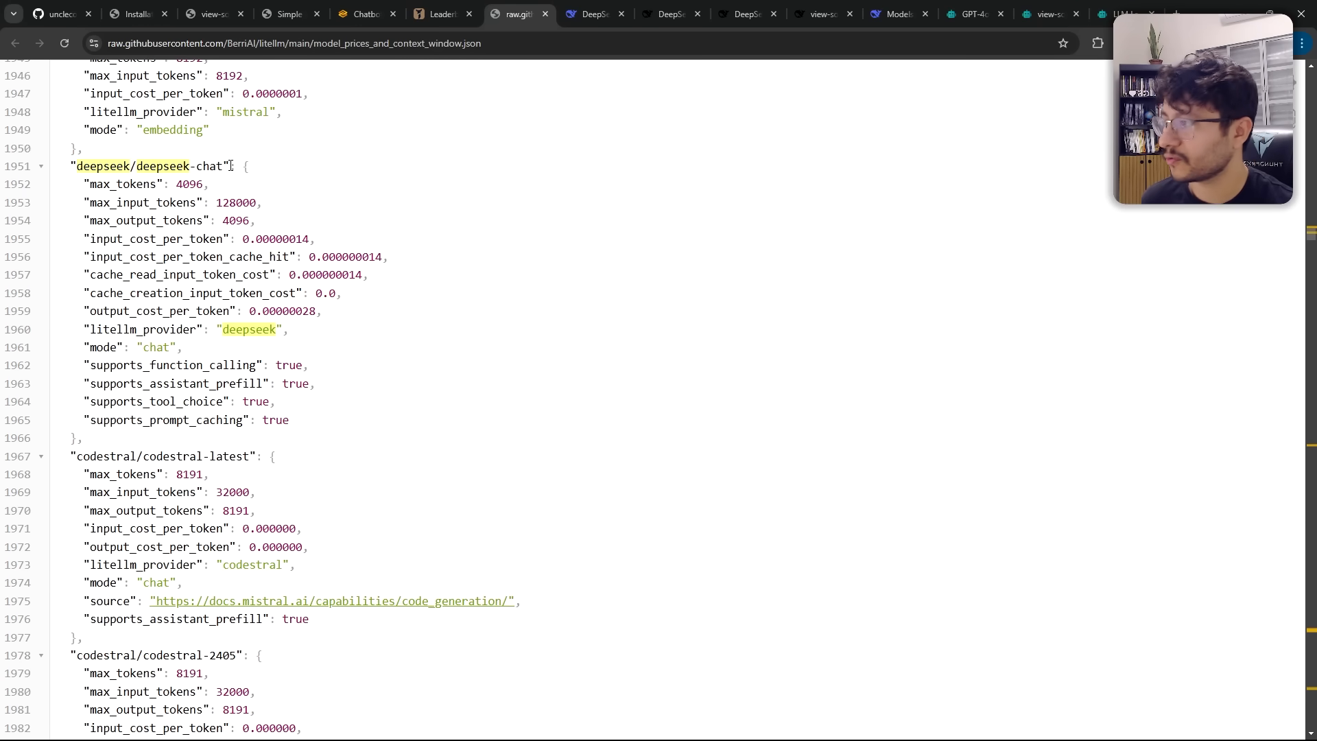
{"action": "double_click", "coordinate": [104, 166]}
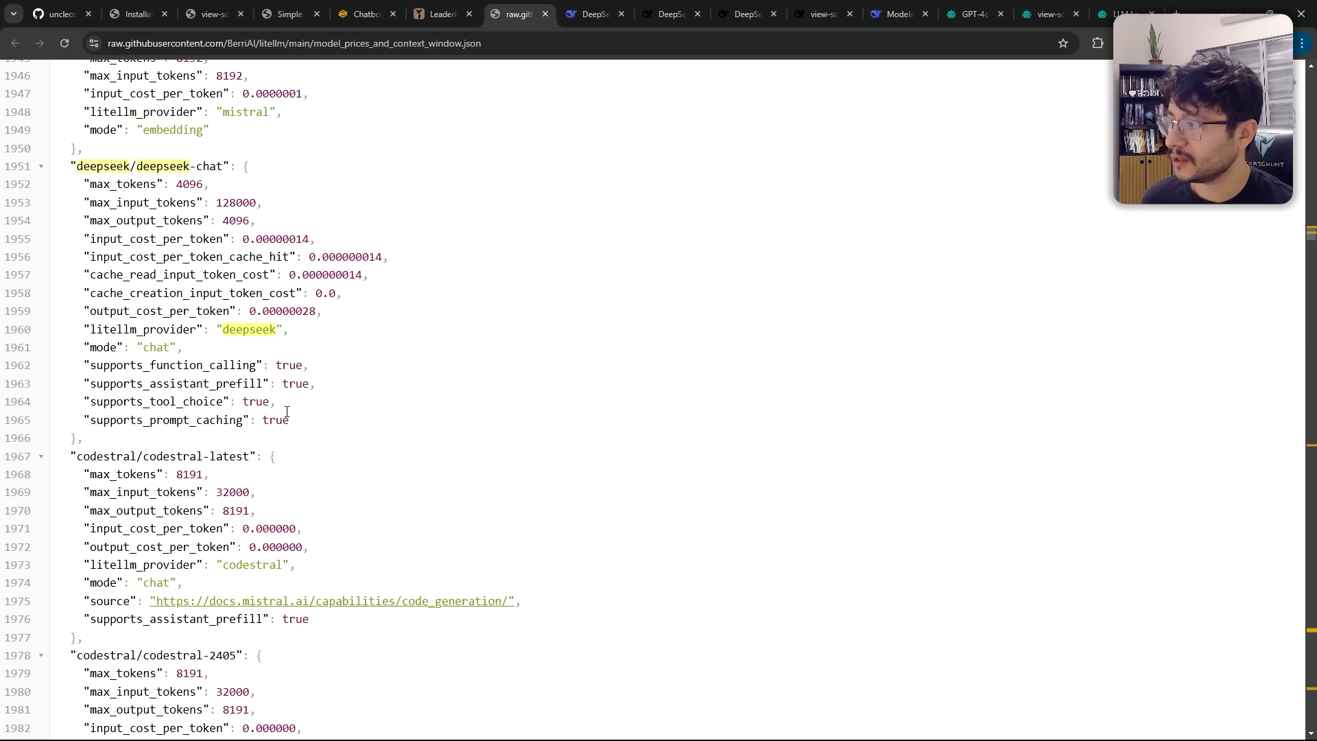
{"action": "left_click_drag", "start_coordinate": [167, 202], "coordinate": [289, 420]}
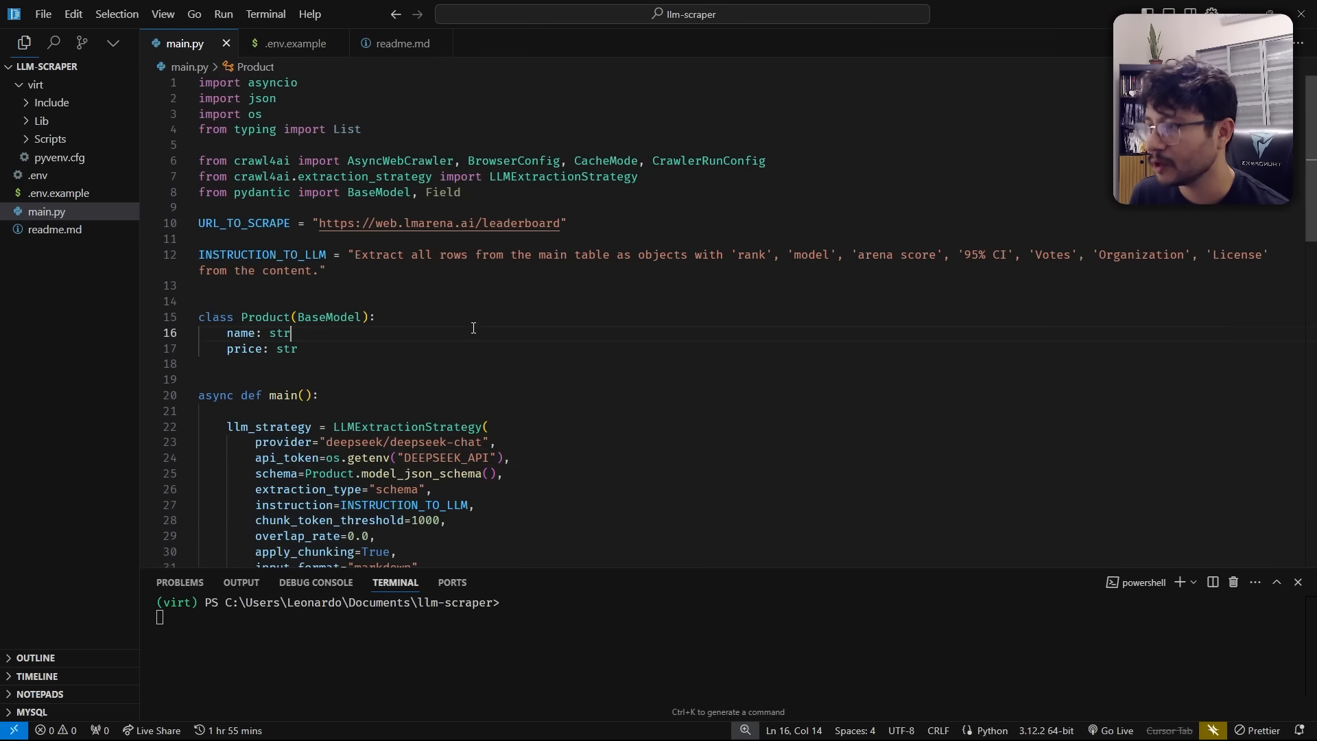
- Highlight the Product name field and the INSTRUCTION_TO_LLM string through the rank and model fields
{"action": "double_click", "coordinate": [245, 222]}
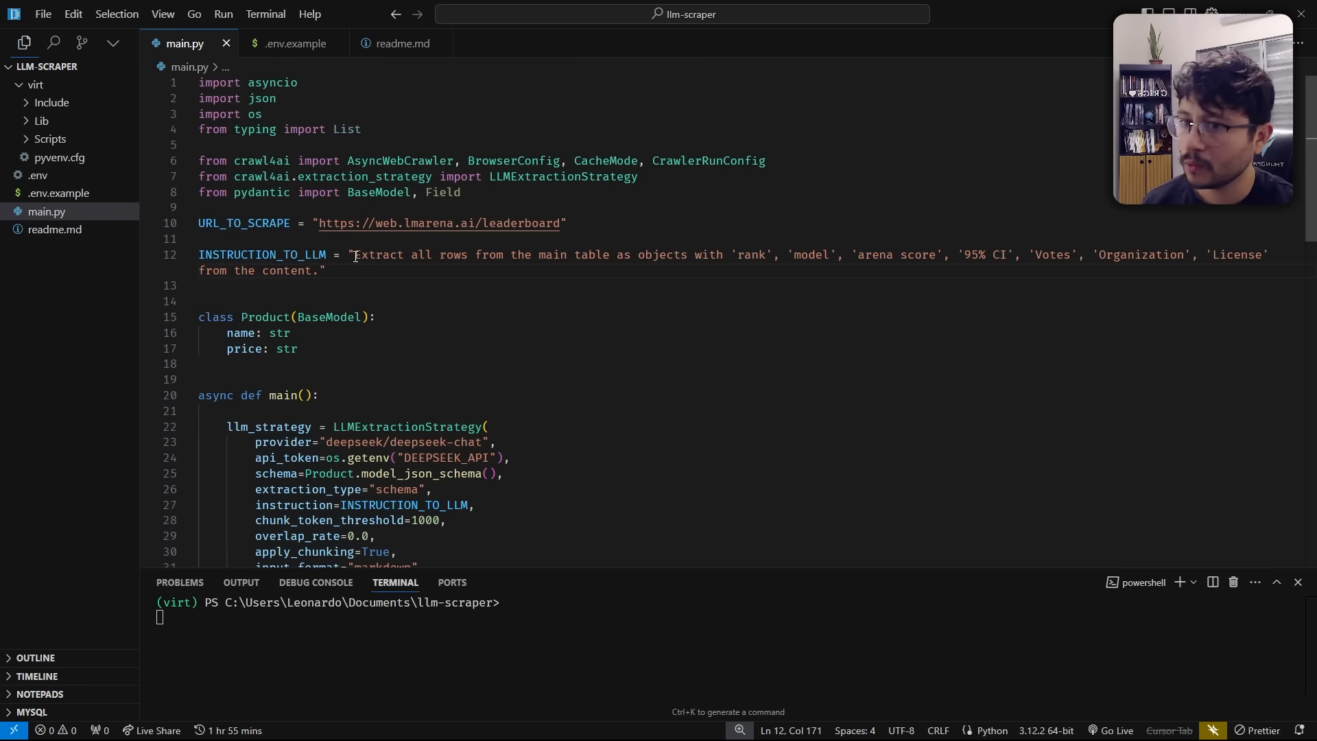
{"action": "left_click_drag", "start_coordinate": [353, 255], "coordinate": [494, 255]}
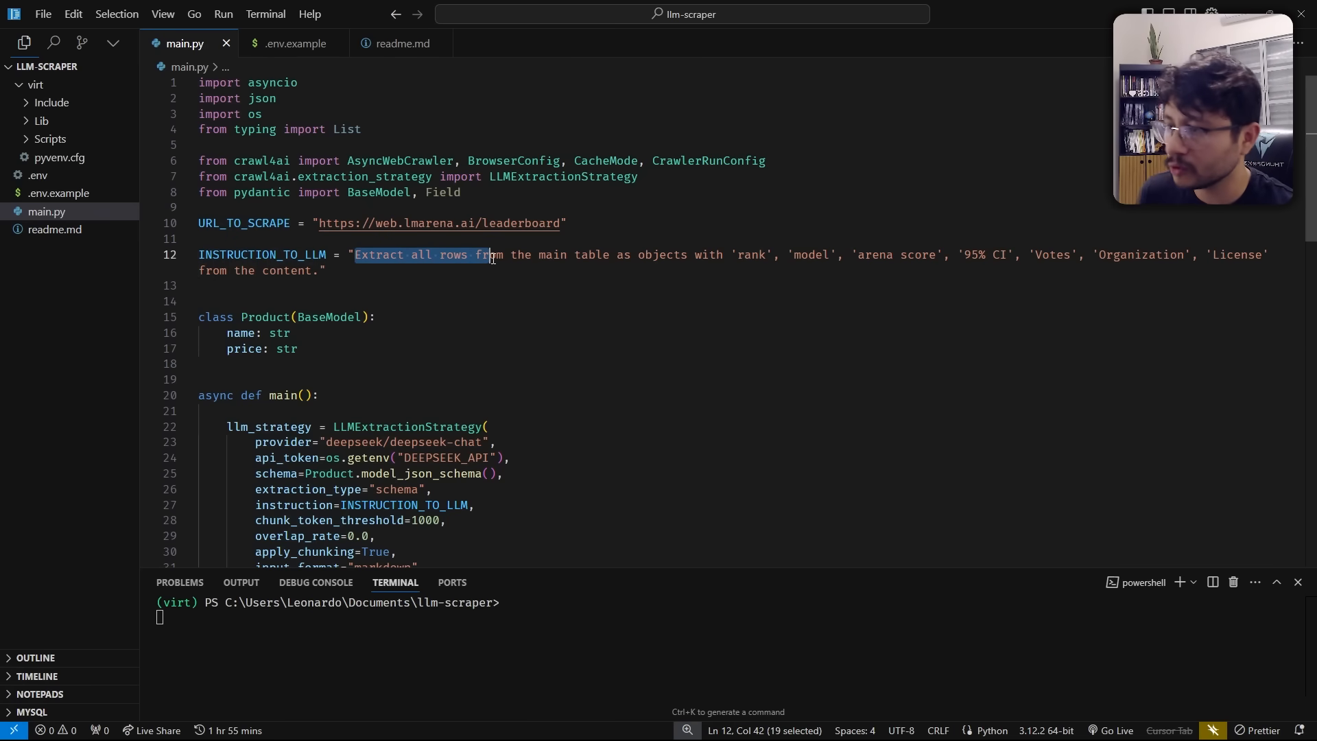
{"action": "left_click_drag", "start_coordinate": [492, 255], "coordinate": [823, 255]}
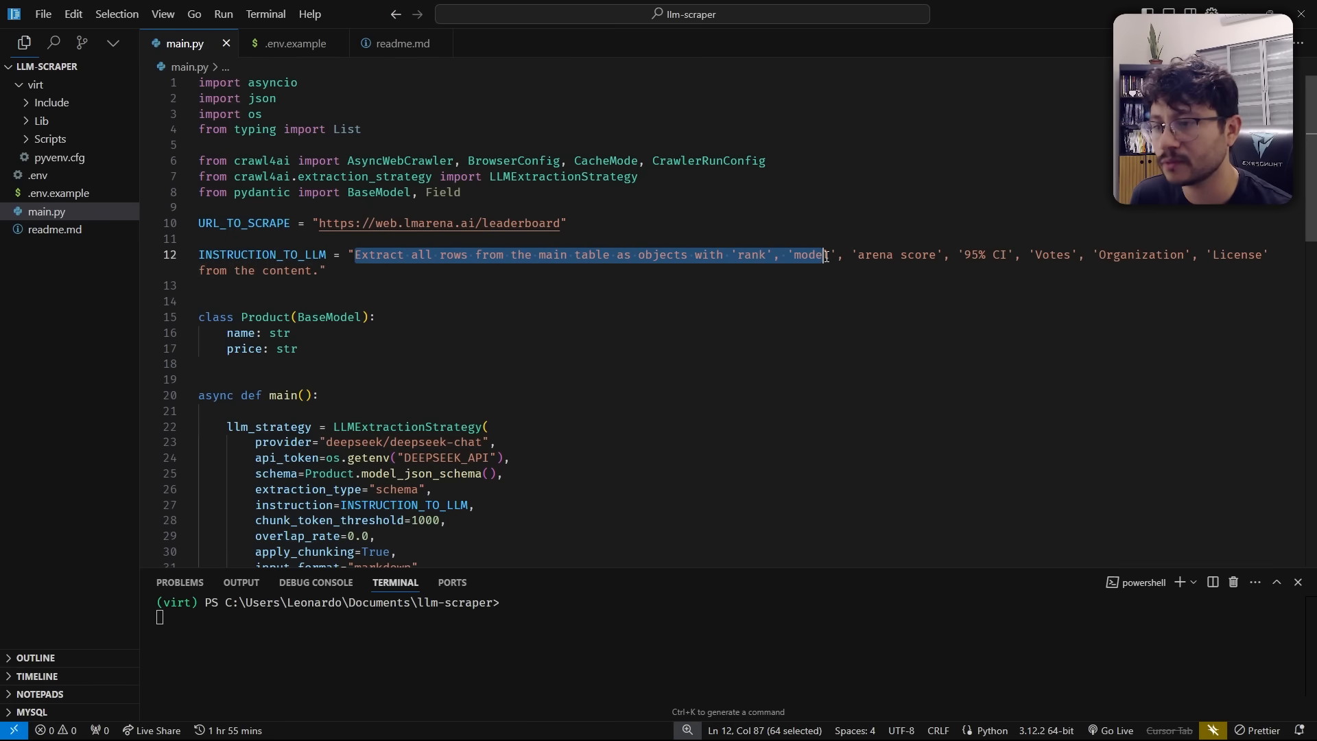
{"action": "left_click_drag", "start_coordinate": [828, 255], "coordinate": [1014, 255]}
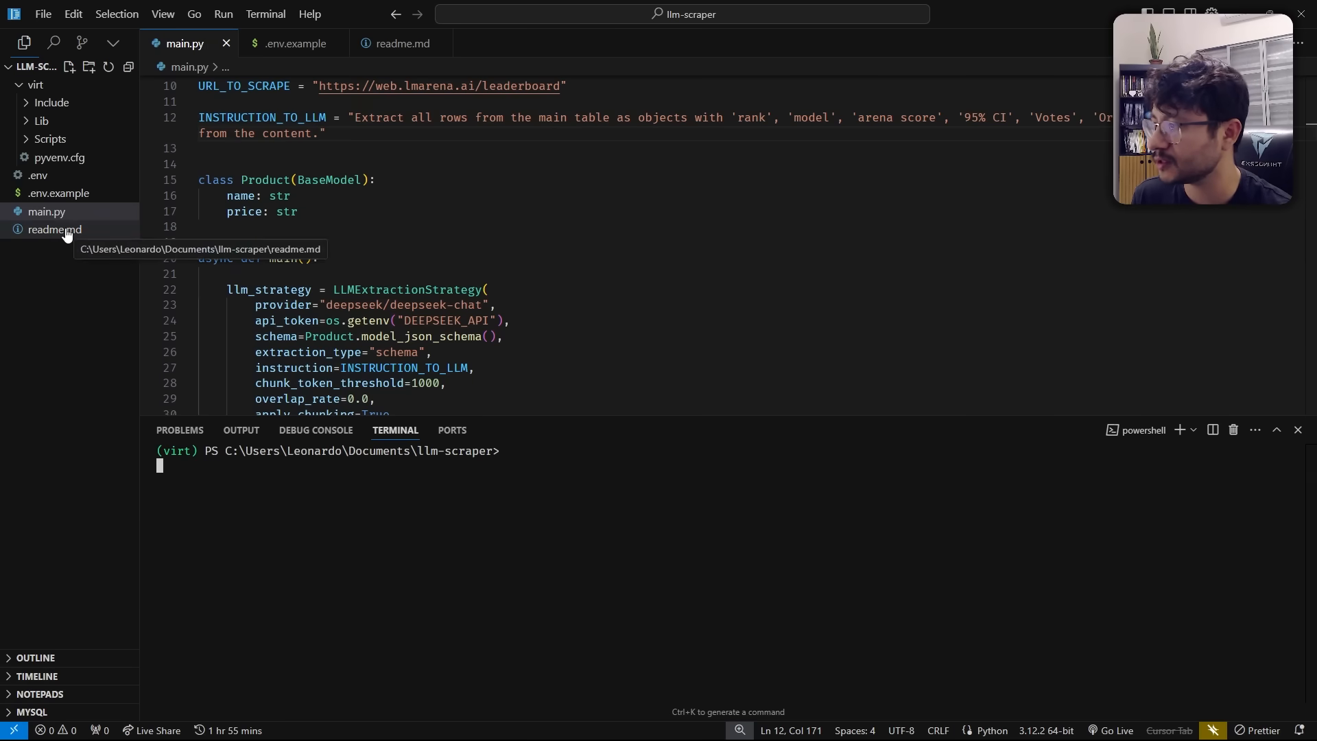
{"action": "left_click", "coordinate": [54, 229]}
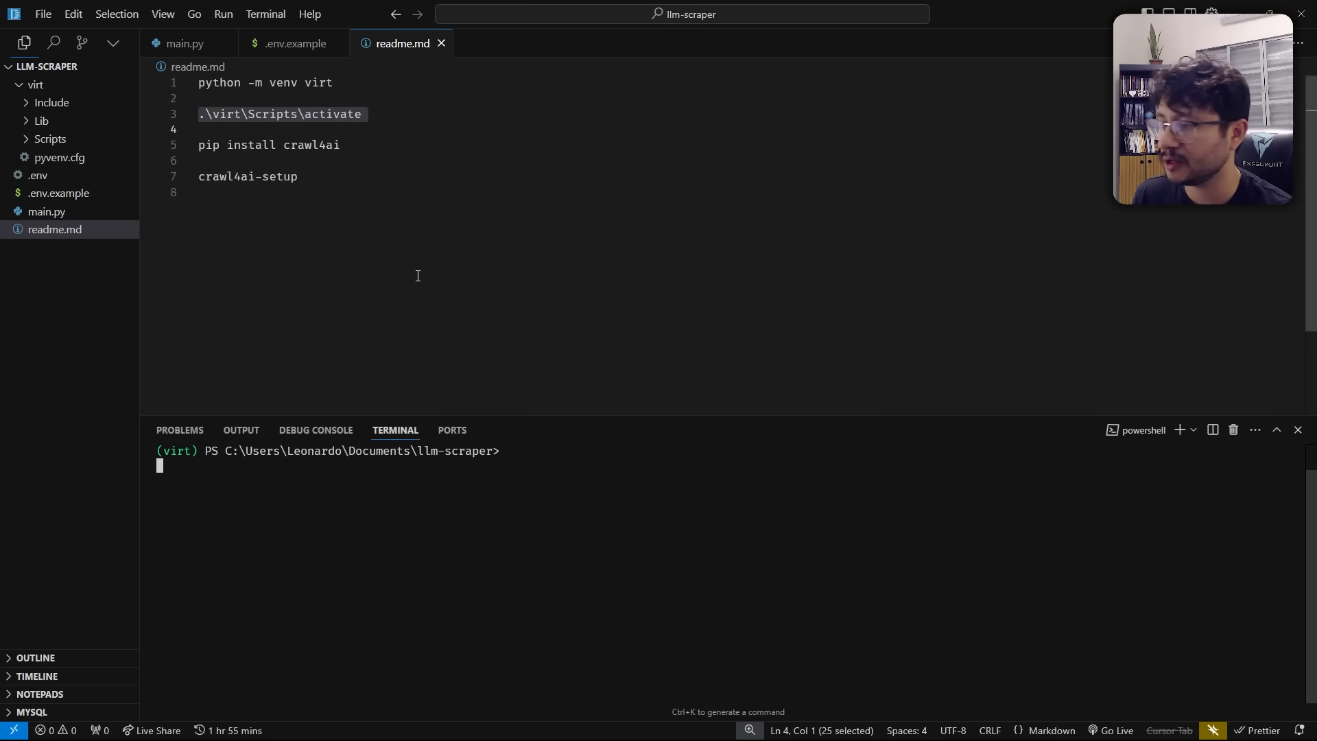
{"action": "mouse_move", "coordinate": [391, 144]}
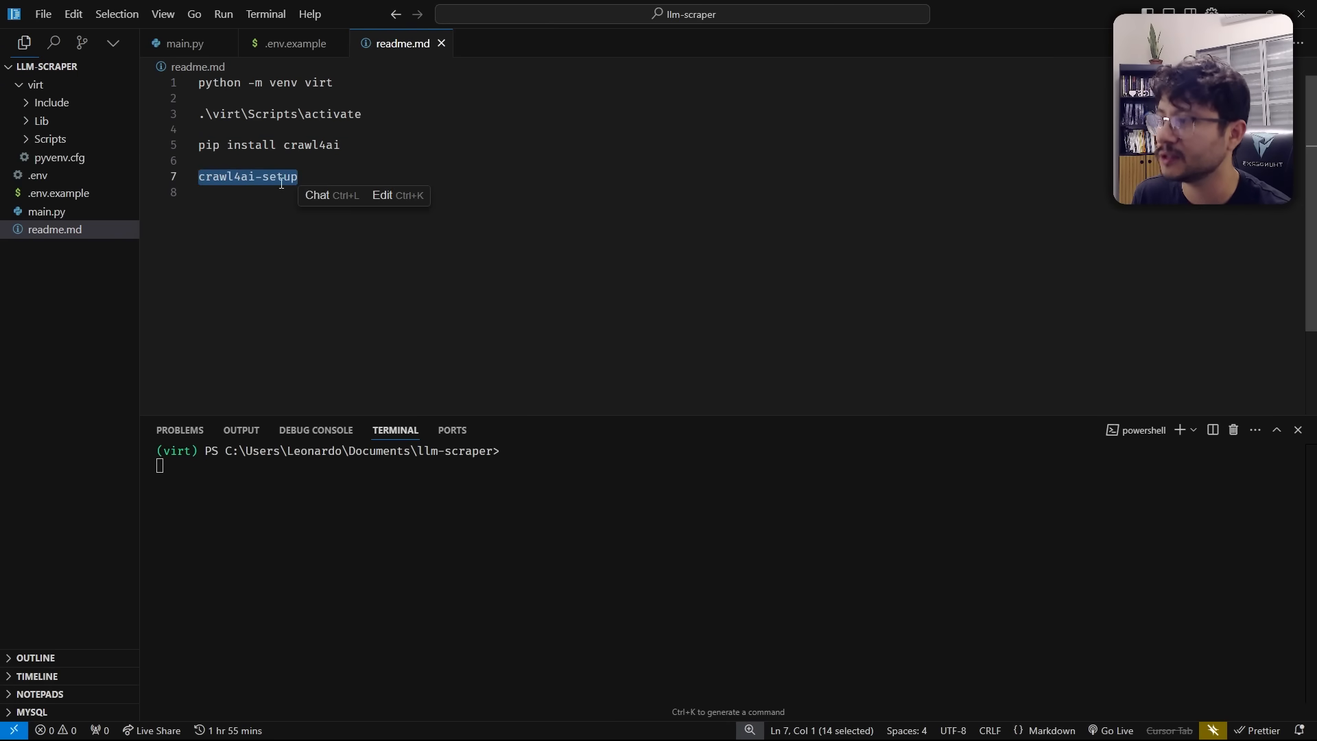
{"action": "left_click", "coordinate": [185, 43]}
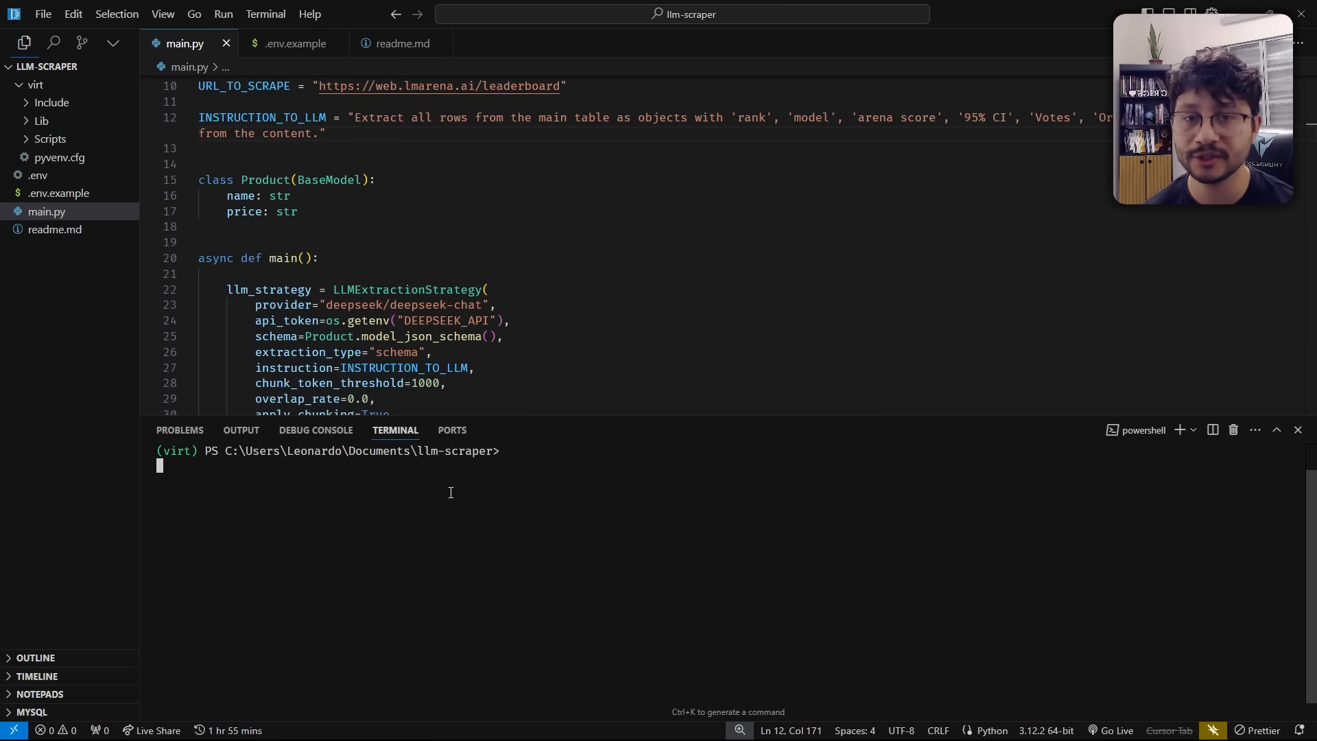
- Start a 'pyt' command, browse the WebDev Arena leaderboard, and switch to the Chatbot Arena leaderboard
{"action": "type", "text": "pyt"}
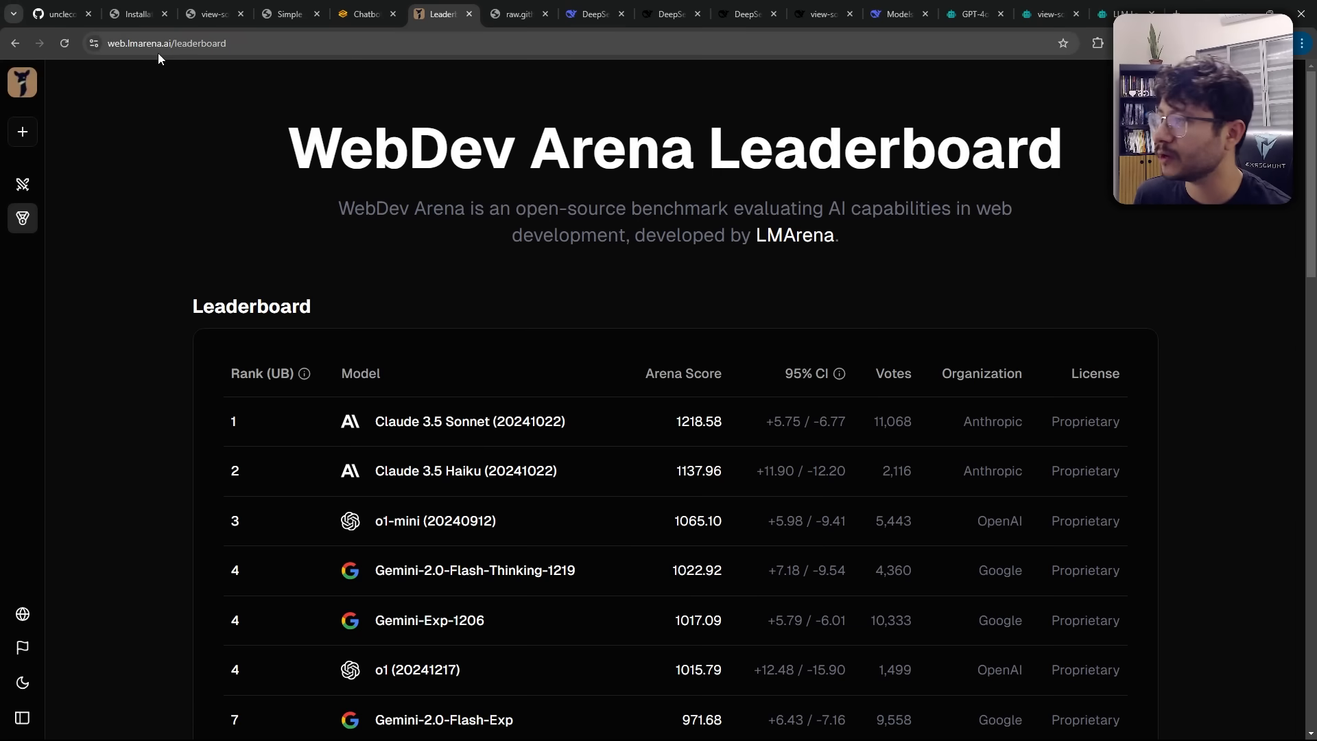
{"action": "scroll", "scroll_direction": "down", "scroll_amount": 3}
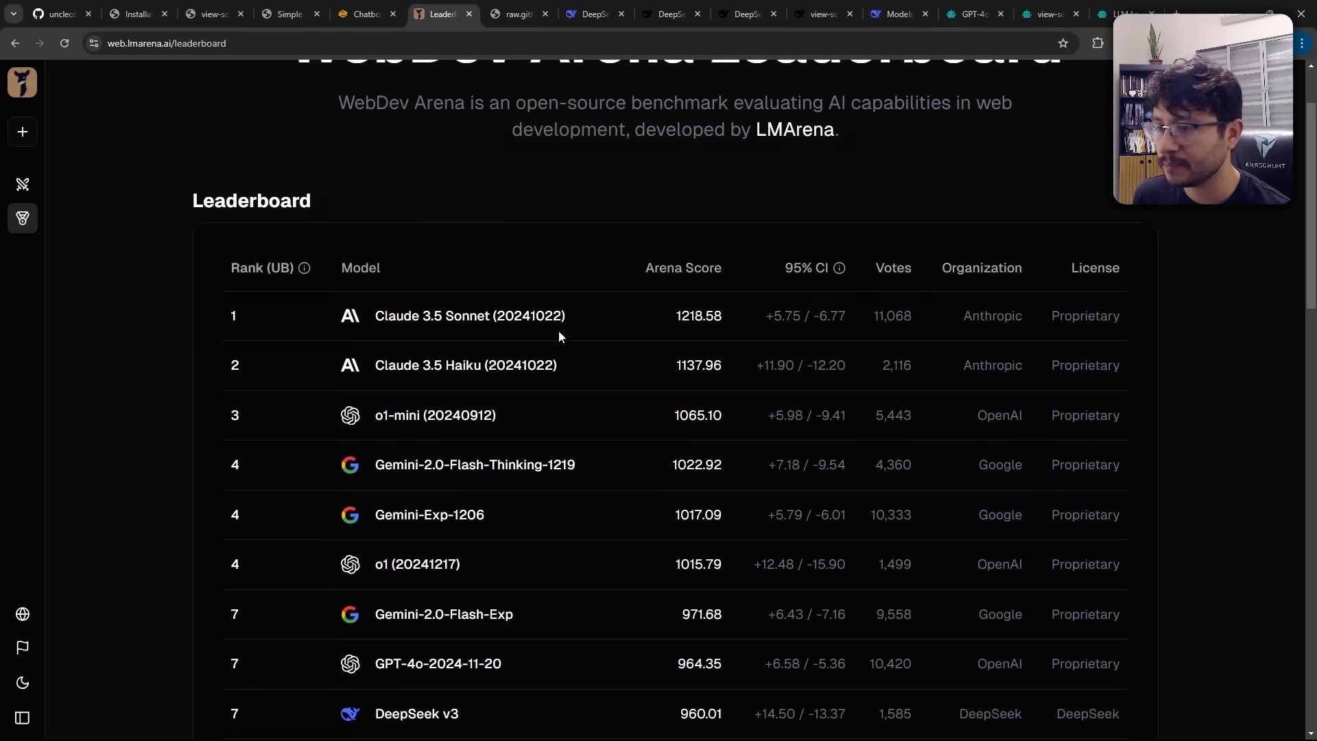
{"action": "left_click", "coordinate": [365, 13]}
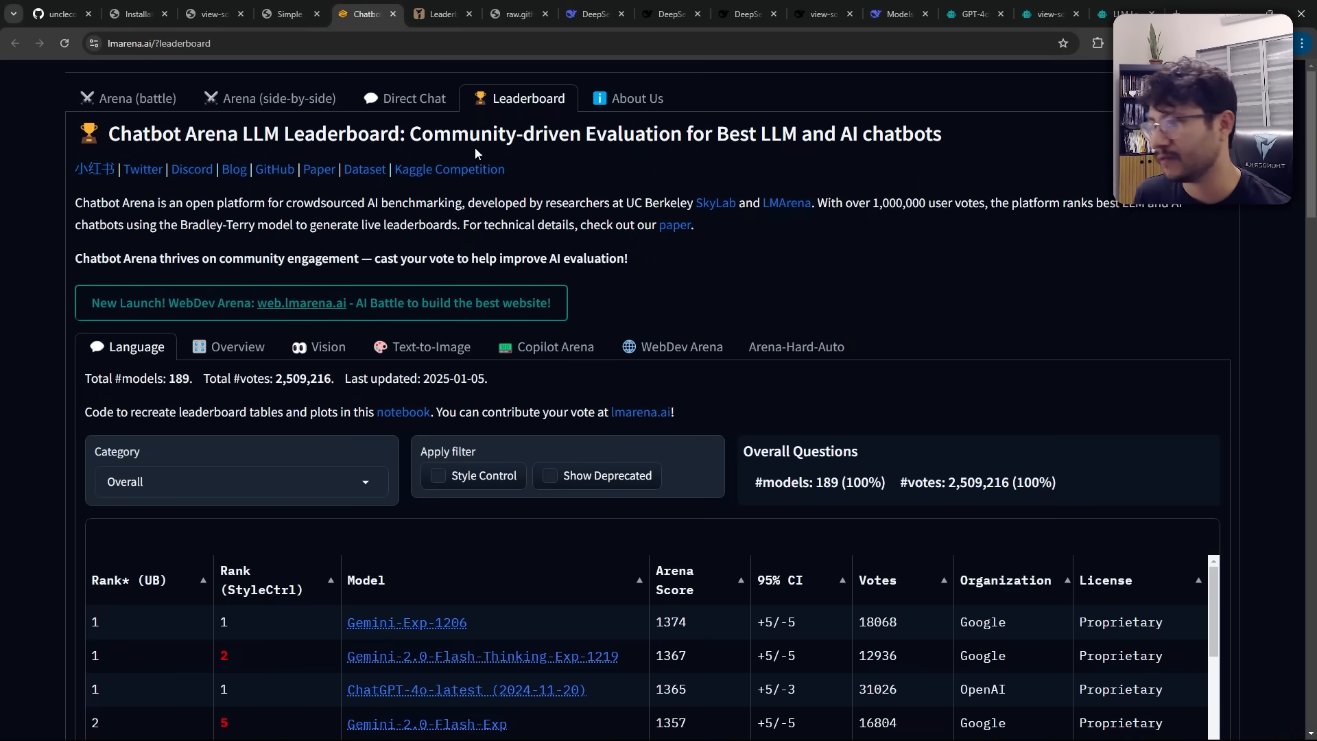
- Ask the two anonymous battle models 'Which is the best llm?'
{"action": "scroll", "scroll_direction": "down", "scroll_amount": 3}
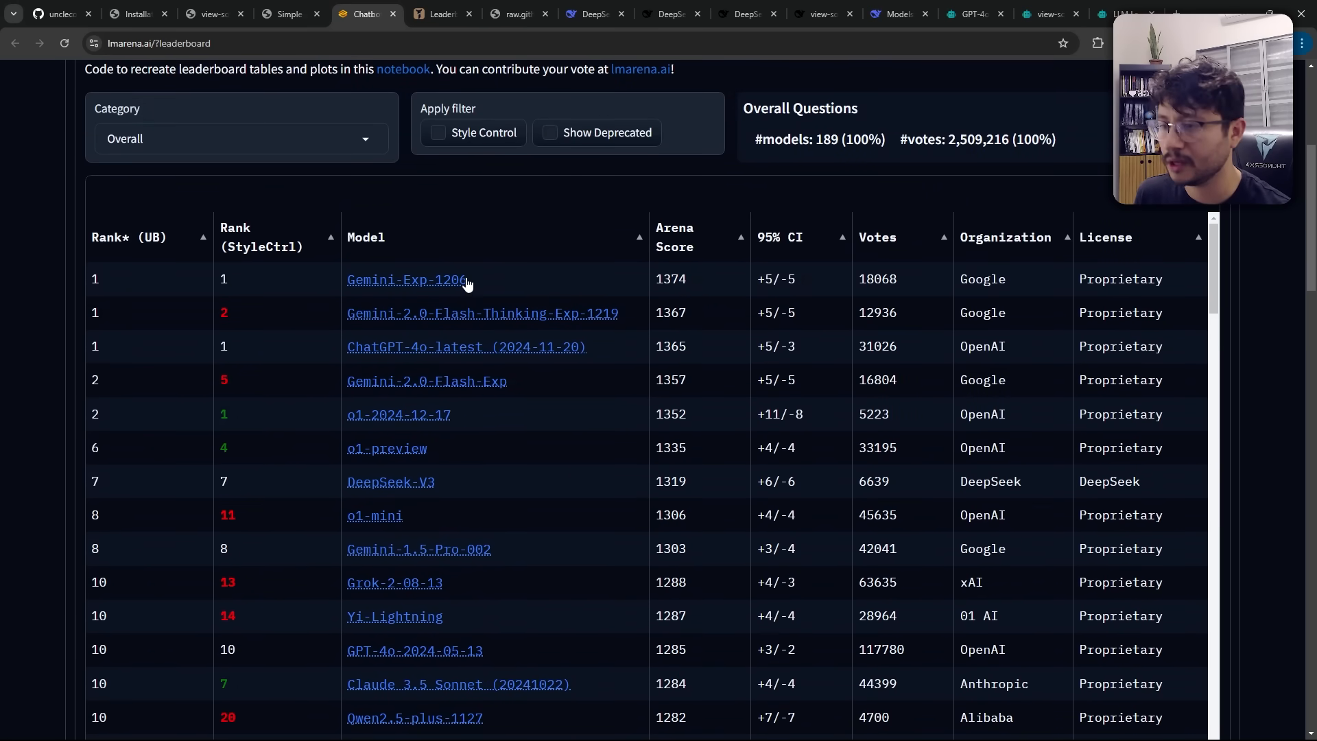
{"action": "mouse_move", "coordinate": [536, 249]}
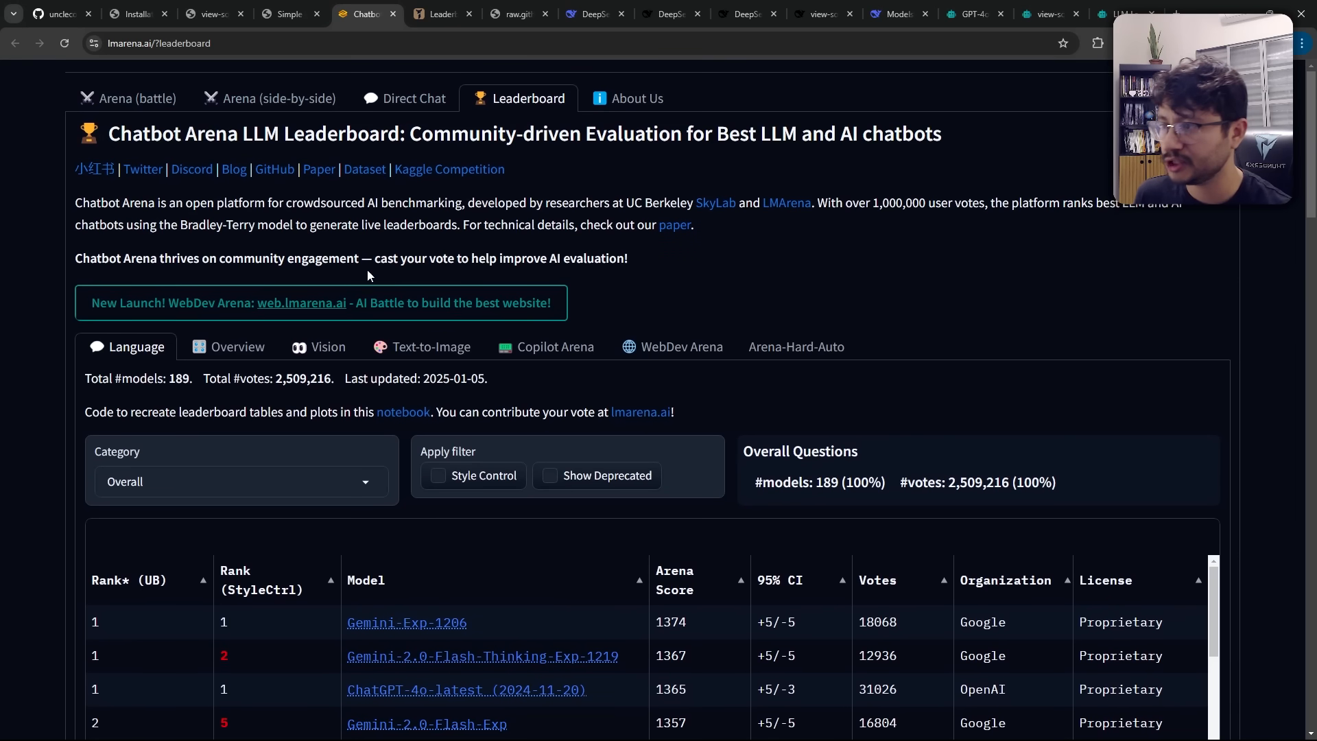
{"action": "left_click", "coordinate": [137, 98]}
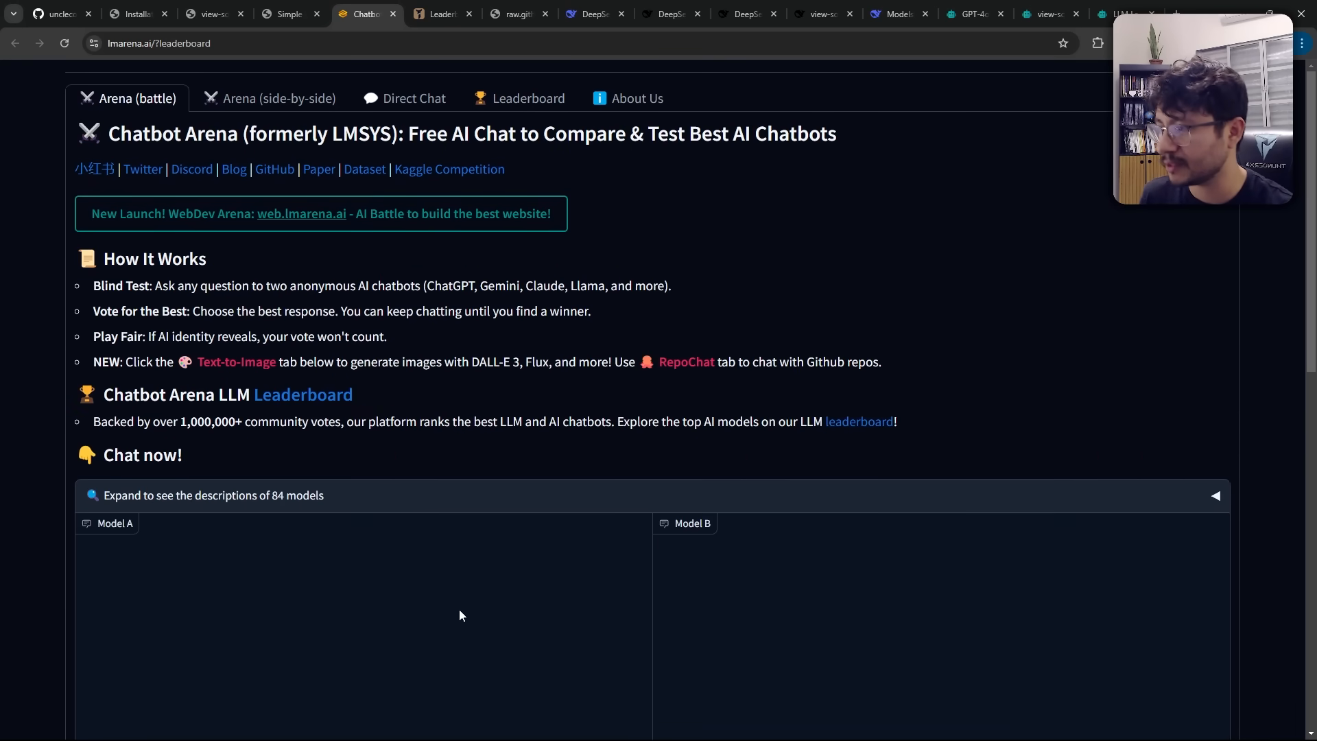
{"action": "scroll", "scroll_direction": "down", "scroll_amount": 3}
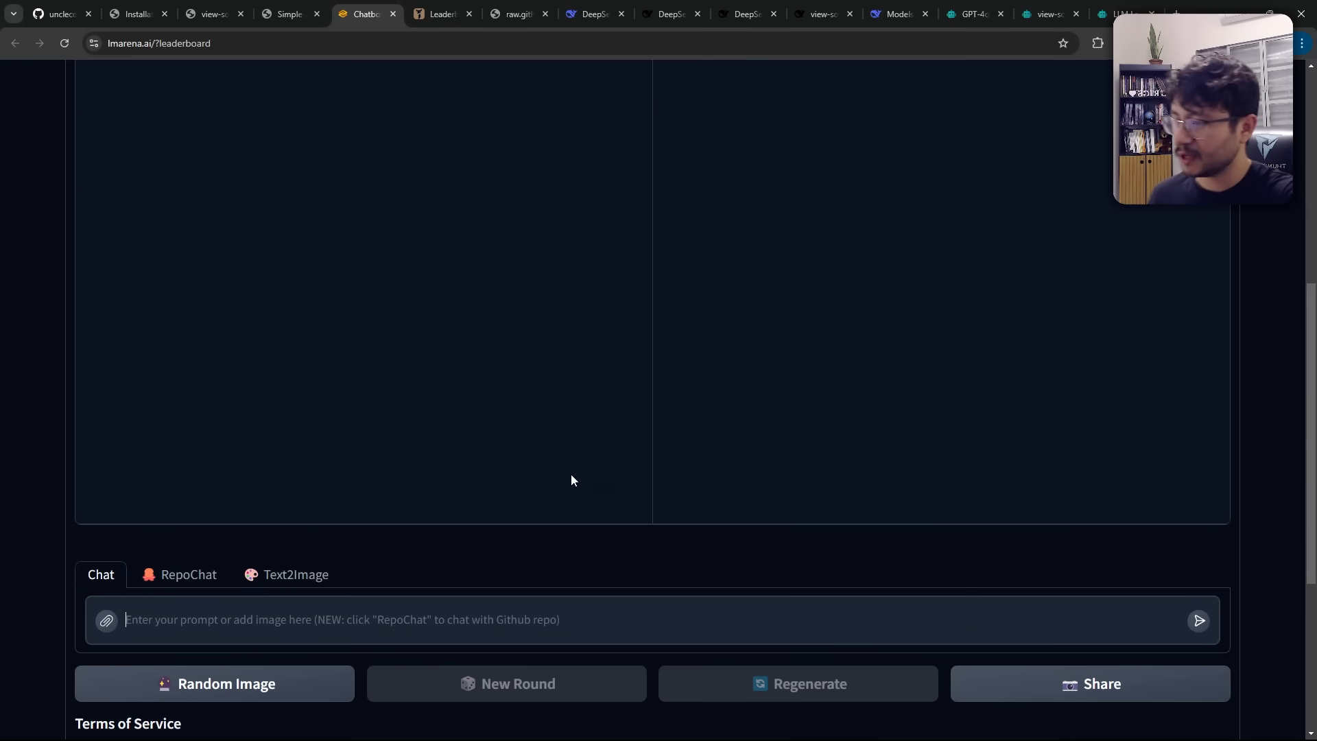
{"action": "type", "text": "Which is"}
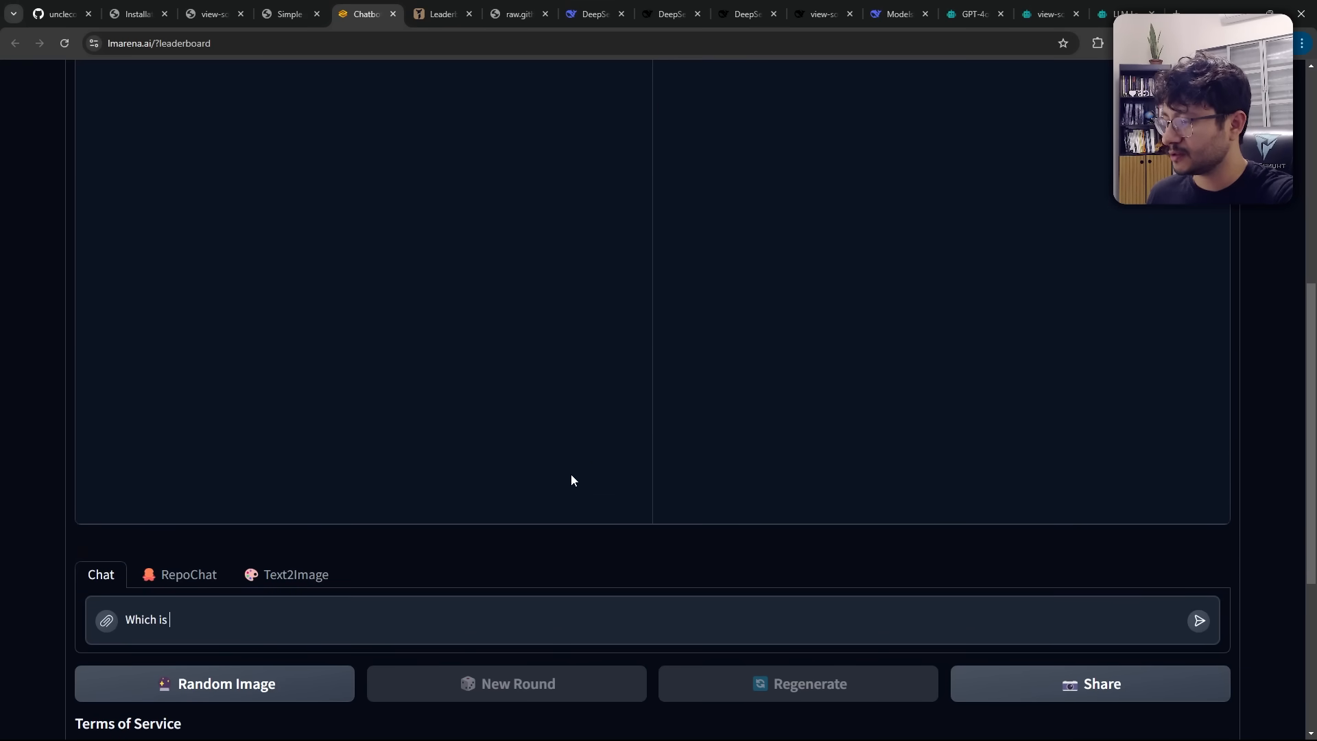
{"action": "left_click", "coordinate": [1196, 620]}
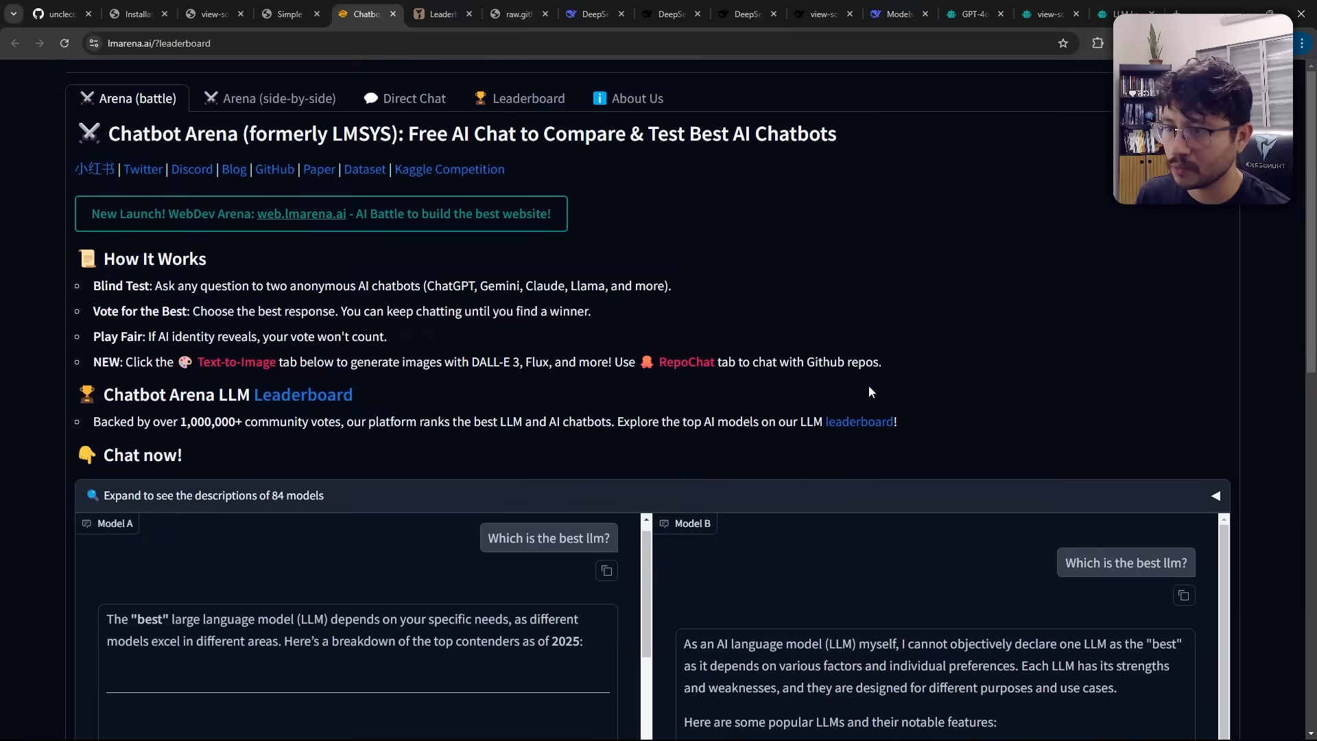
- Read both answers and vote Model A better, revealing anonymous-chatbot versus c4ai-aya-expanse-8b
{"action": "scroll", "scroll_direction": "down", "scroll_amount": 3}
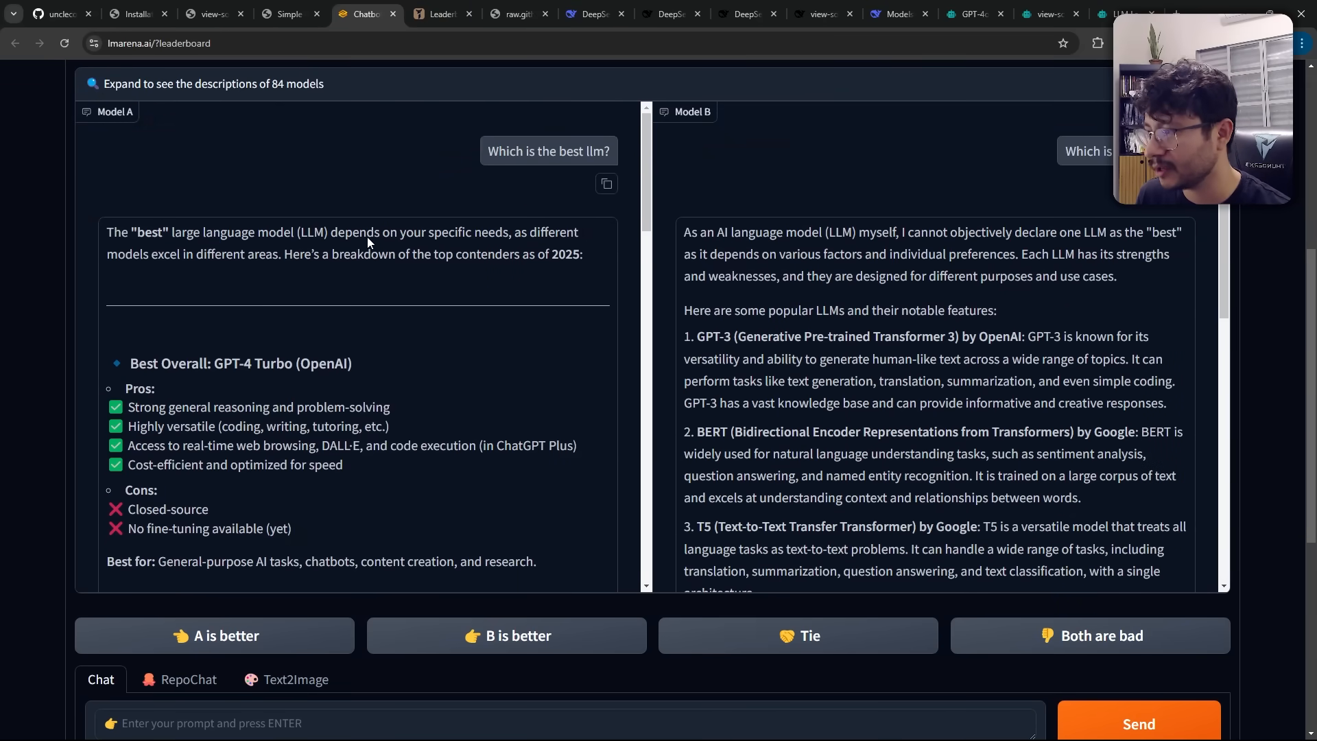
{"action": "scroll", "scroll_direction": "down", "scroll_amount": 3}
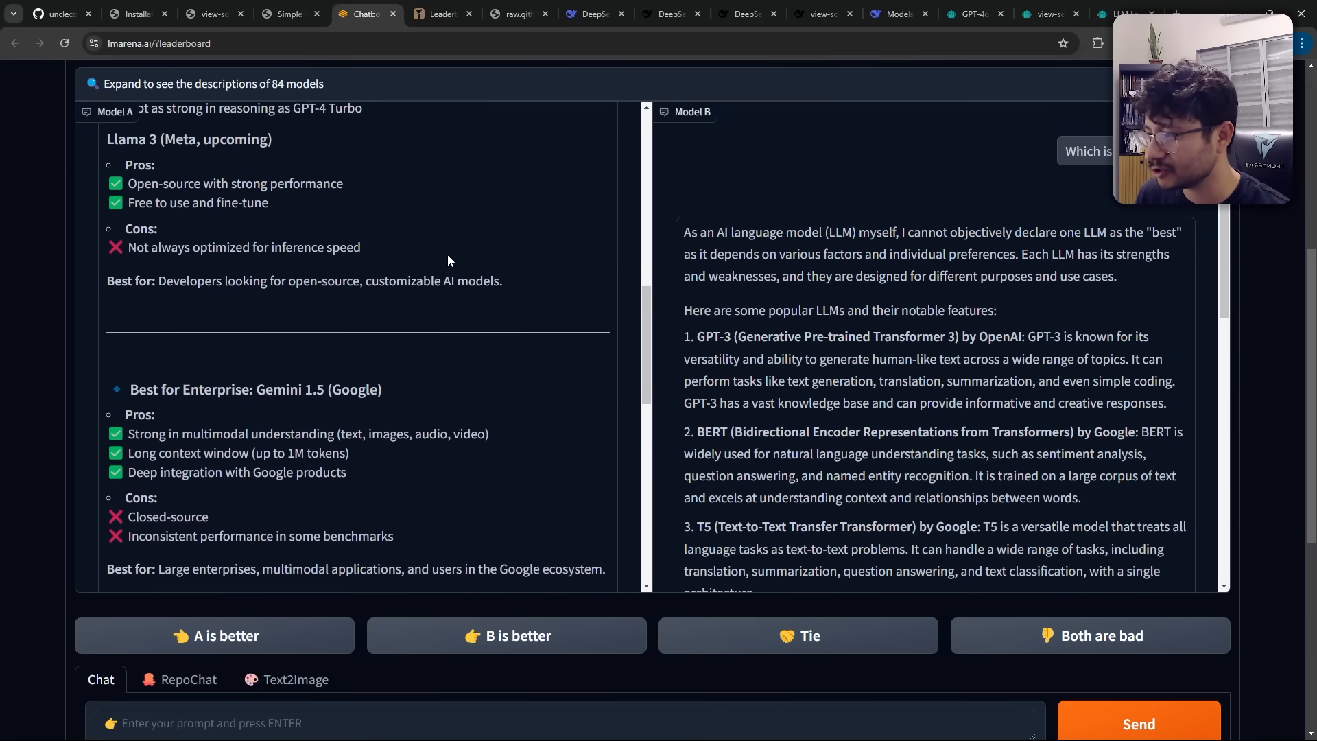
{"action": "scroll", "scroll_direction": "down", "scroll_amount": 3}
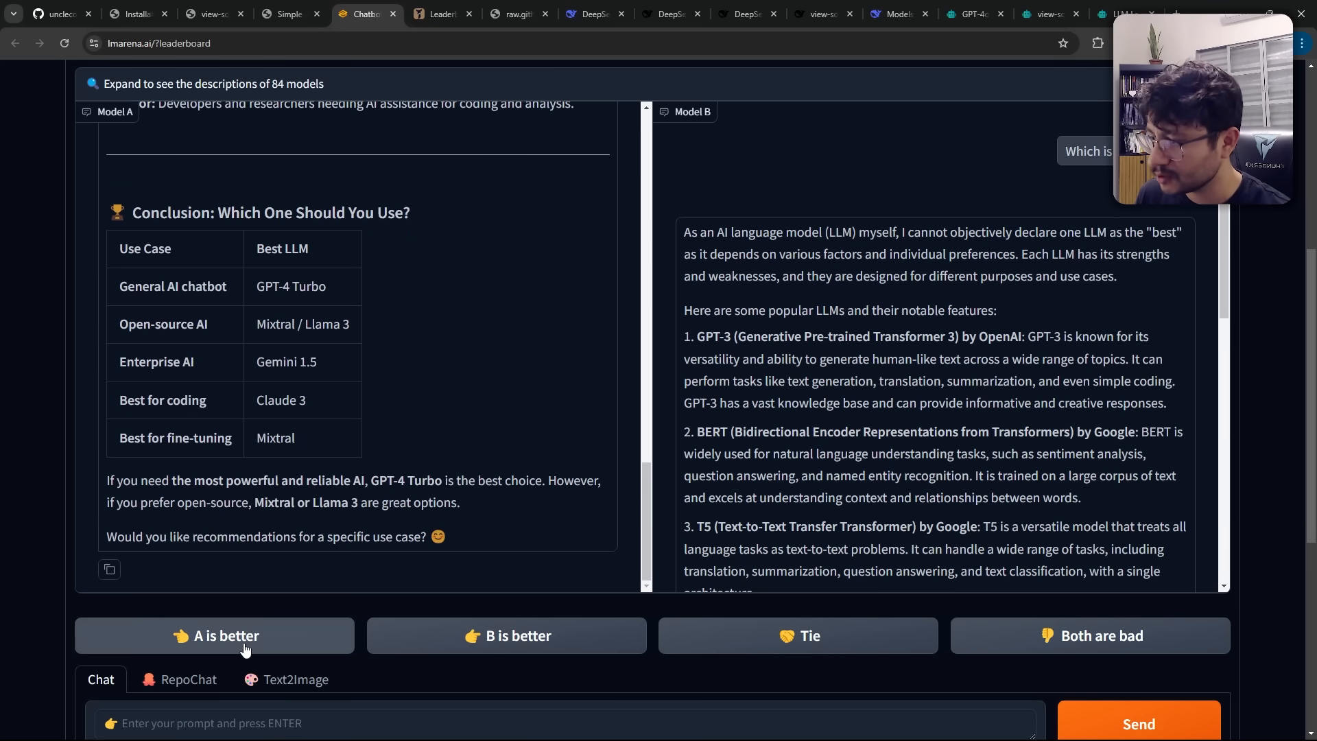
{"action": "left_click", "coordinate": [214, 635]}
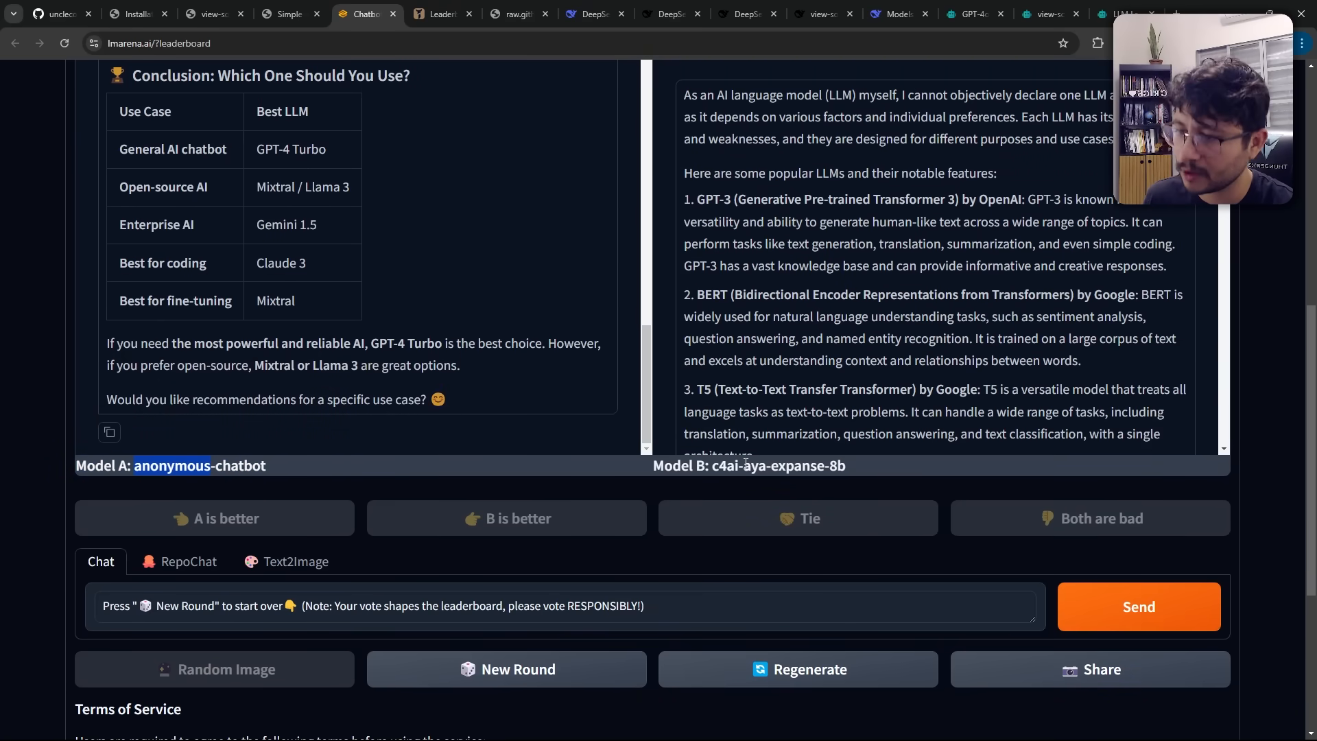
{"action": "scroll", "scroll_direction": "down", "scroll_amount": 3}
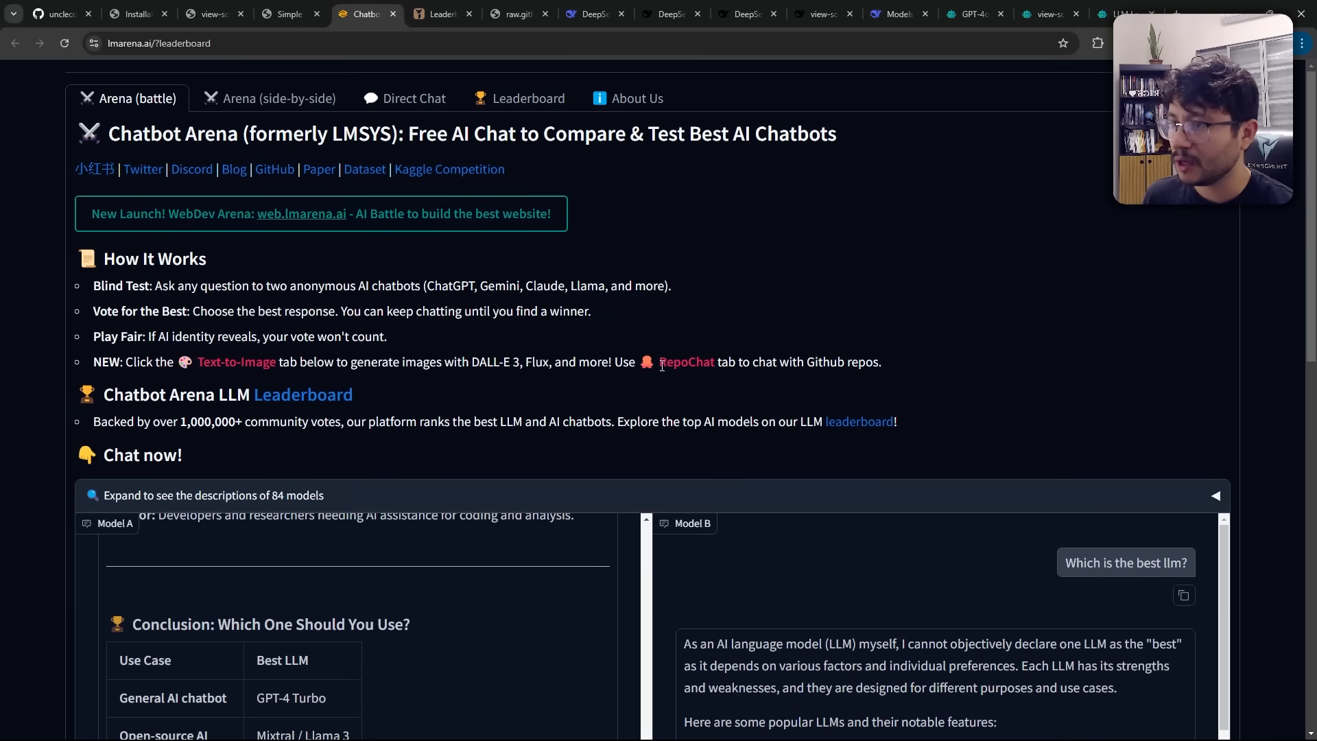
- Bring up the WebDev Arena leaderboard with Claude 3.5 Sonnet first at 1218.58
{"action": "left_click", "coordinate": [443, 14]}
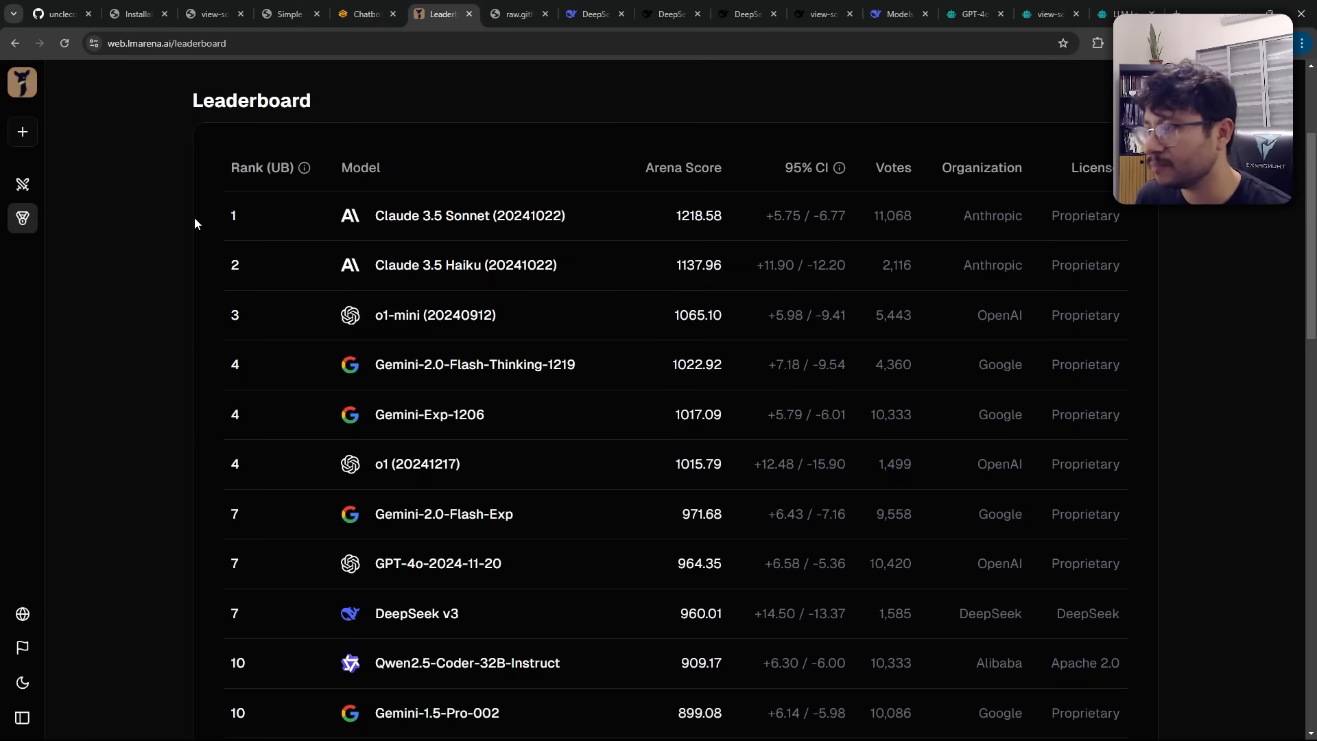
{"action": "mouse_move", "coordinate": [679, 114]}
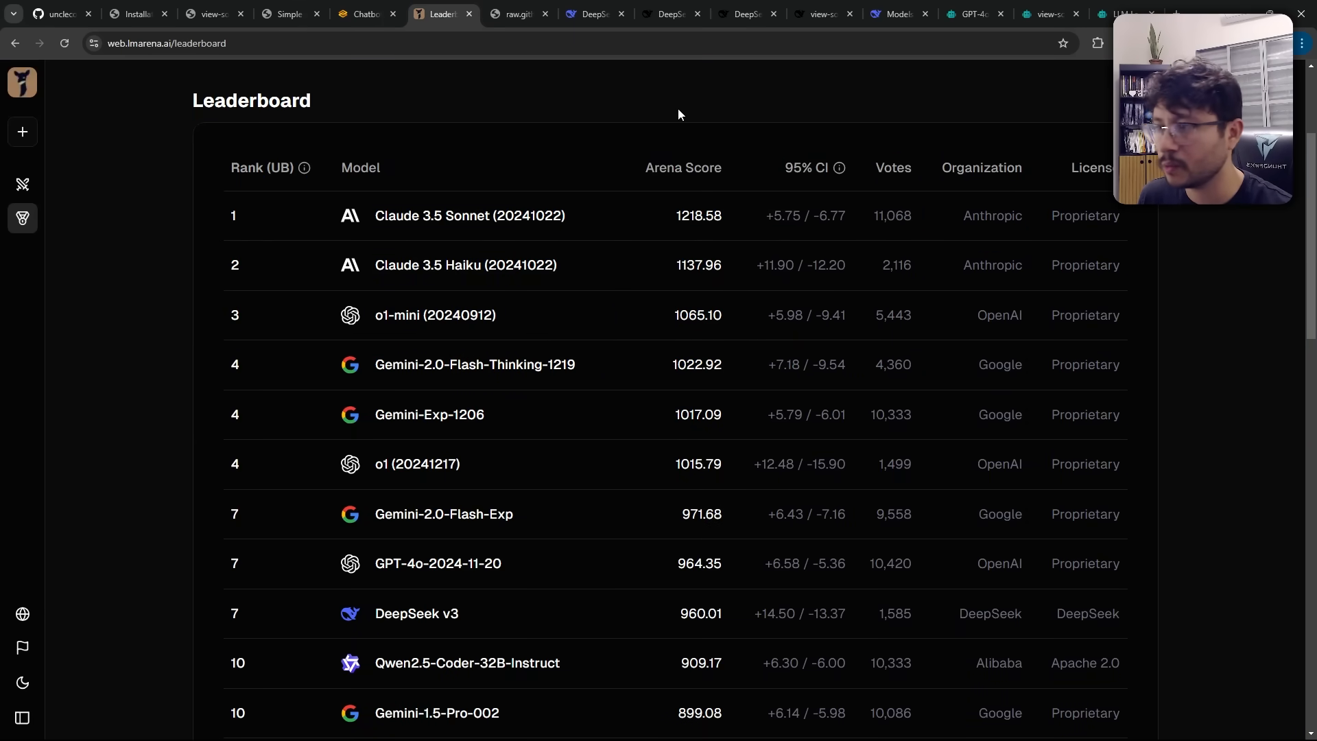
{"action": "mouse_move", "coordinate": [444, 635]}
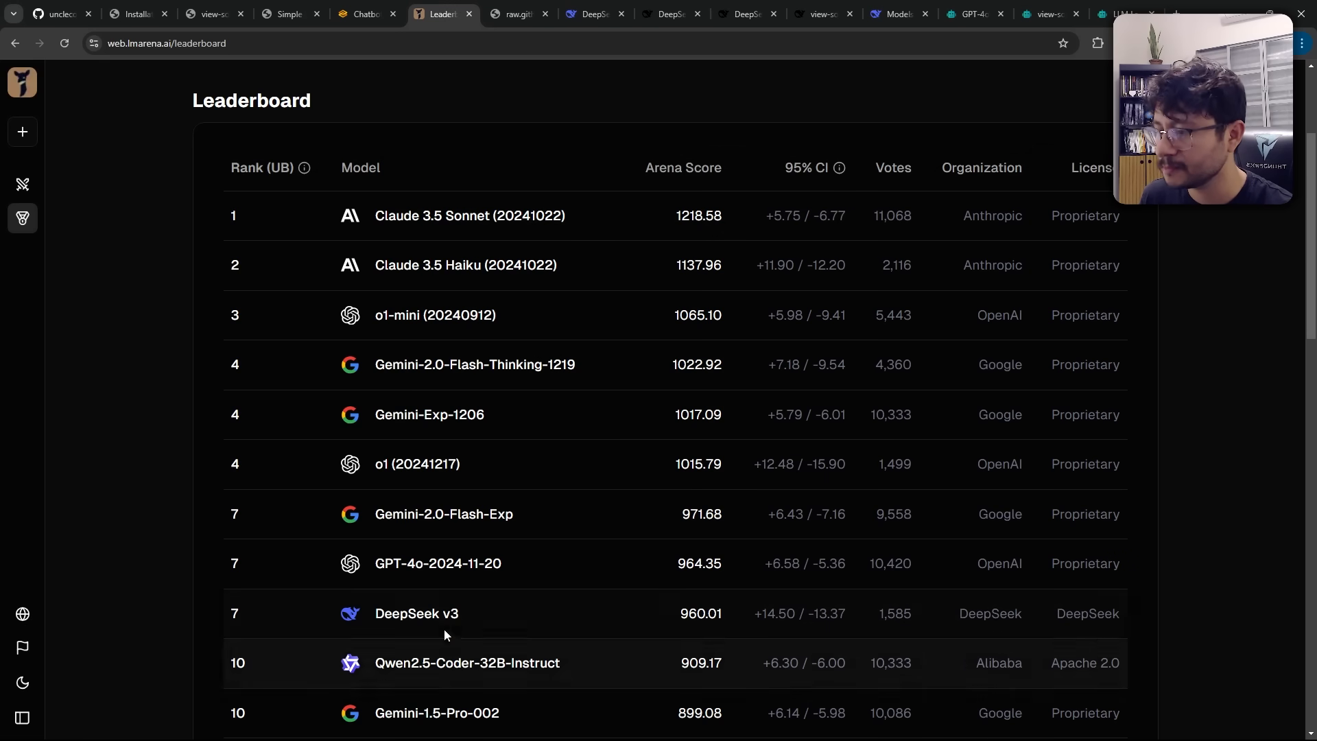
{"action": "mouse_move", "coordinate": [132, 549]}
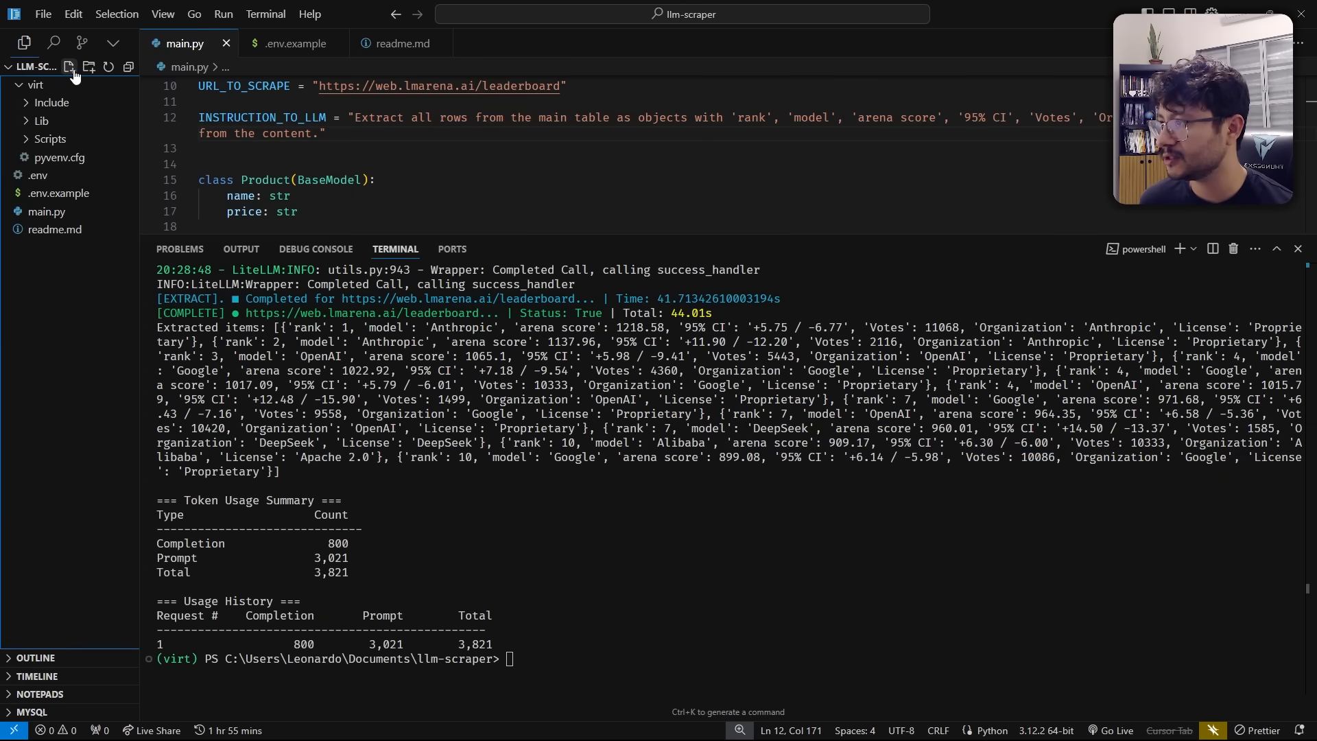
- Review the scraped leaderboard rows saved in test.json from the Explorer
{"action": "left_click", "coordinate": [69, 66]}
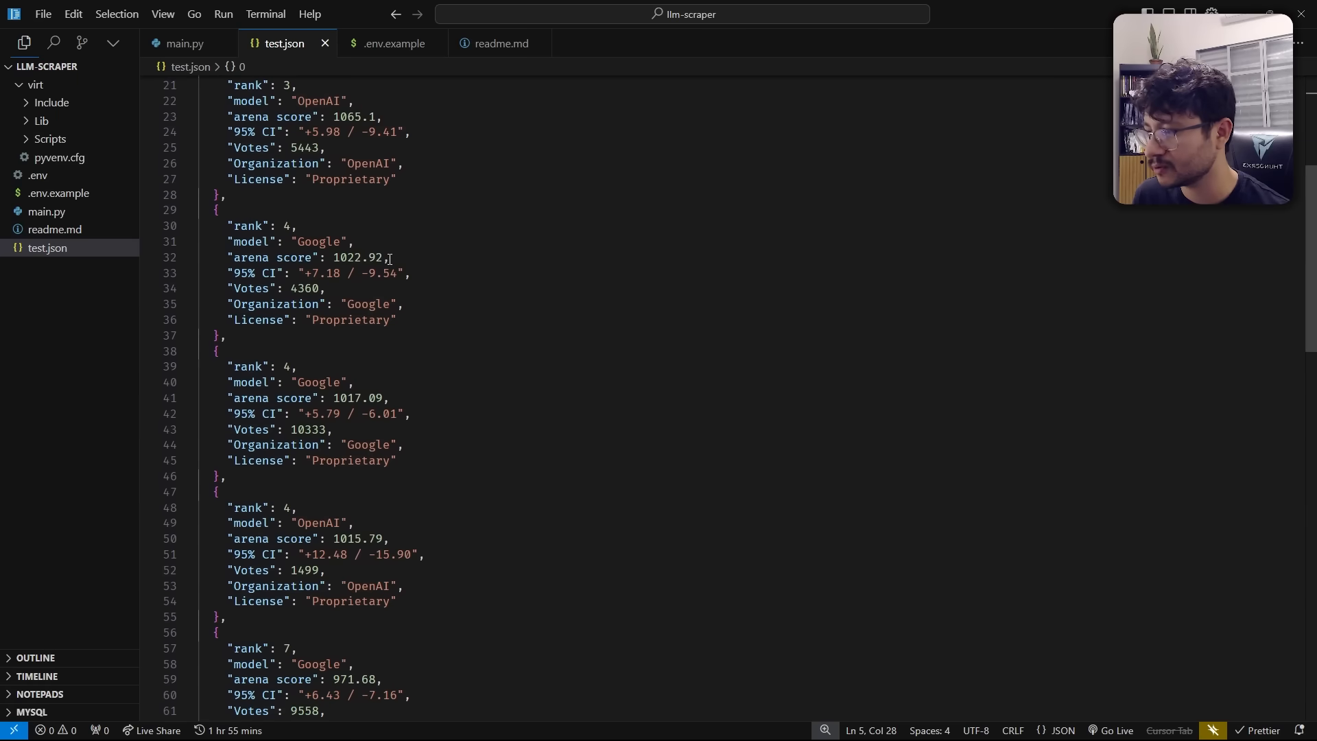
{"action": "scroll", "scroll_direction": "down", "scroll_amount": 3}
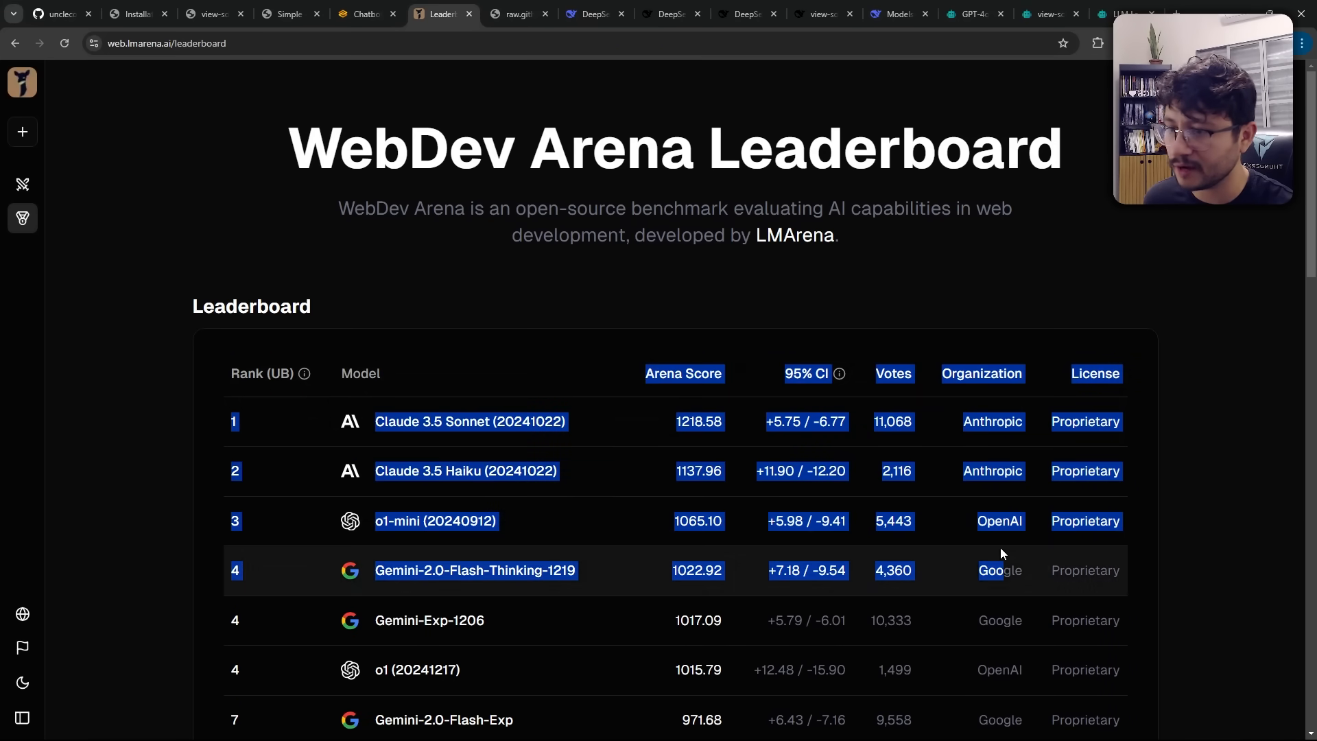
- Scroll the WebDev Arena leaderboard through rank 10 to compare against the JSON
{"action": "scroll", "scroll_direction": "down", "scroll_amount": 3}
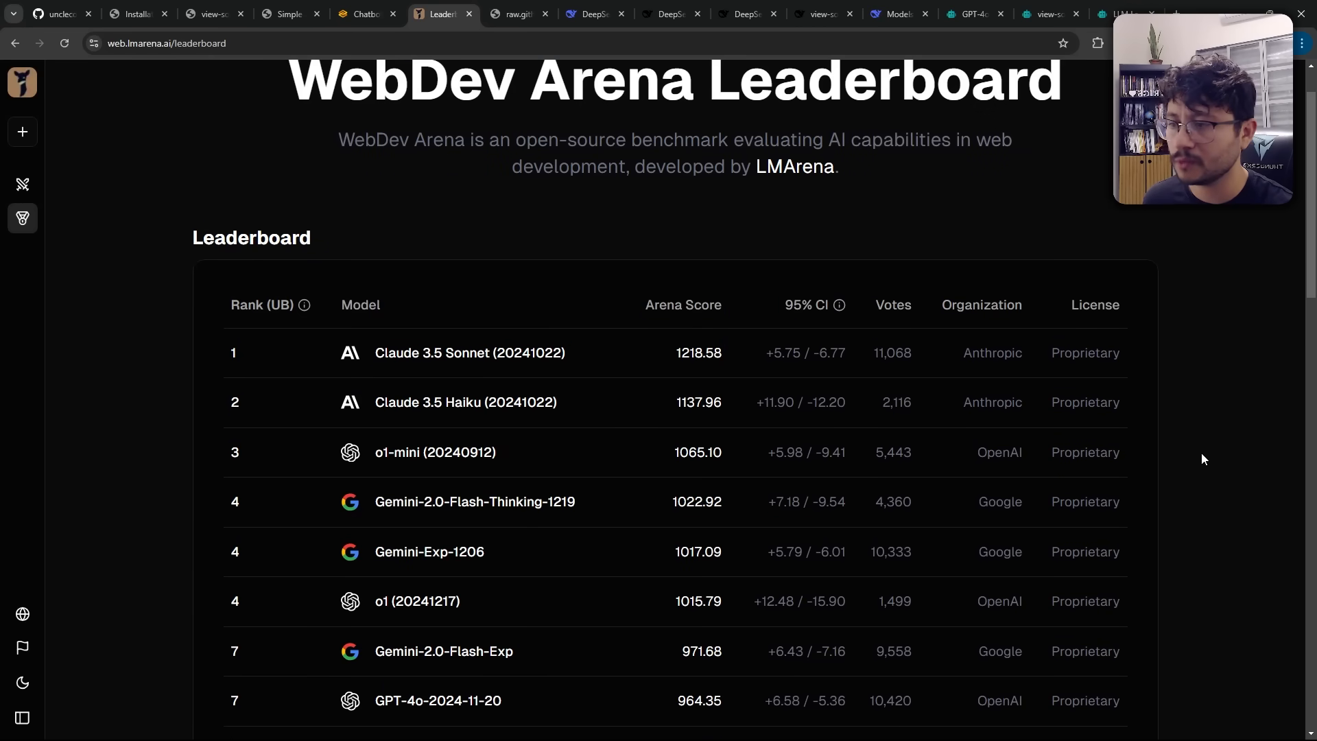
{"action": "scroll", "scroll_direction": "down", "scroll_amount": 3}
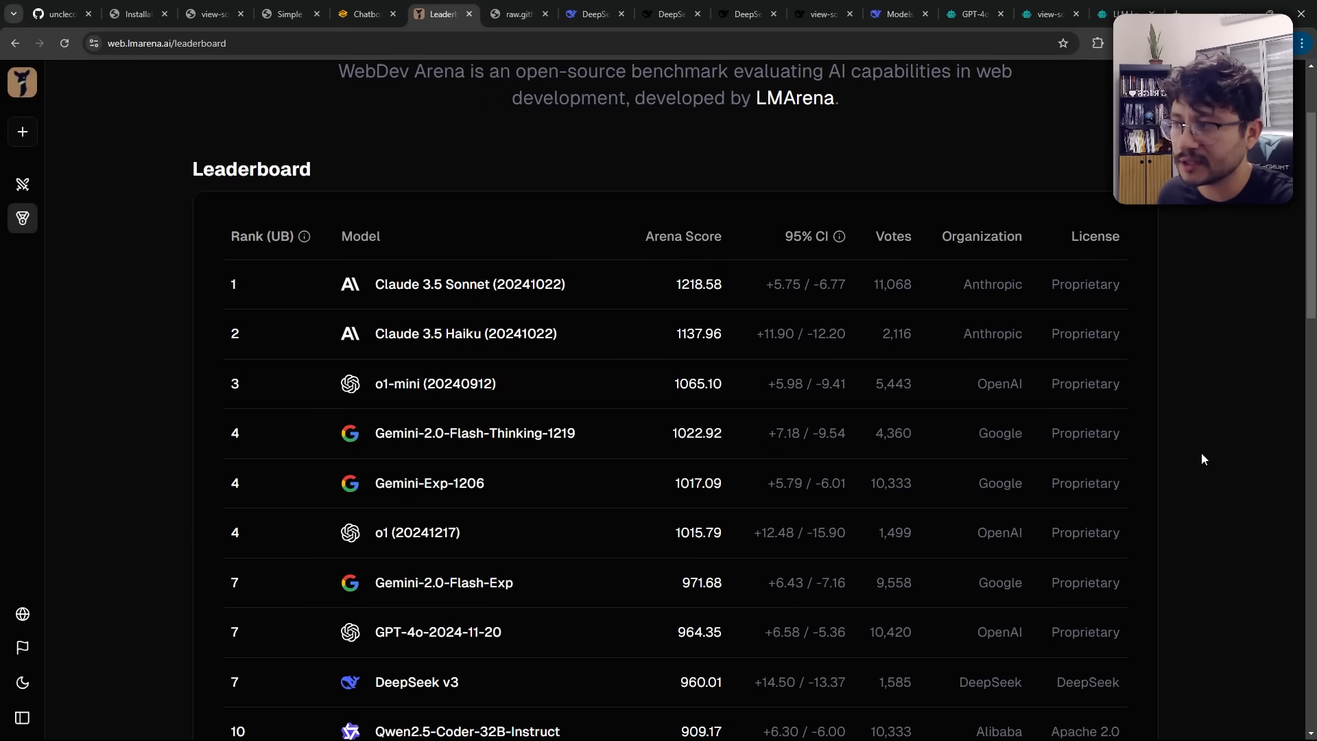
{"action": "mouse_move", "coordinate": [833, 383]}
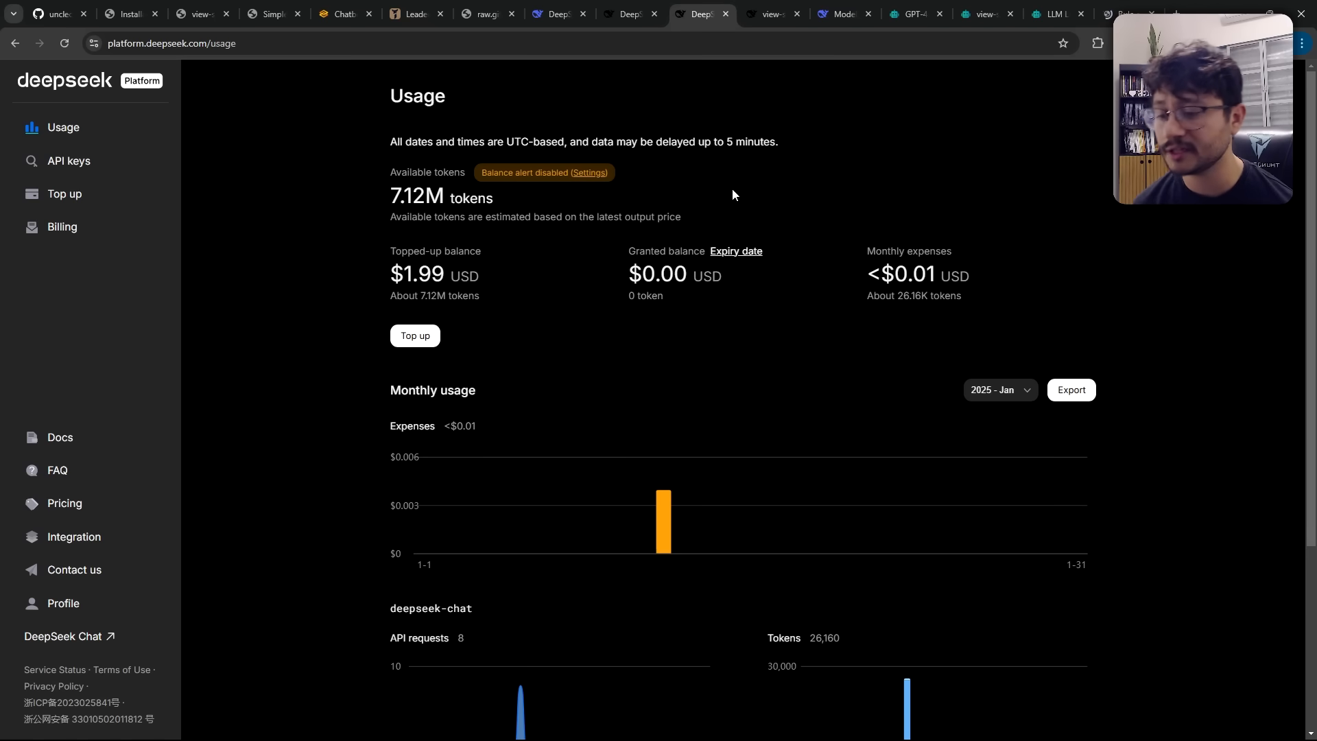
{"action": "scroll", "scroll_direction": "down", "scroll_amount": 3}
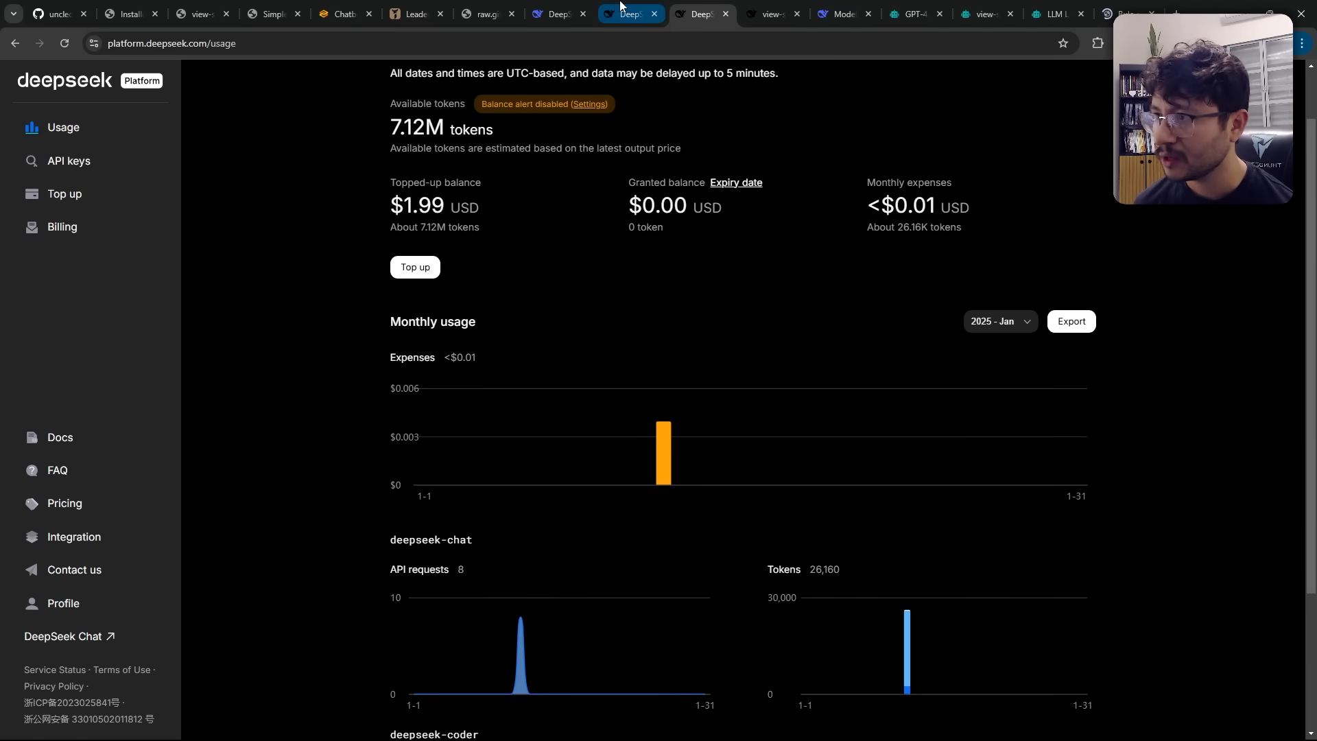
{"action": "scroll", "scroll_direction": "down", "scroll_amount": 3}
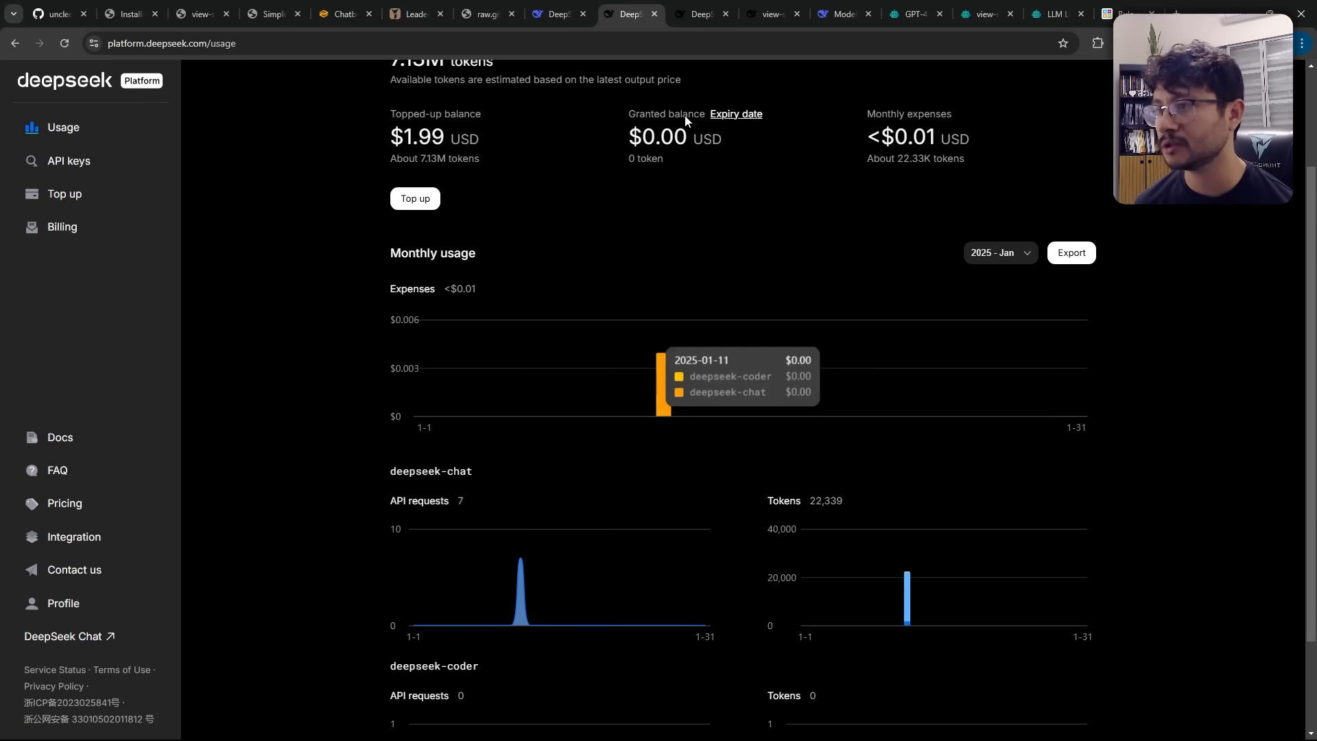
{"action": "left_click", "coordinate": [698, 14]}
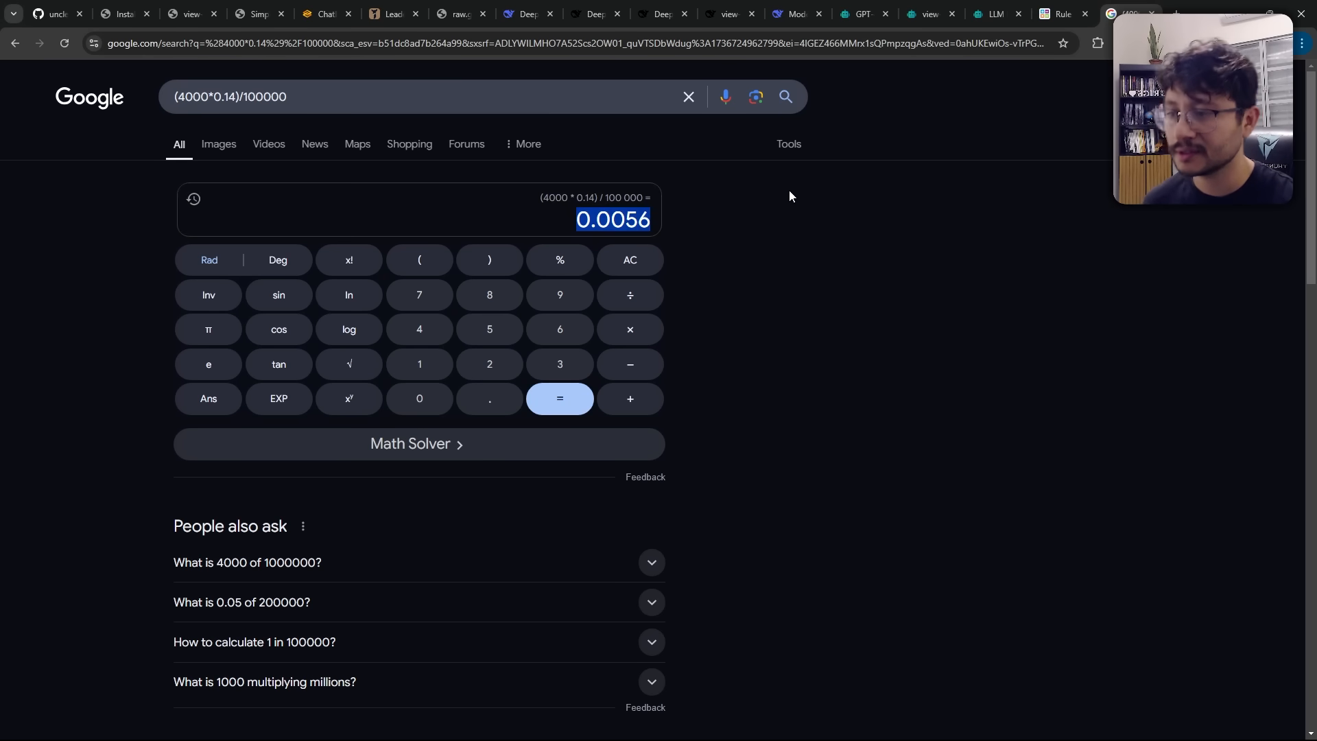
{"action": "left_click", "coordinate": [663, 14]}
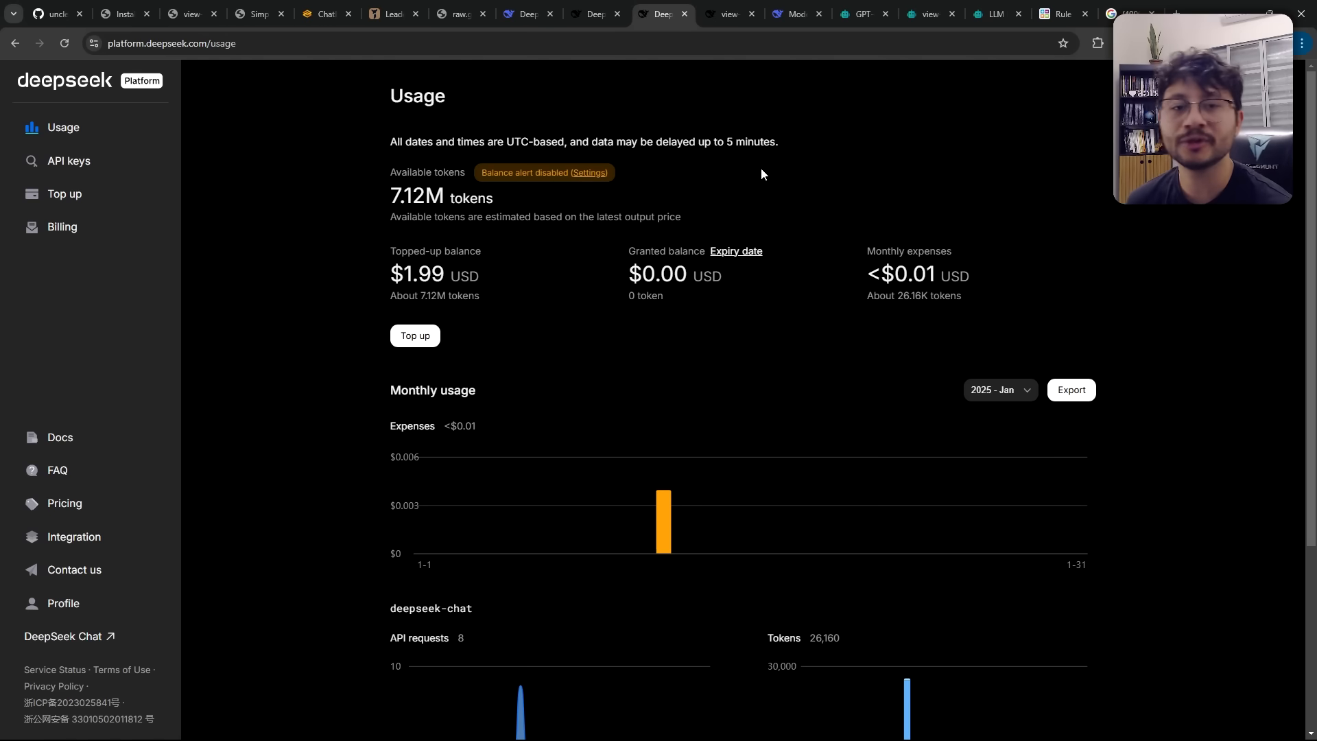